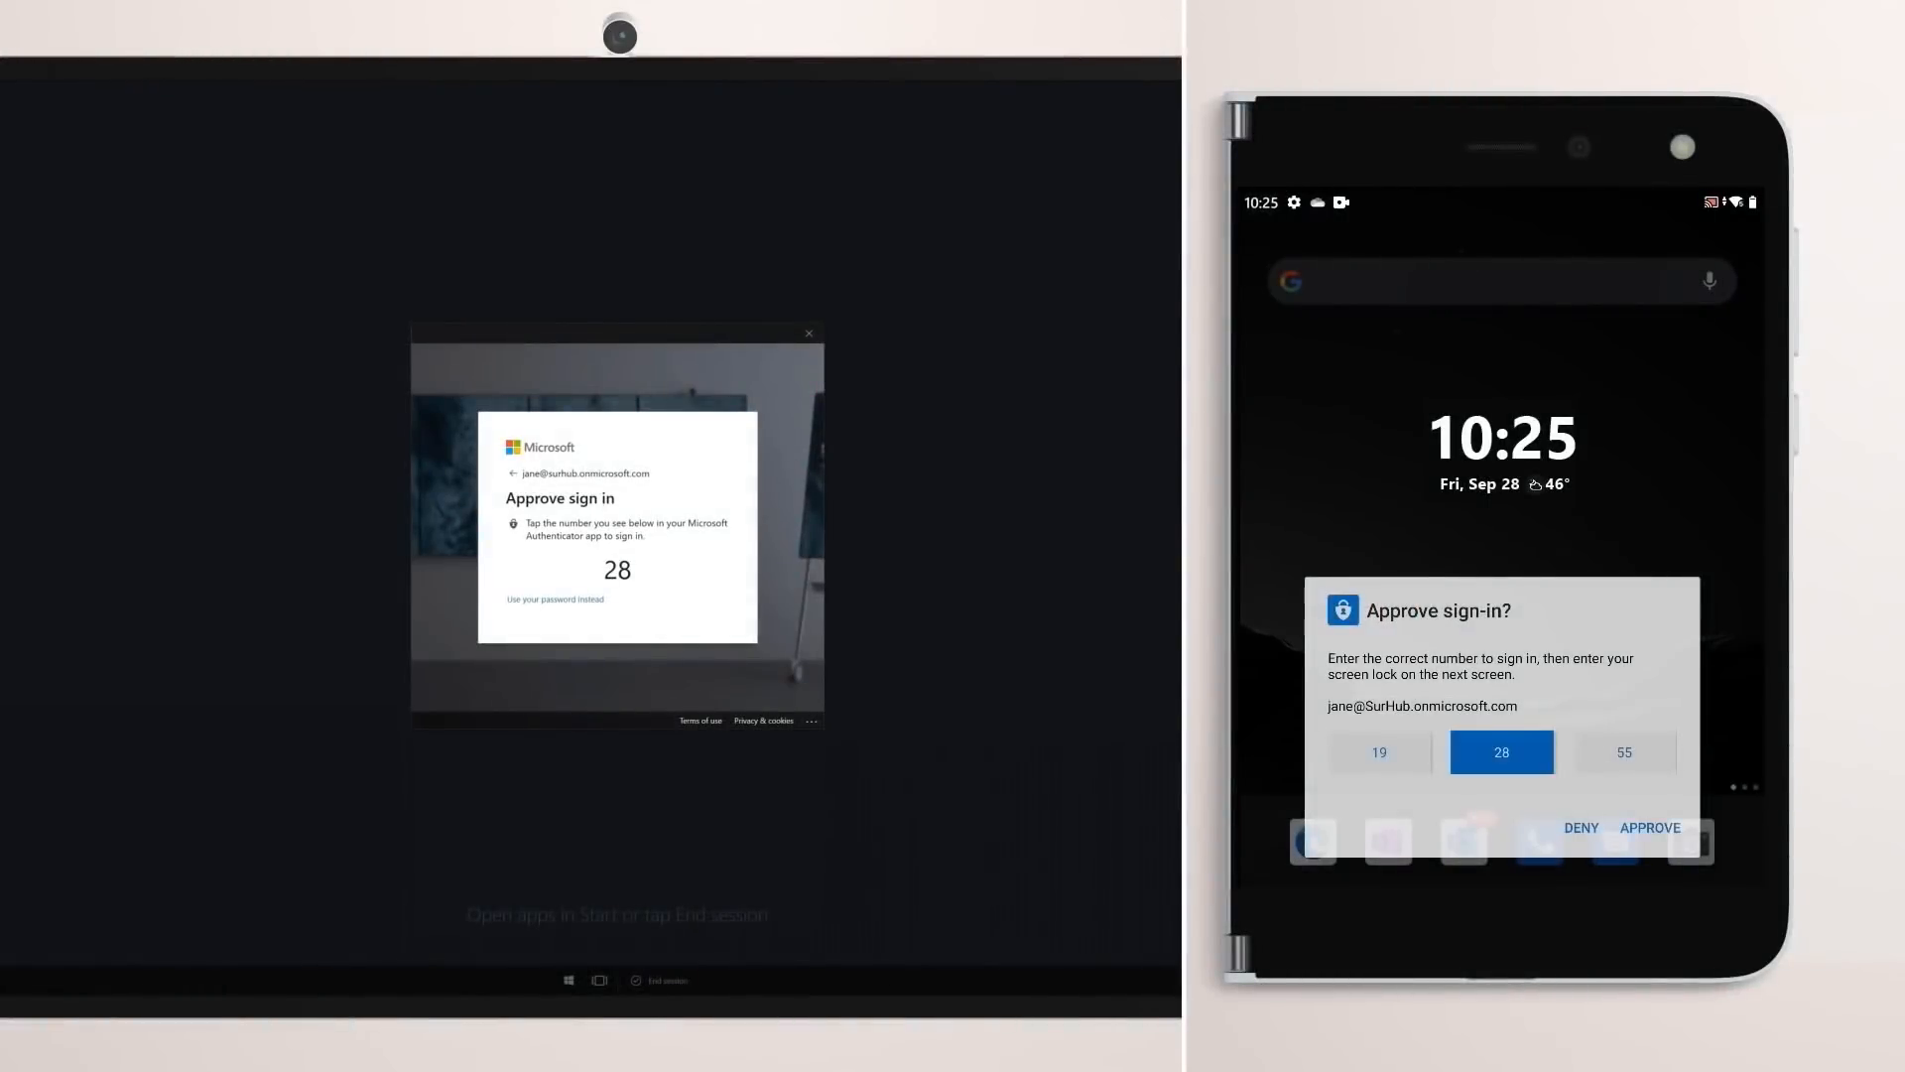
Approve the Surface Hub sign-in on the phone by tapping the matching number 28.
click(1650, 827)
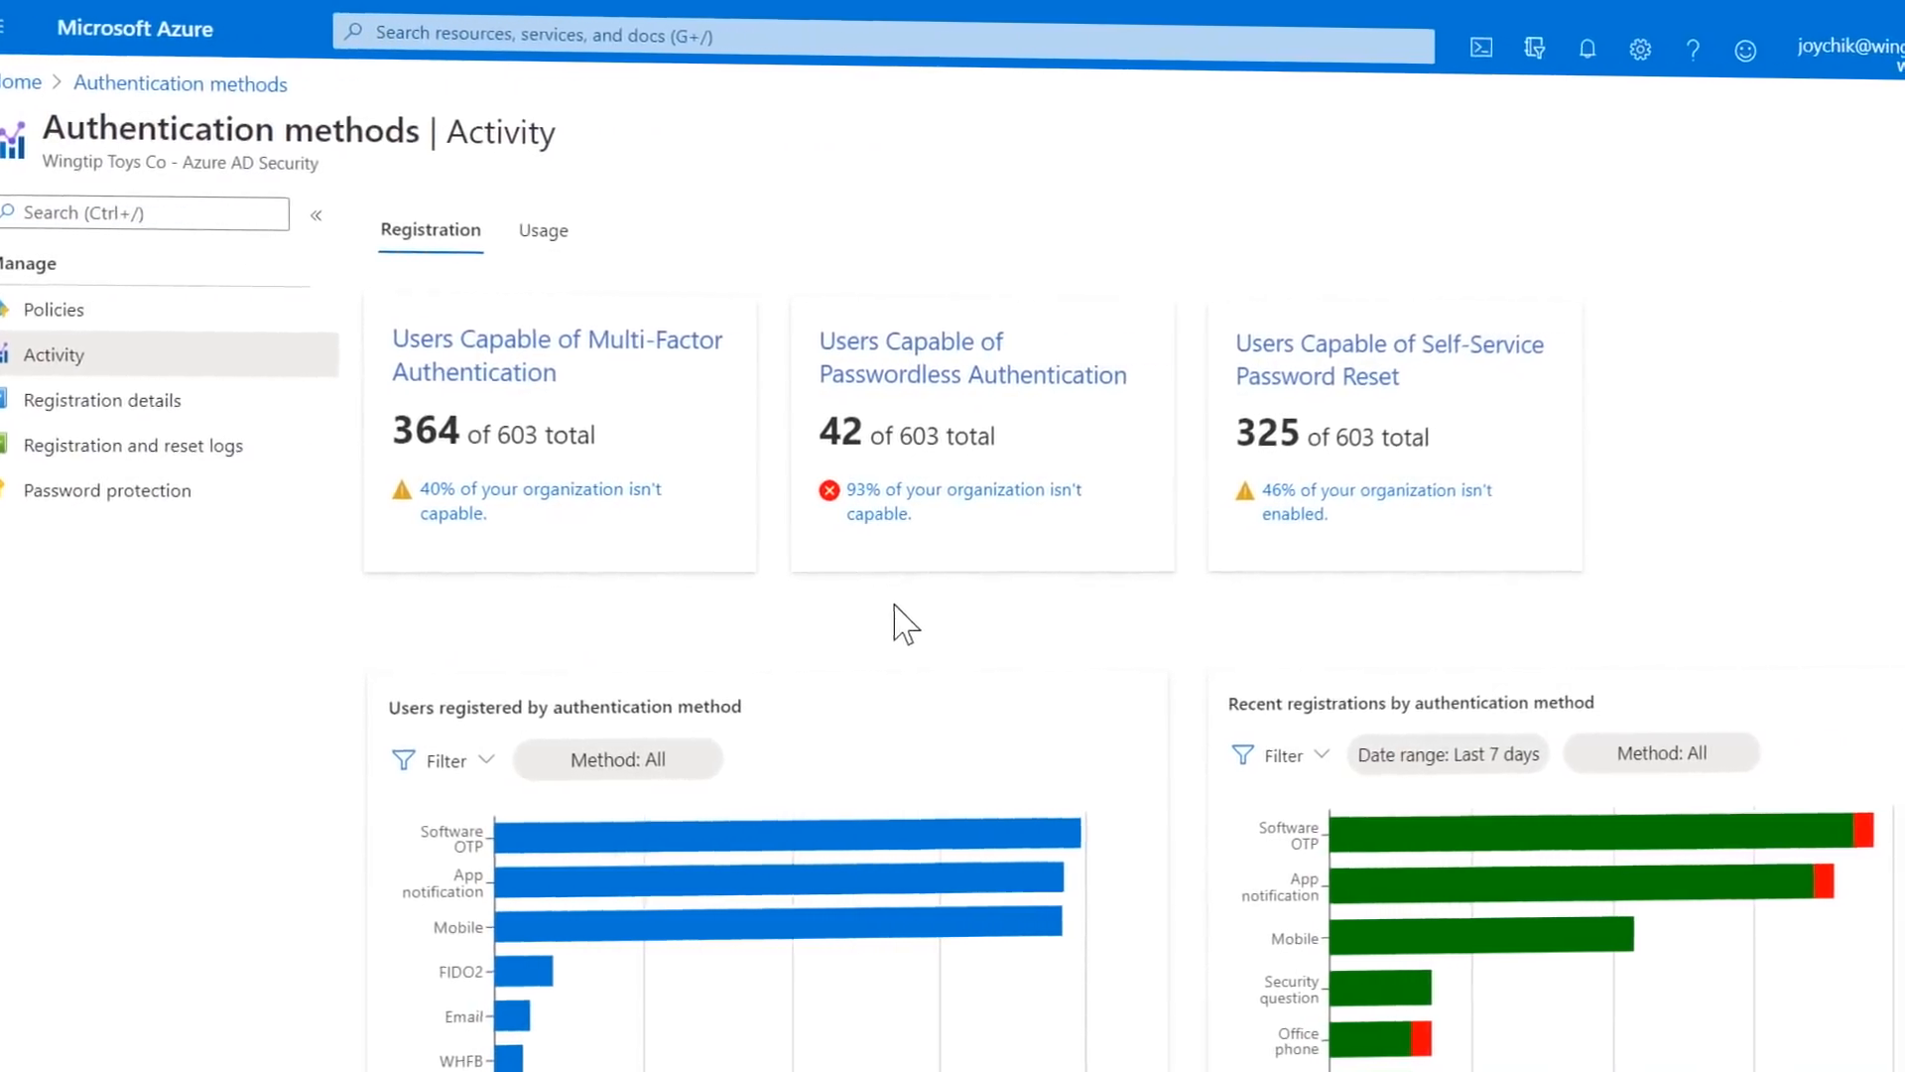
Switch the Authentication methods Activity page to Usage to view MFA-protected sign-in charts by method.
scroll(down, 3)
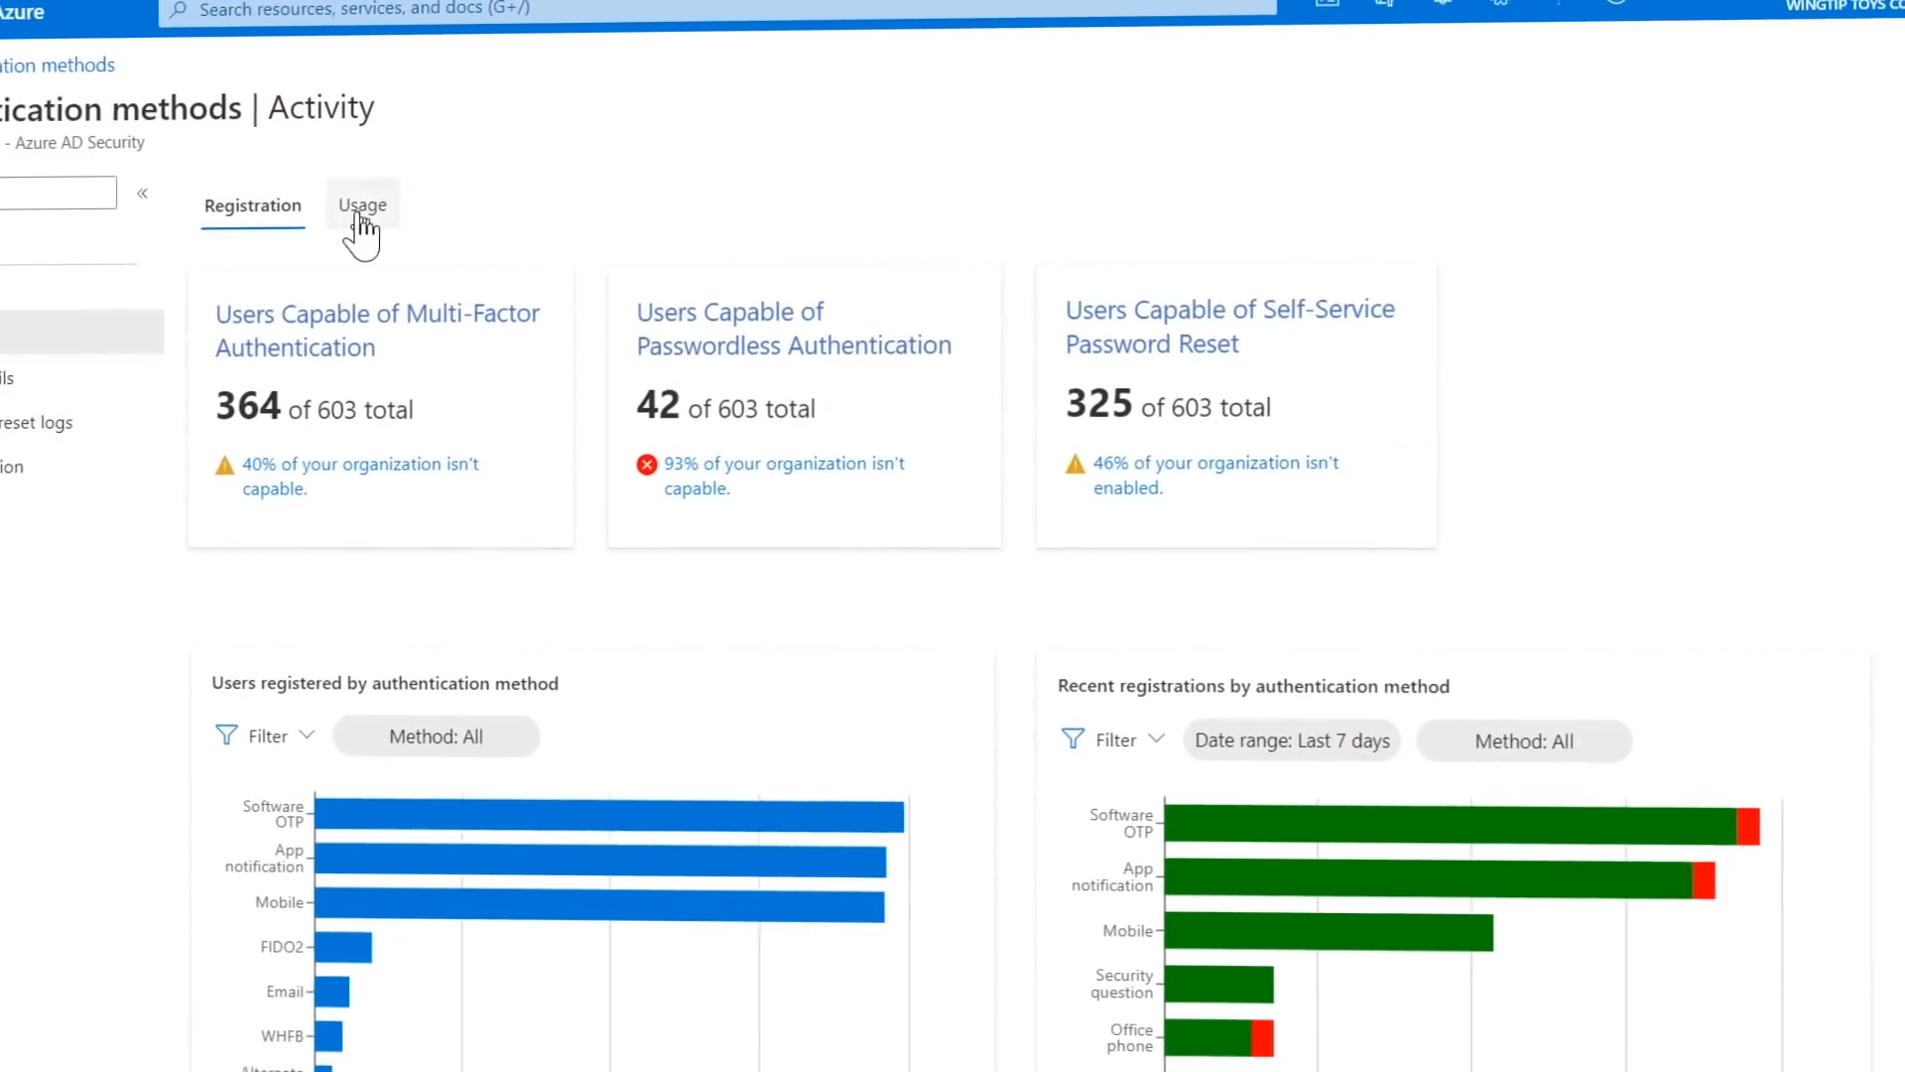
click(361, 205)
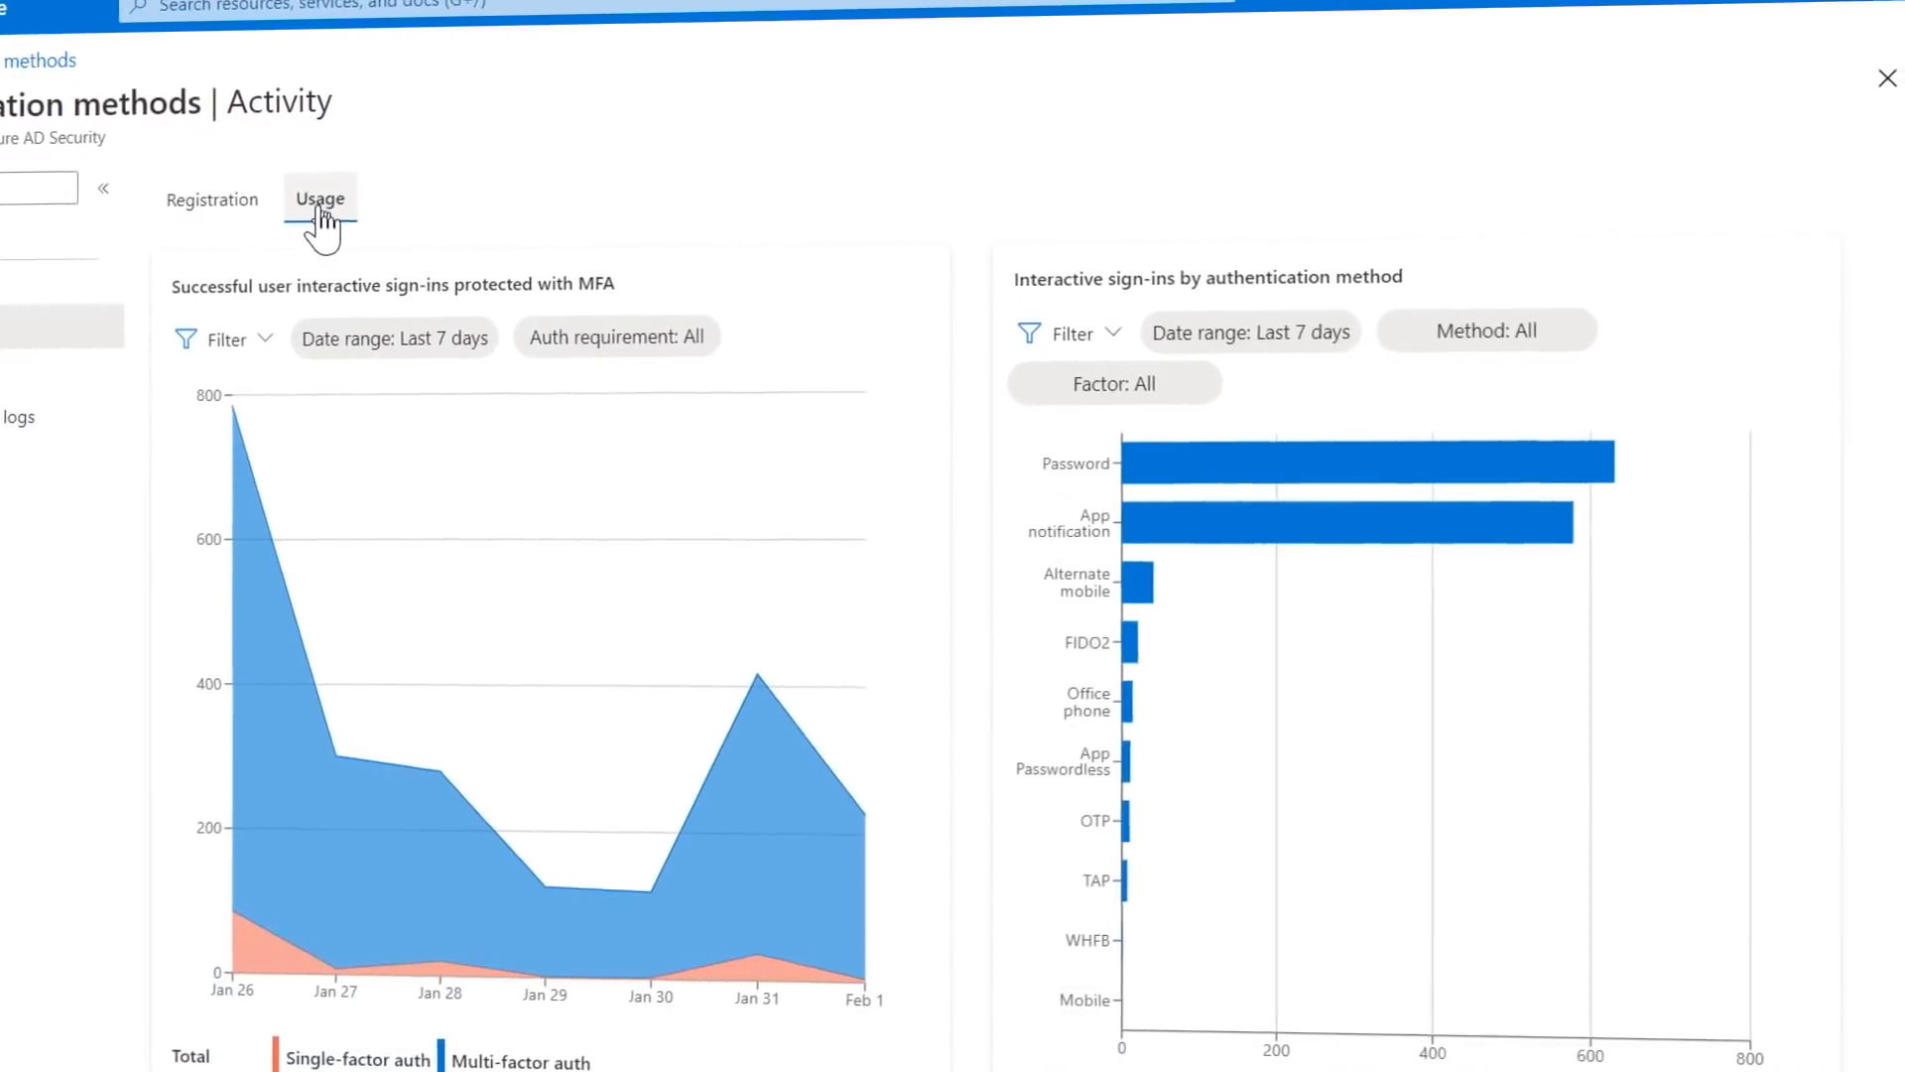
click(259, 1041)
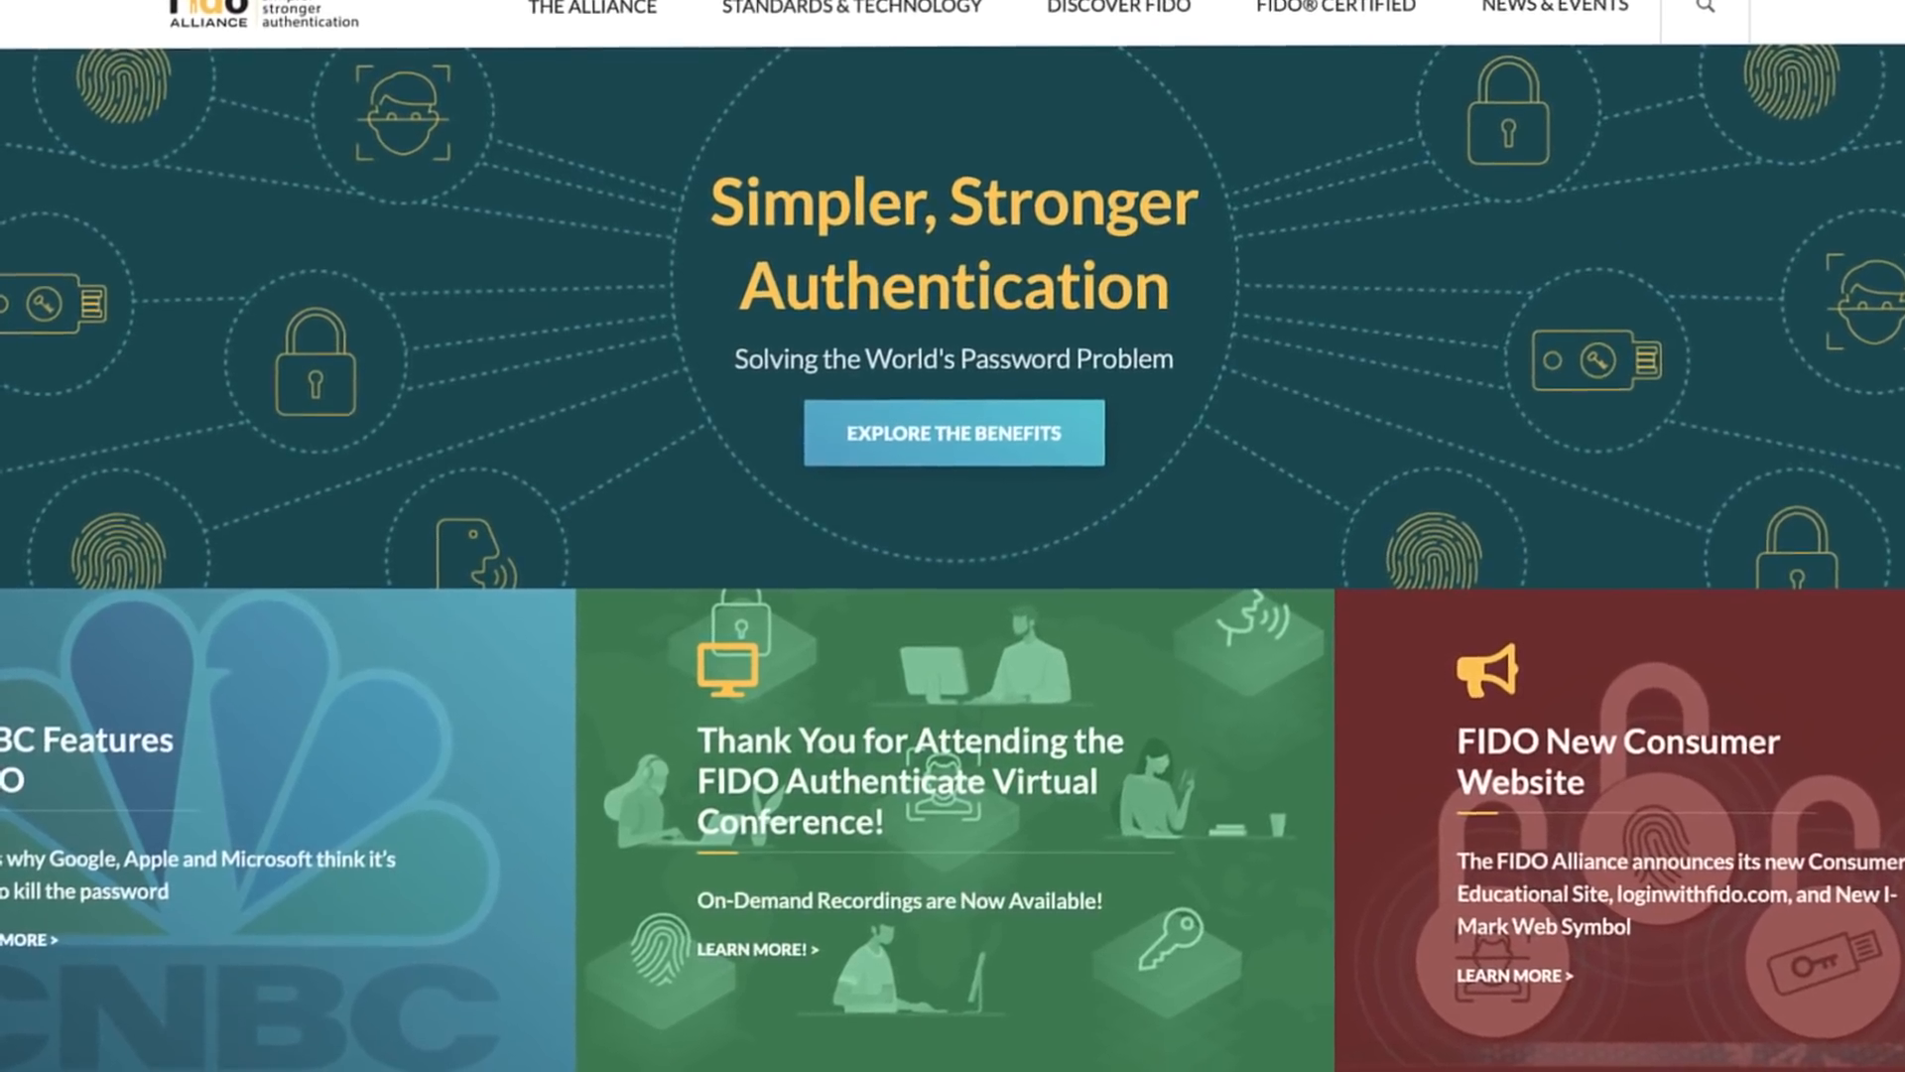
Scroll the FIDO Alliance home page down through featured stories, news, blog and press listings.
scroll(down, 3)
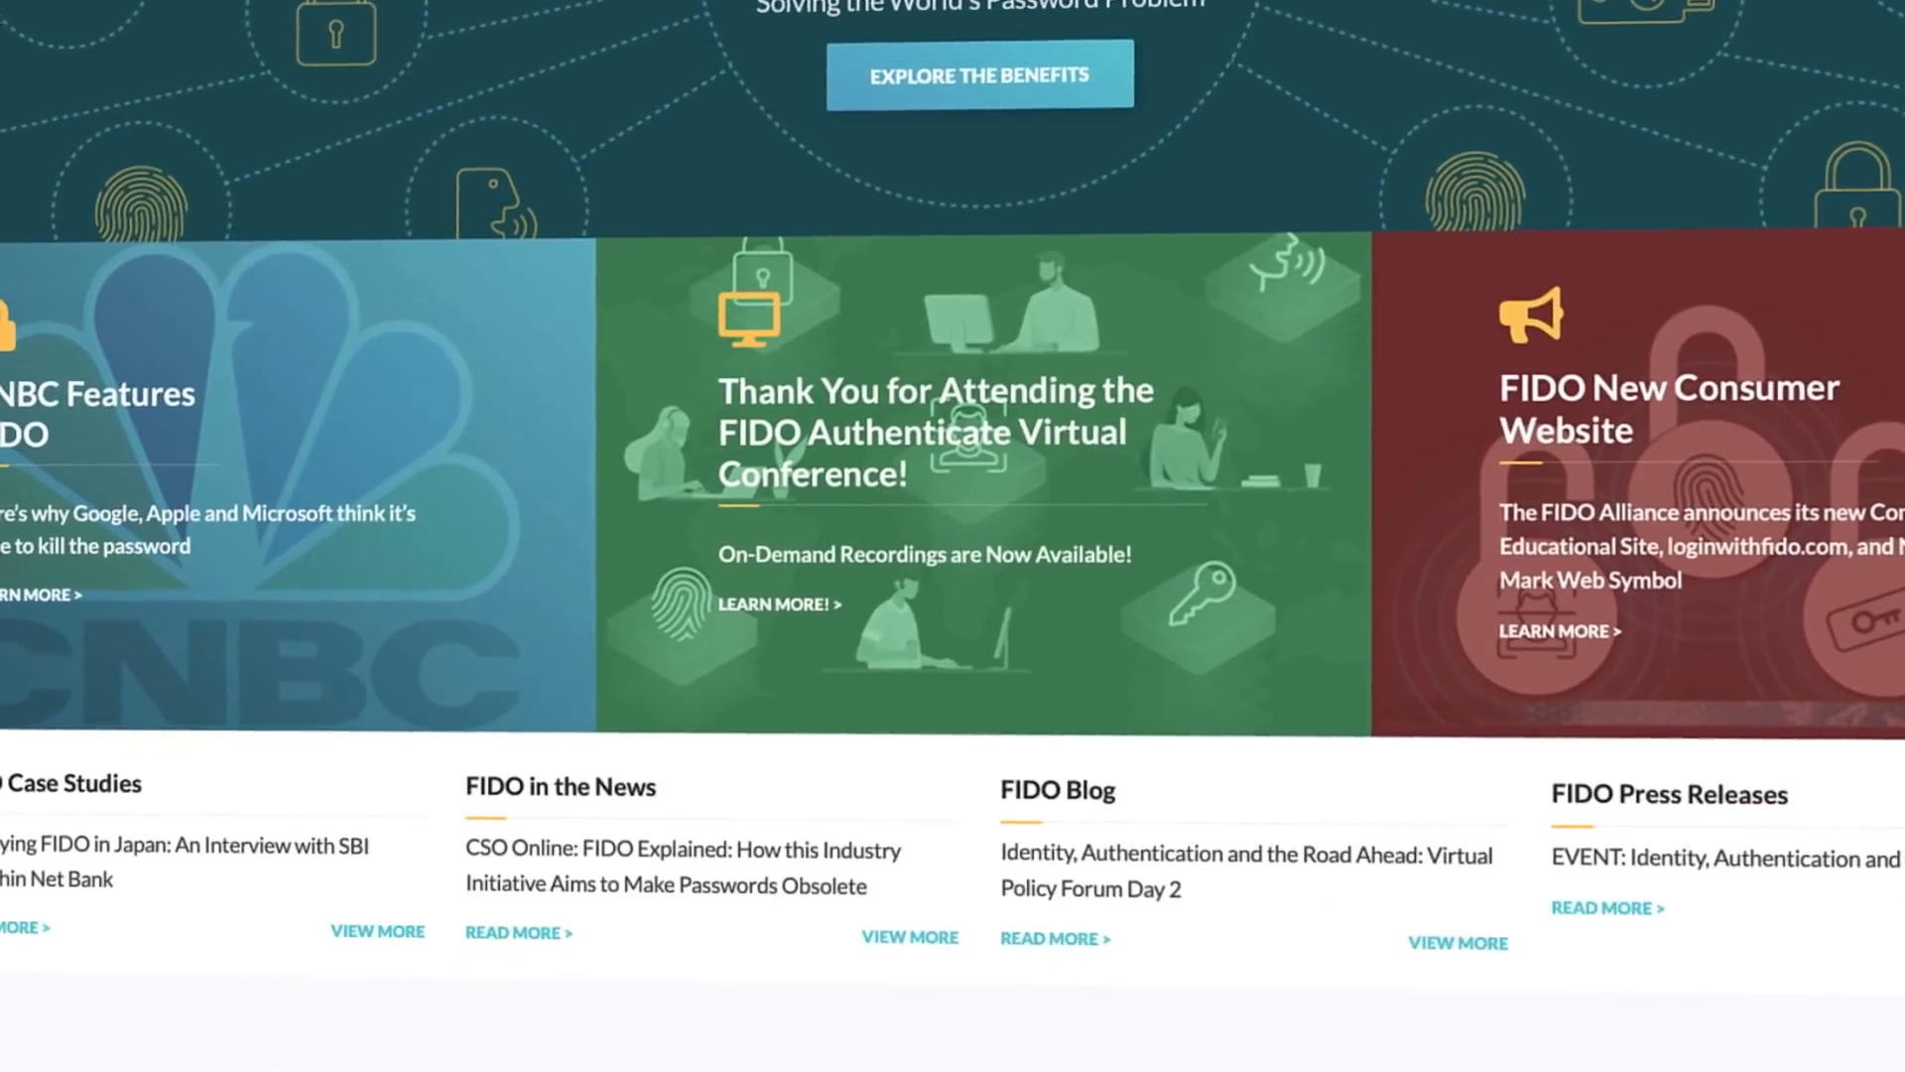
scroll(down, 3)
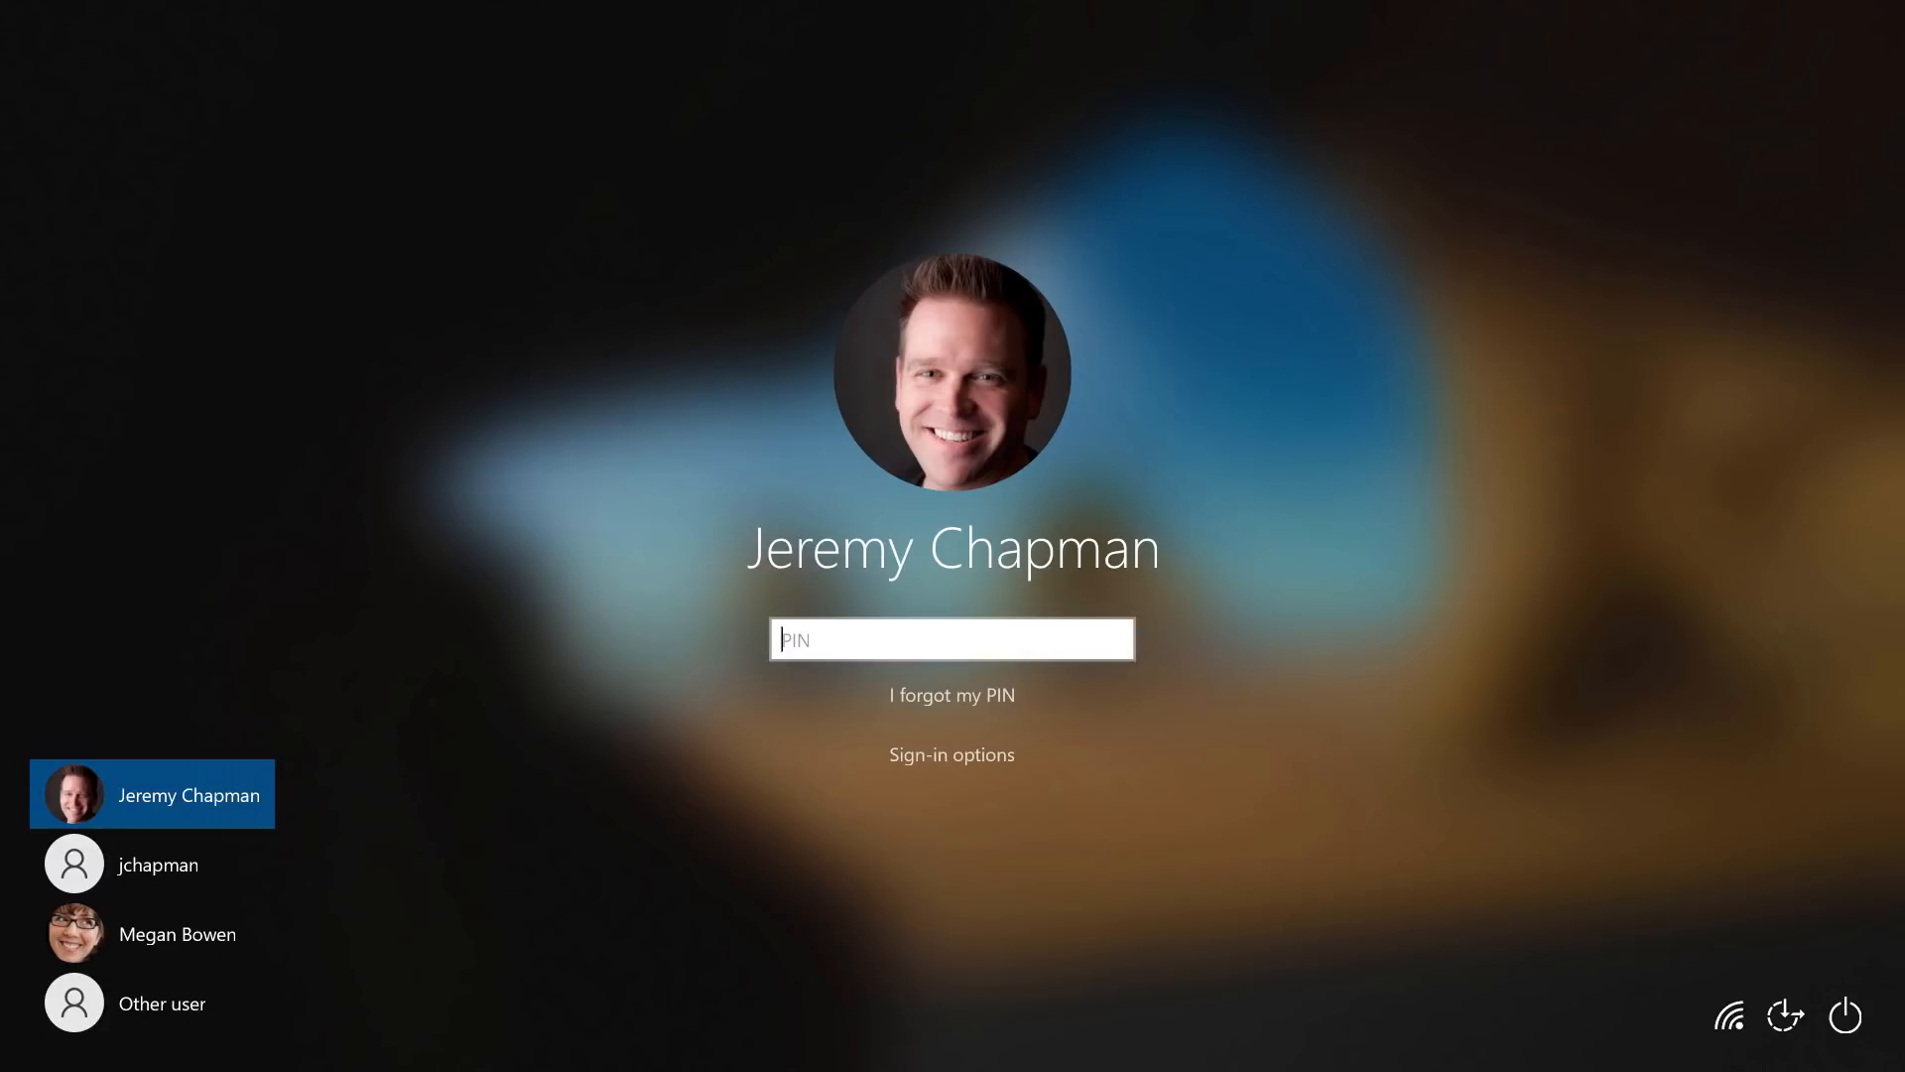
mouse_move(938, 833)
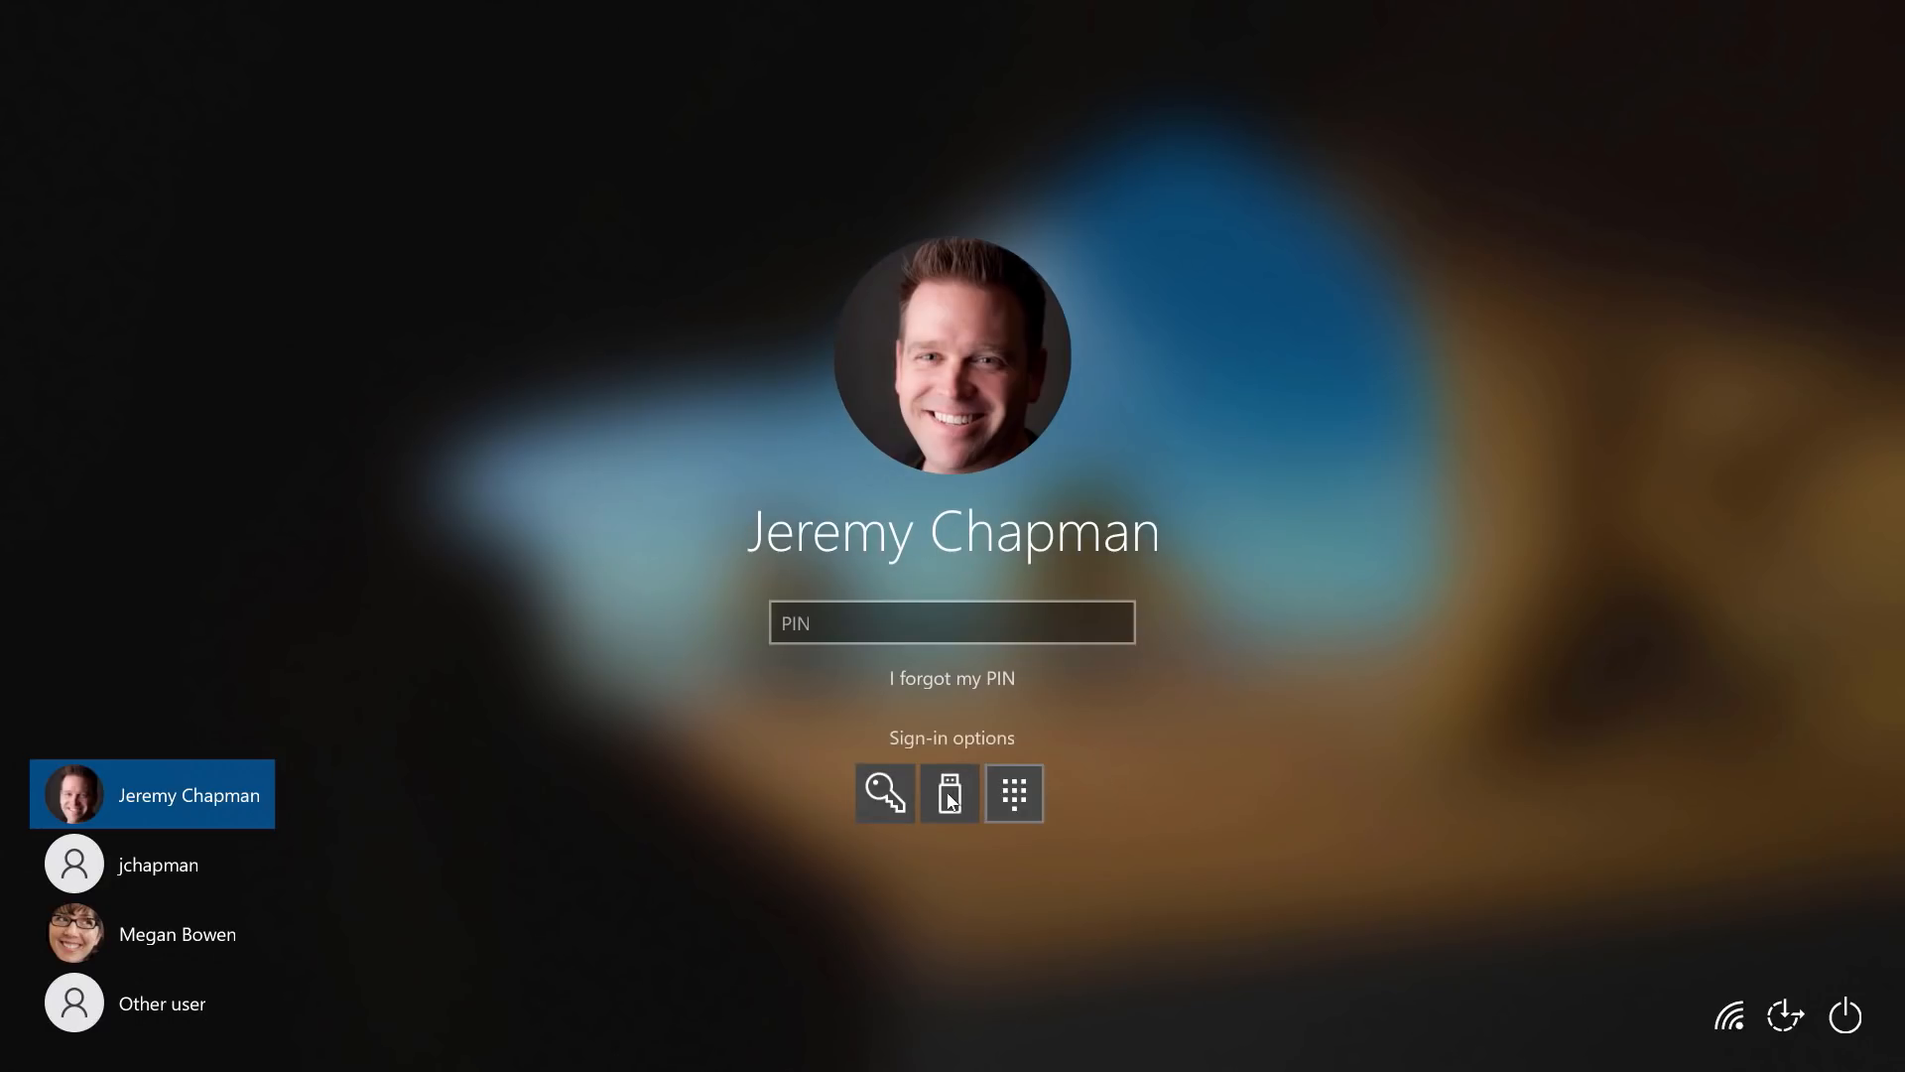
Sign in to Windows 10 with a security key instead of a PIN.
click(949, 794)
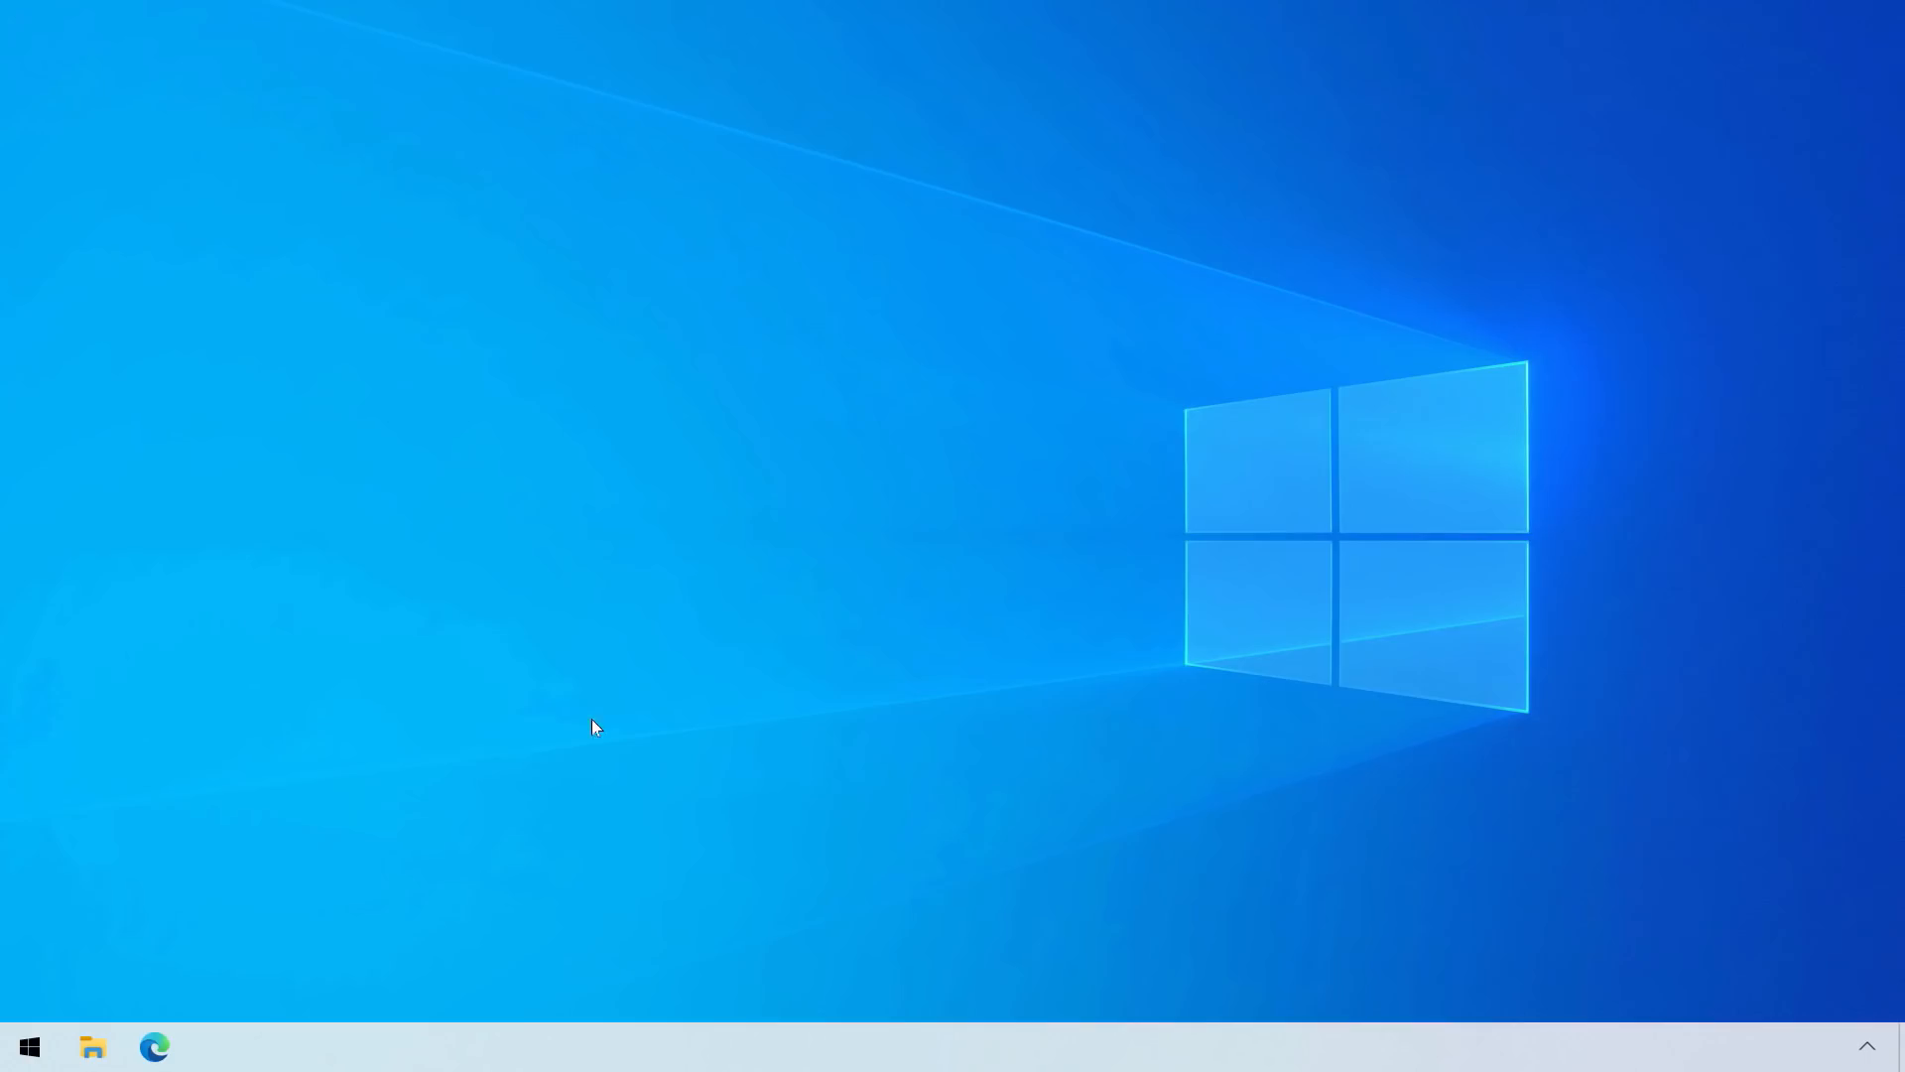
Launch Edge and go to myapps.microsoft.com using the 'mya' address suggestion.
click(155, 1046)
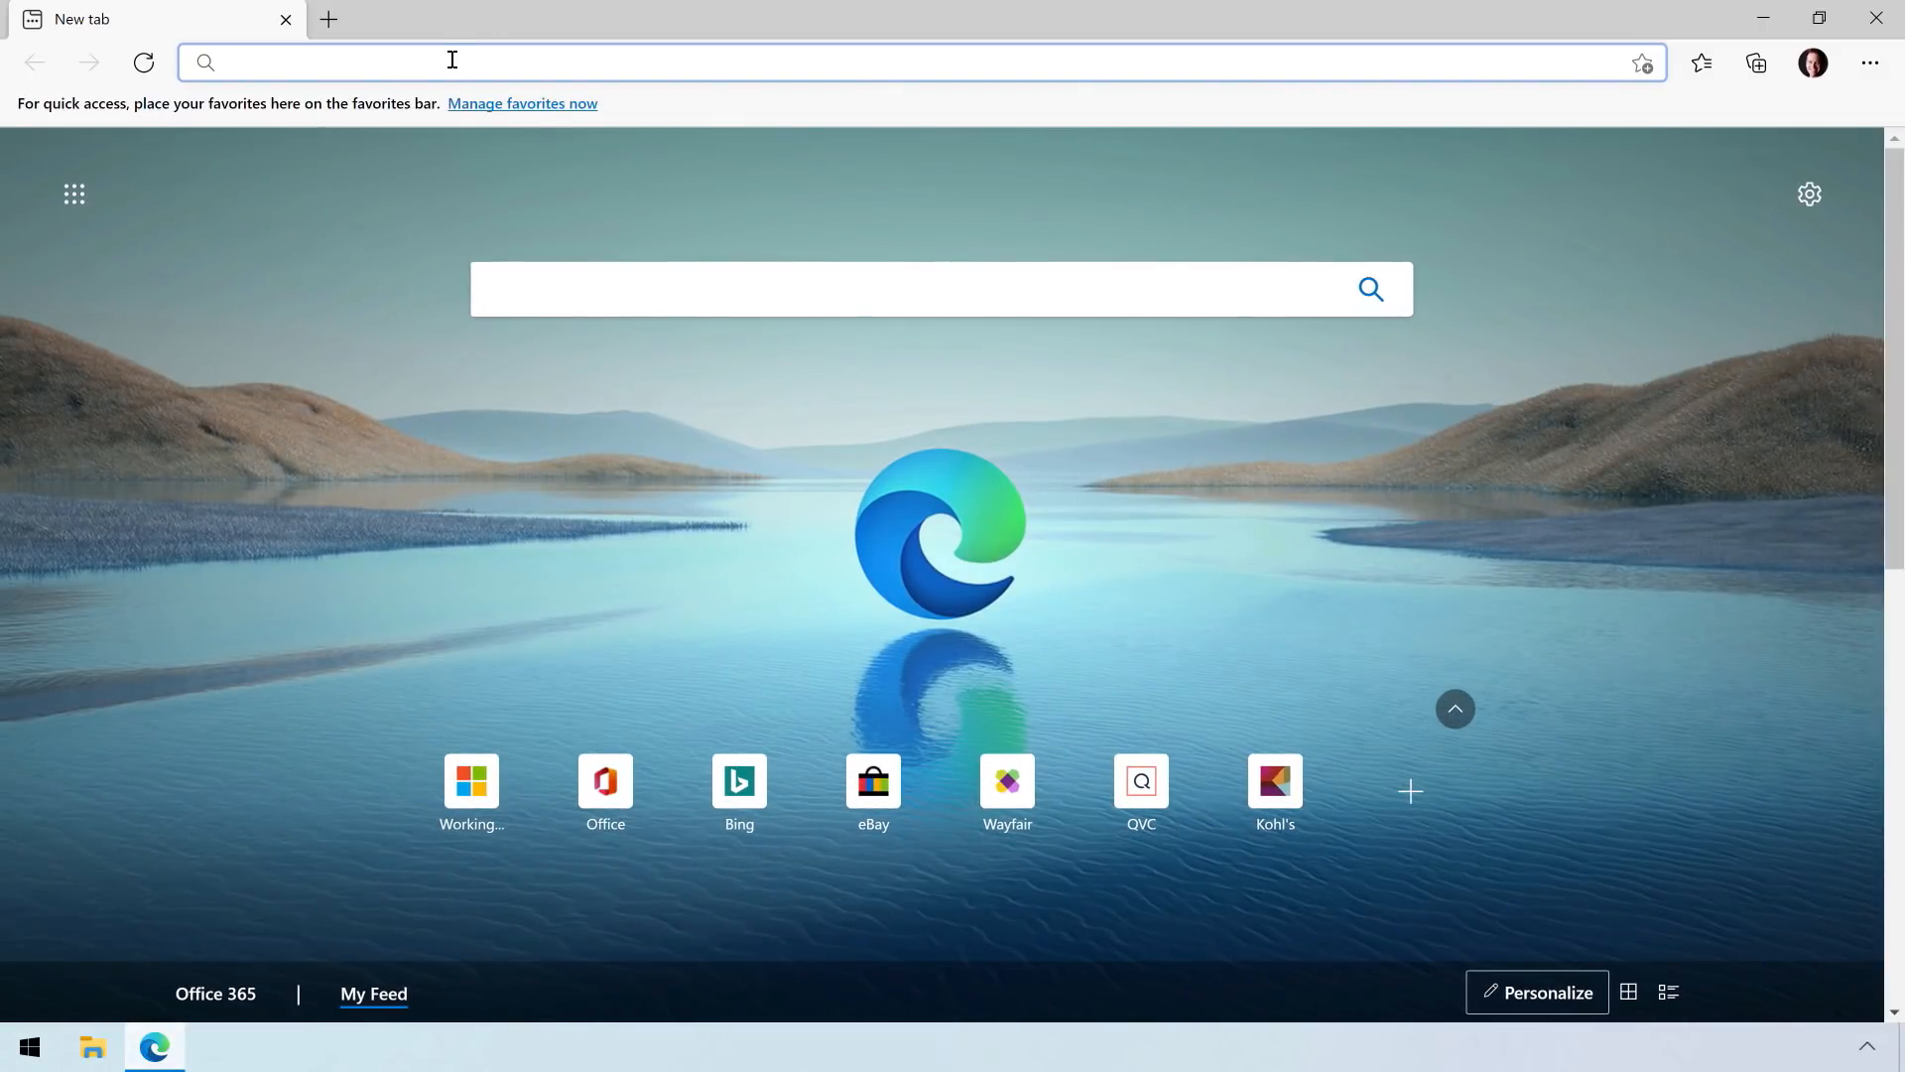
text(myapps.microsoft.com)
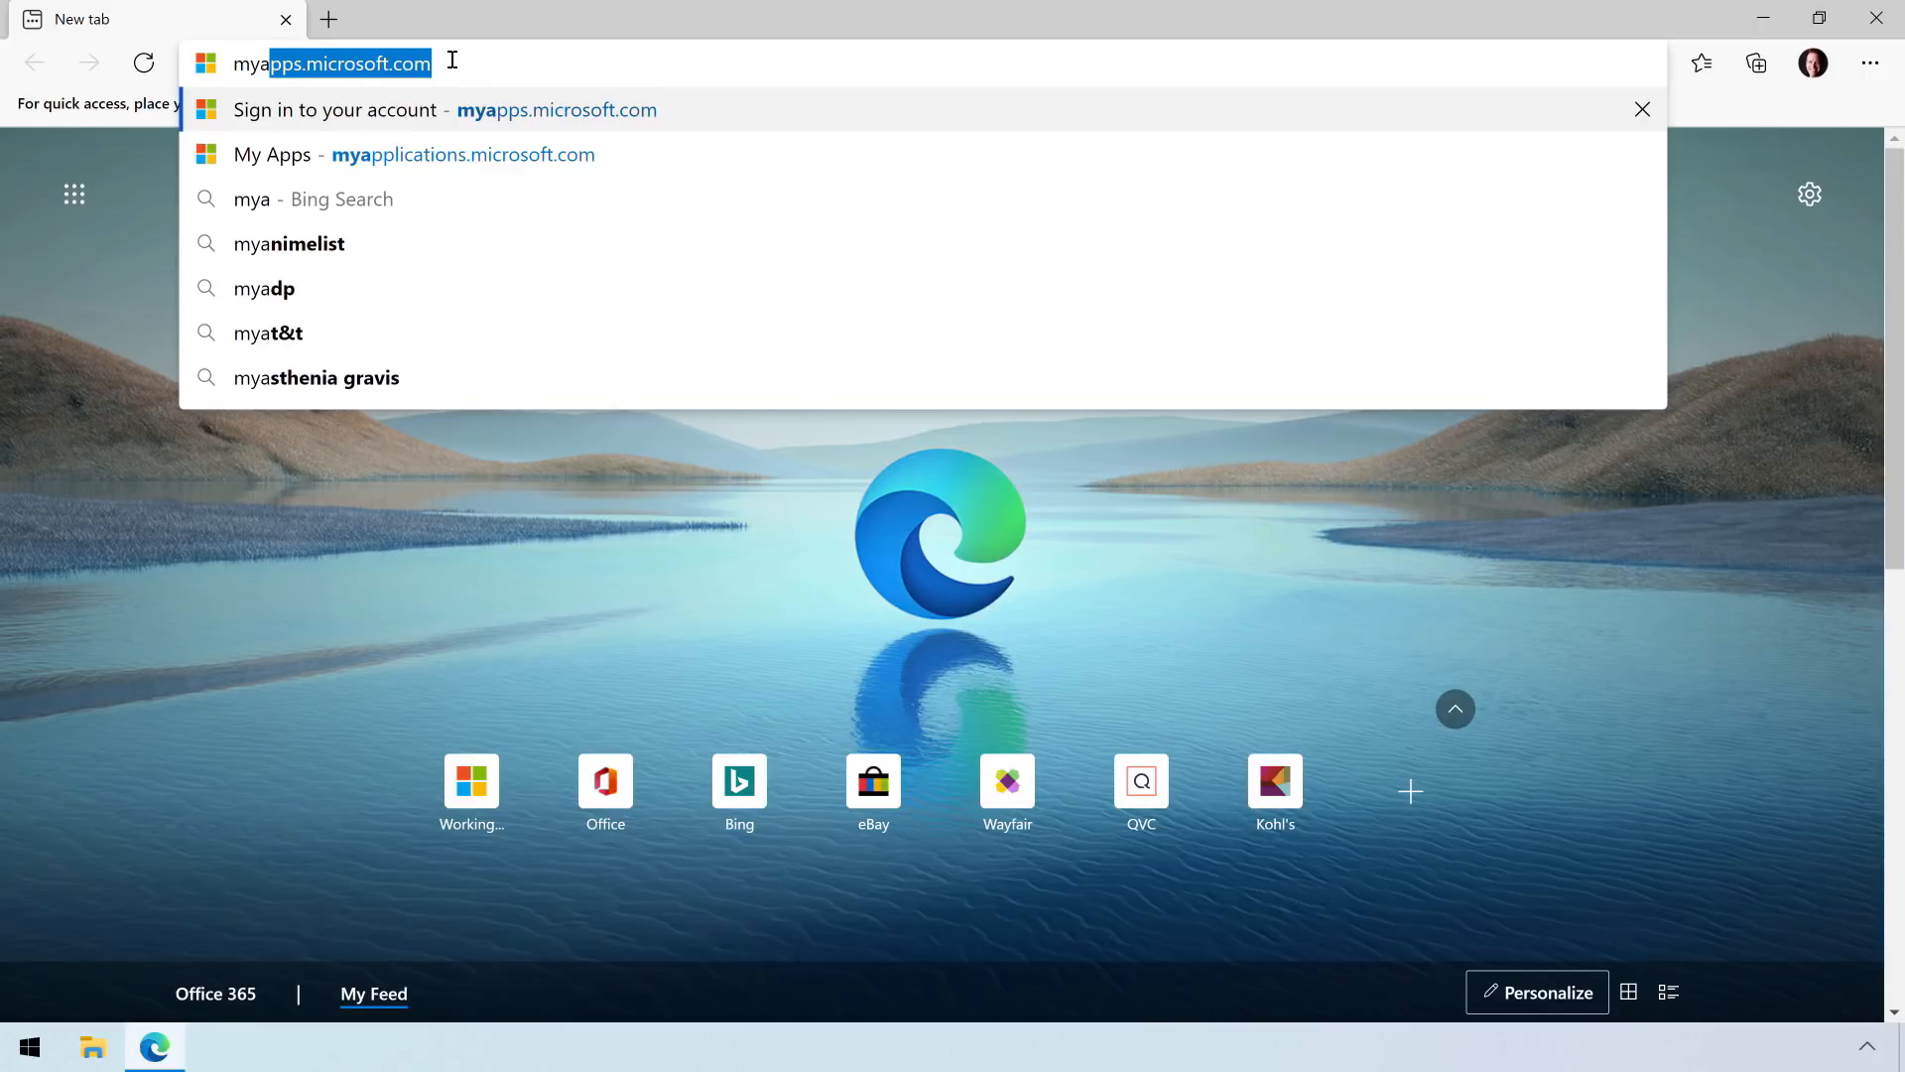
click(462, 155)
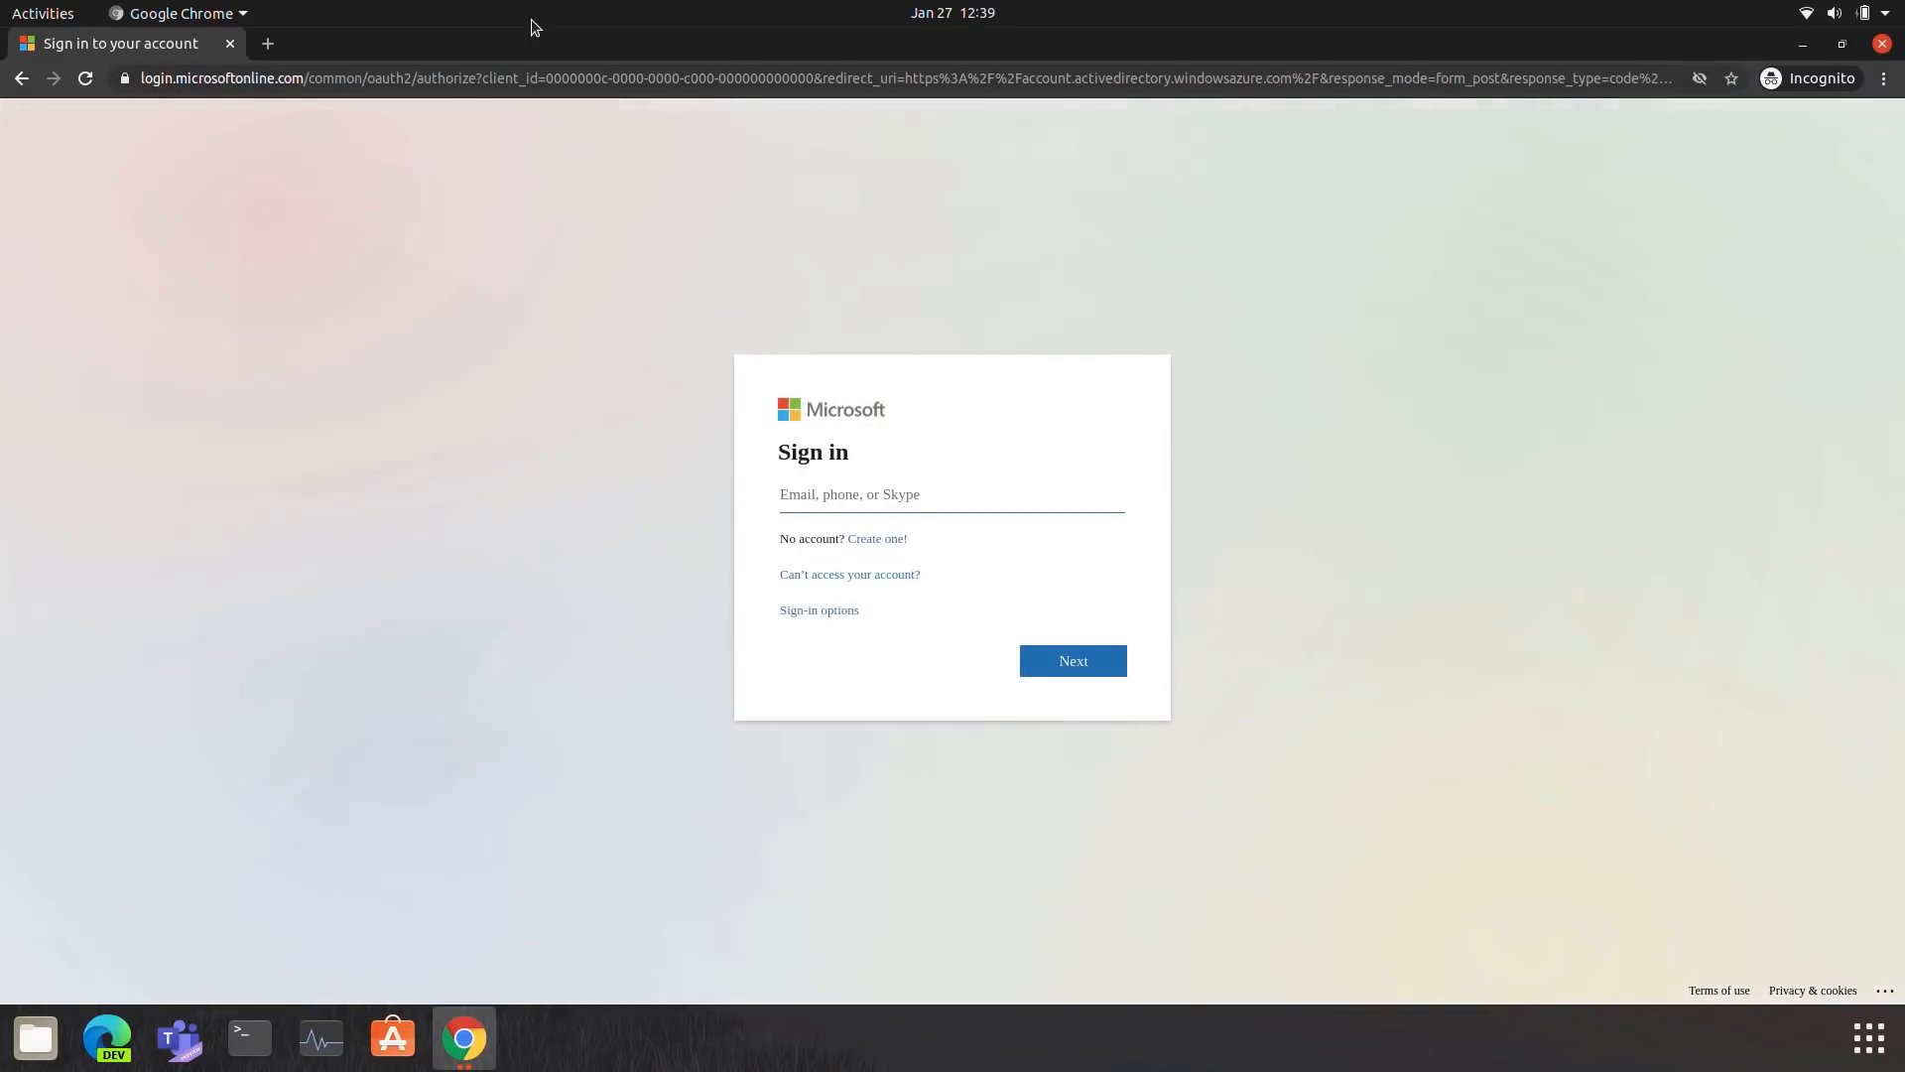
mouse_move(741, 624)
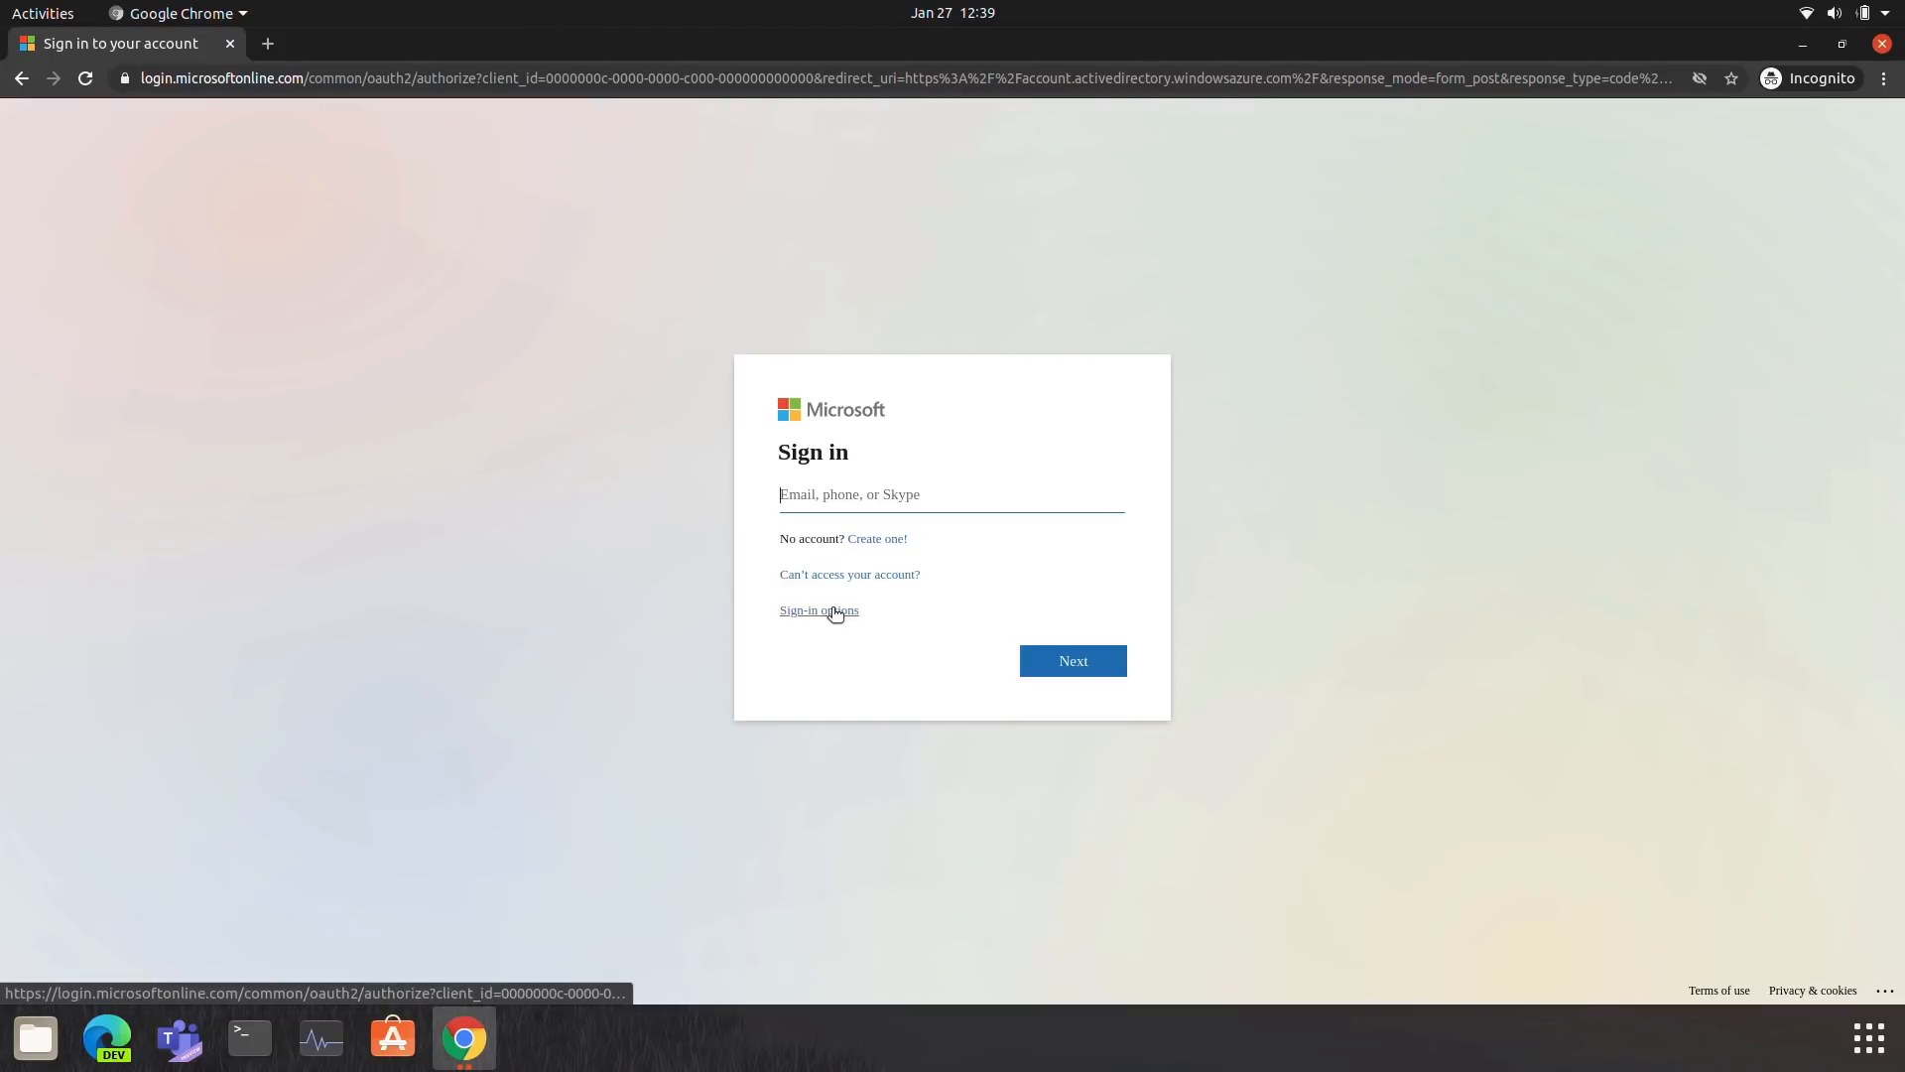
Sign in to My Apps in Chrome through other sign-in options with a passwordless method.
click(818, 611)
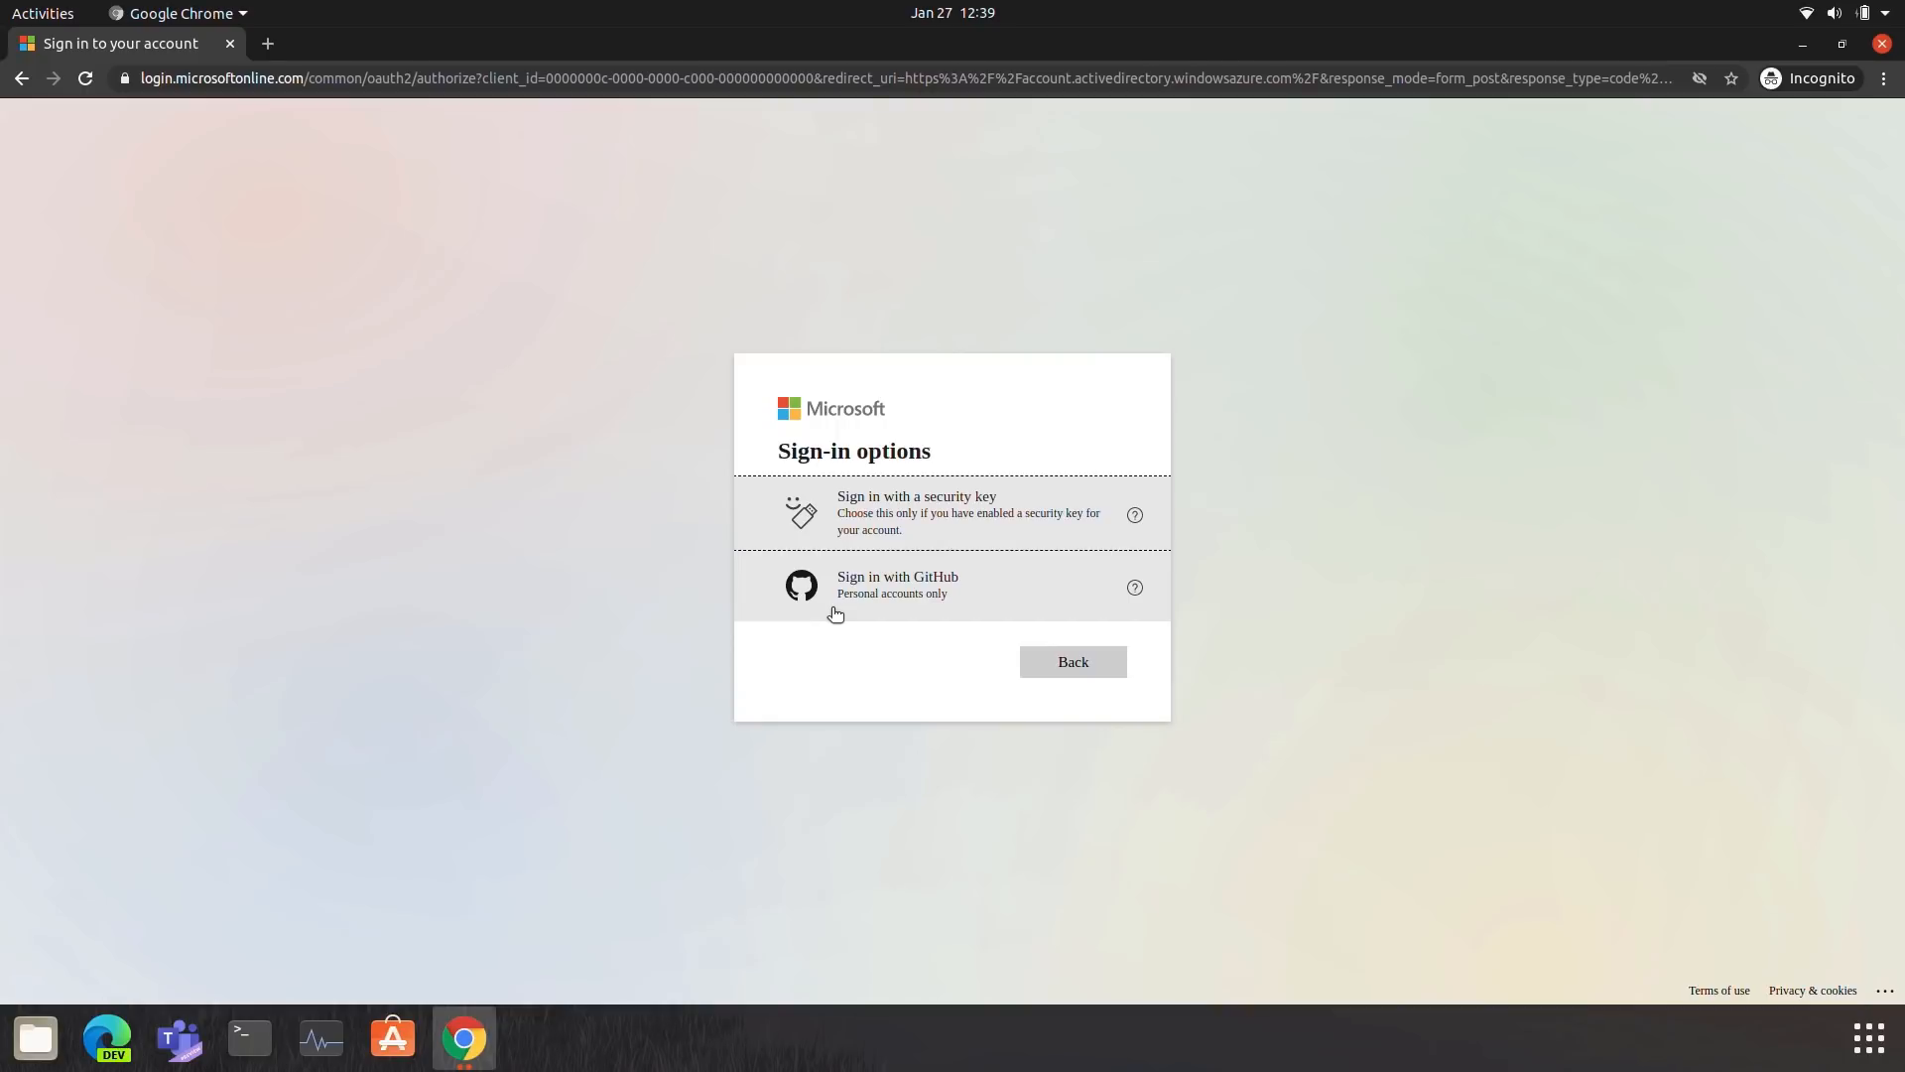
click(916, 513)
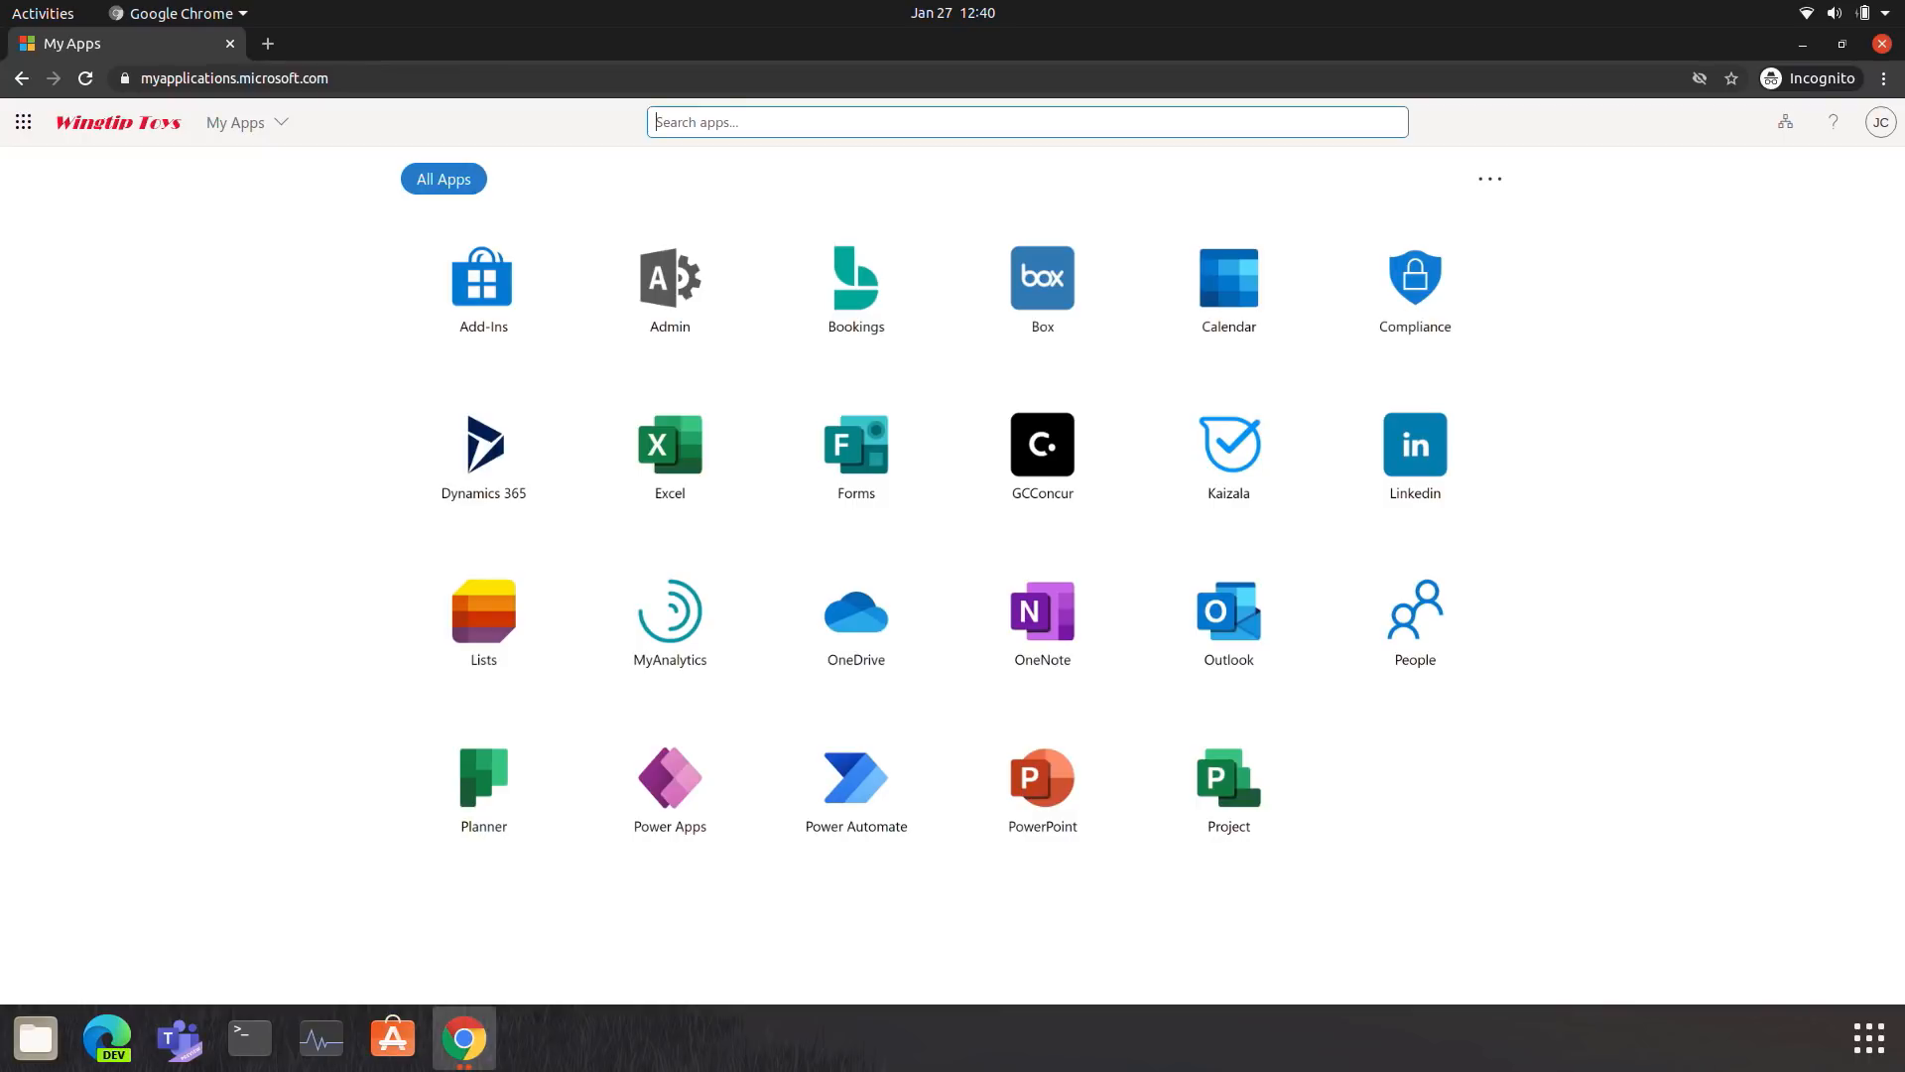
click(259, 1040)
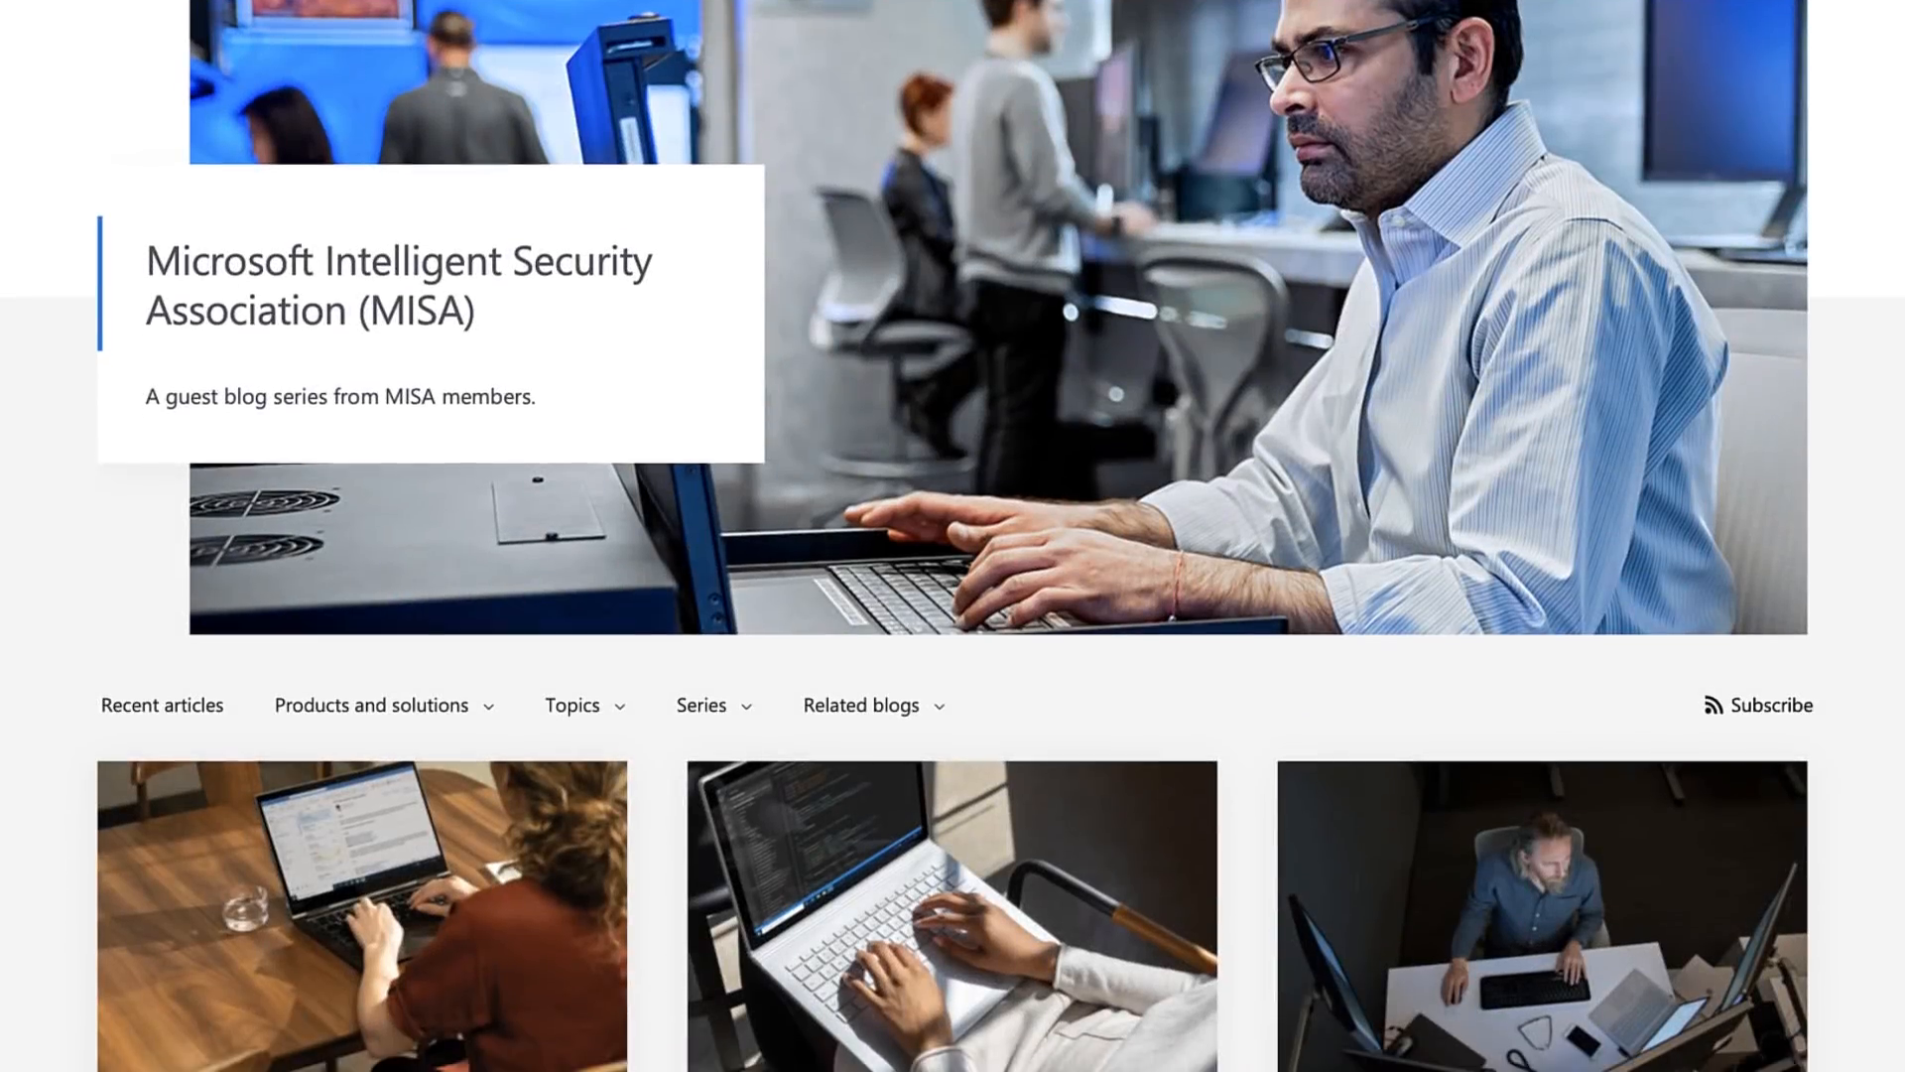
Scroll through the recent partner articles on the MISA guest blog series page.
scroll(down, 3)
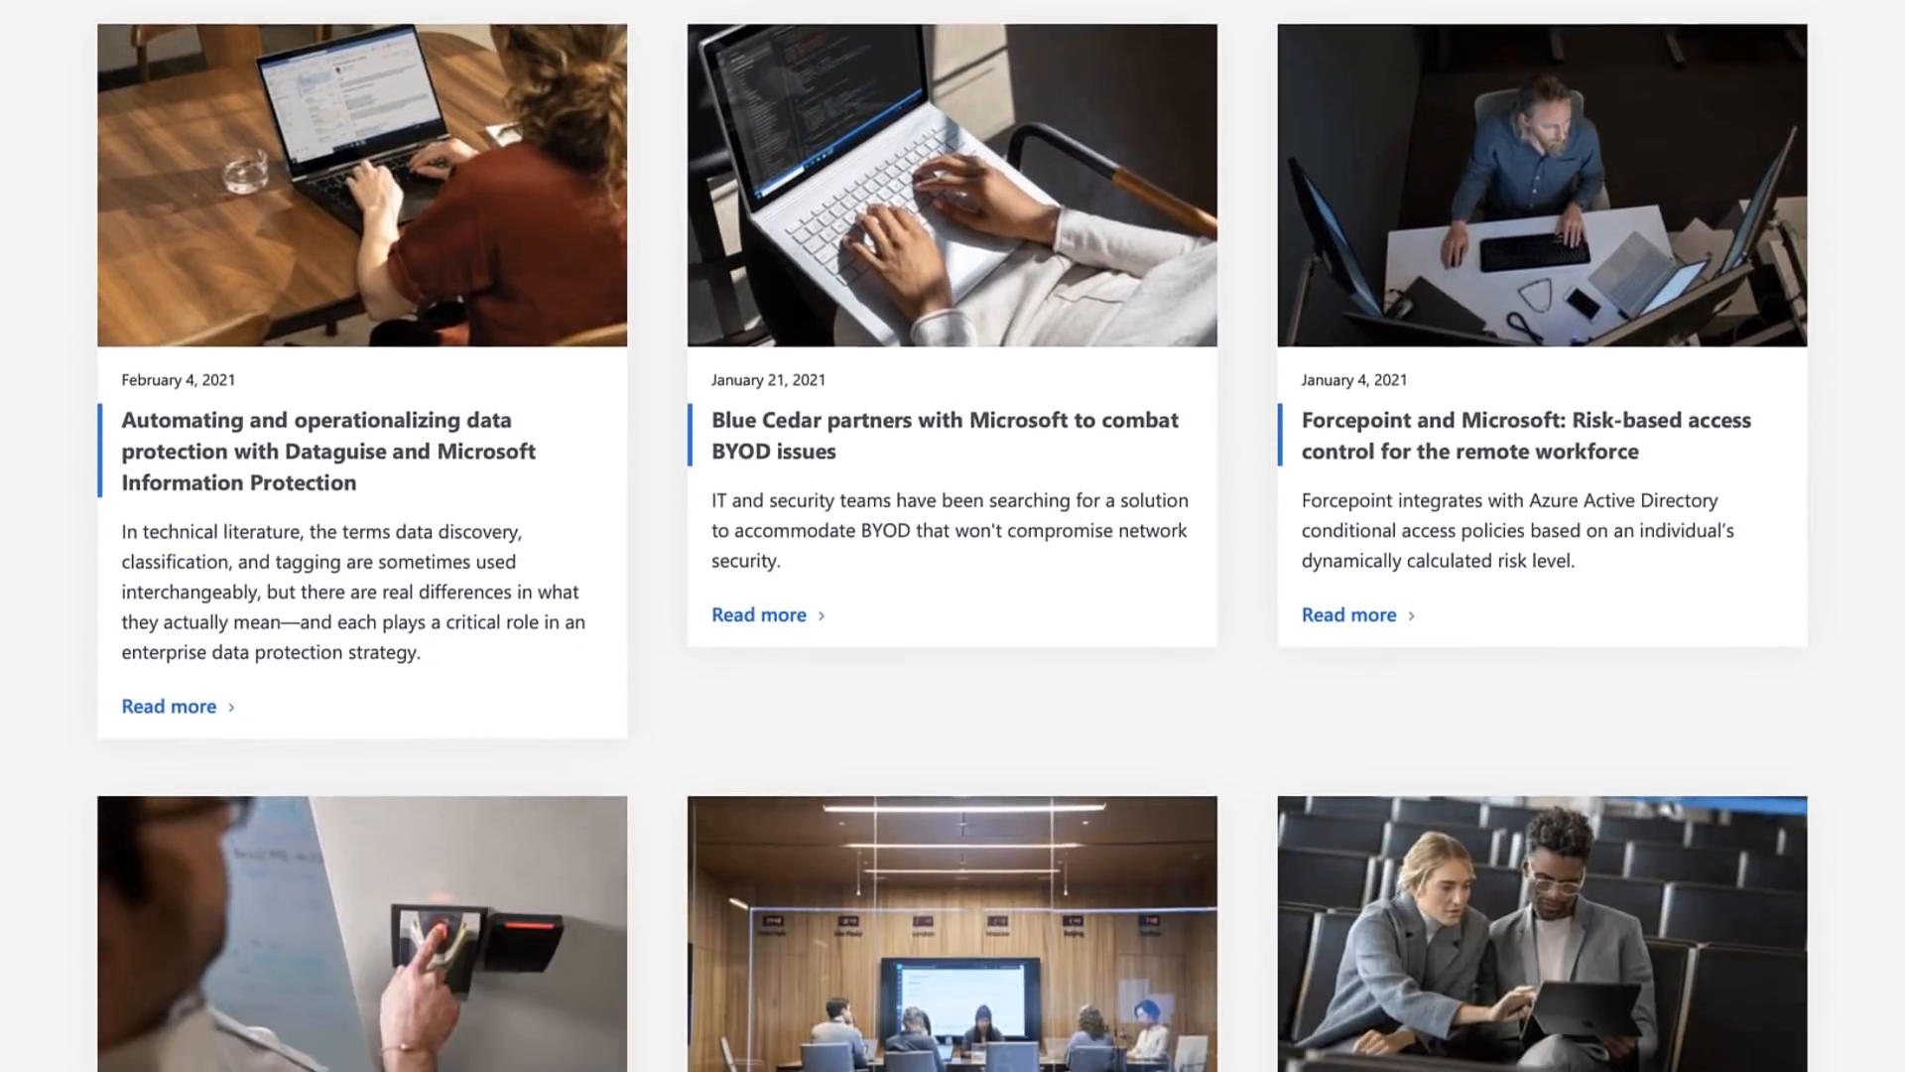
scroll(down, 3)
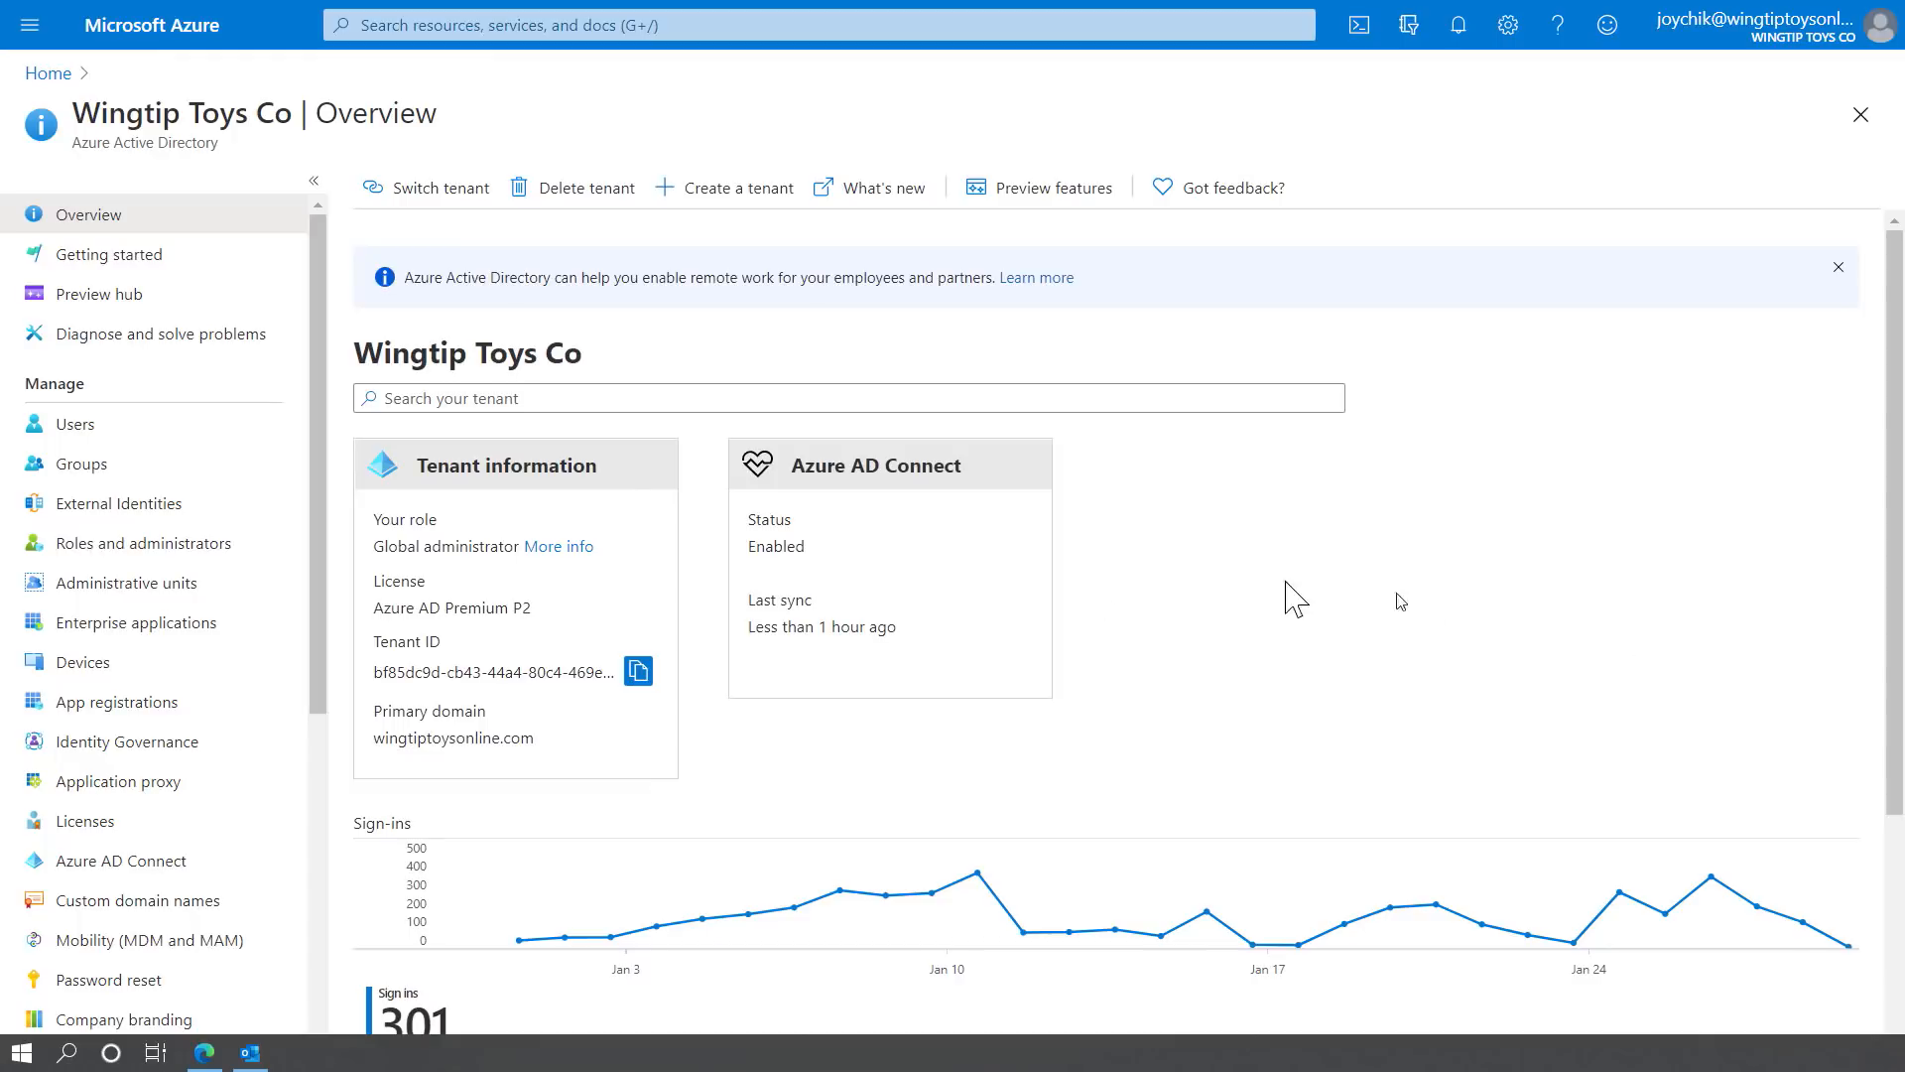
Navigate from Azure AD Security to the Authentication methods policies list.
scroll(down, 3)
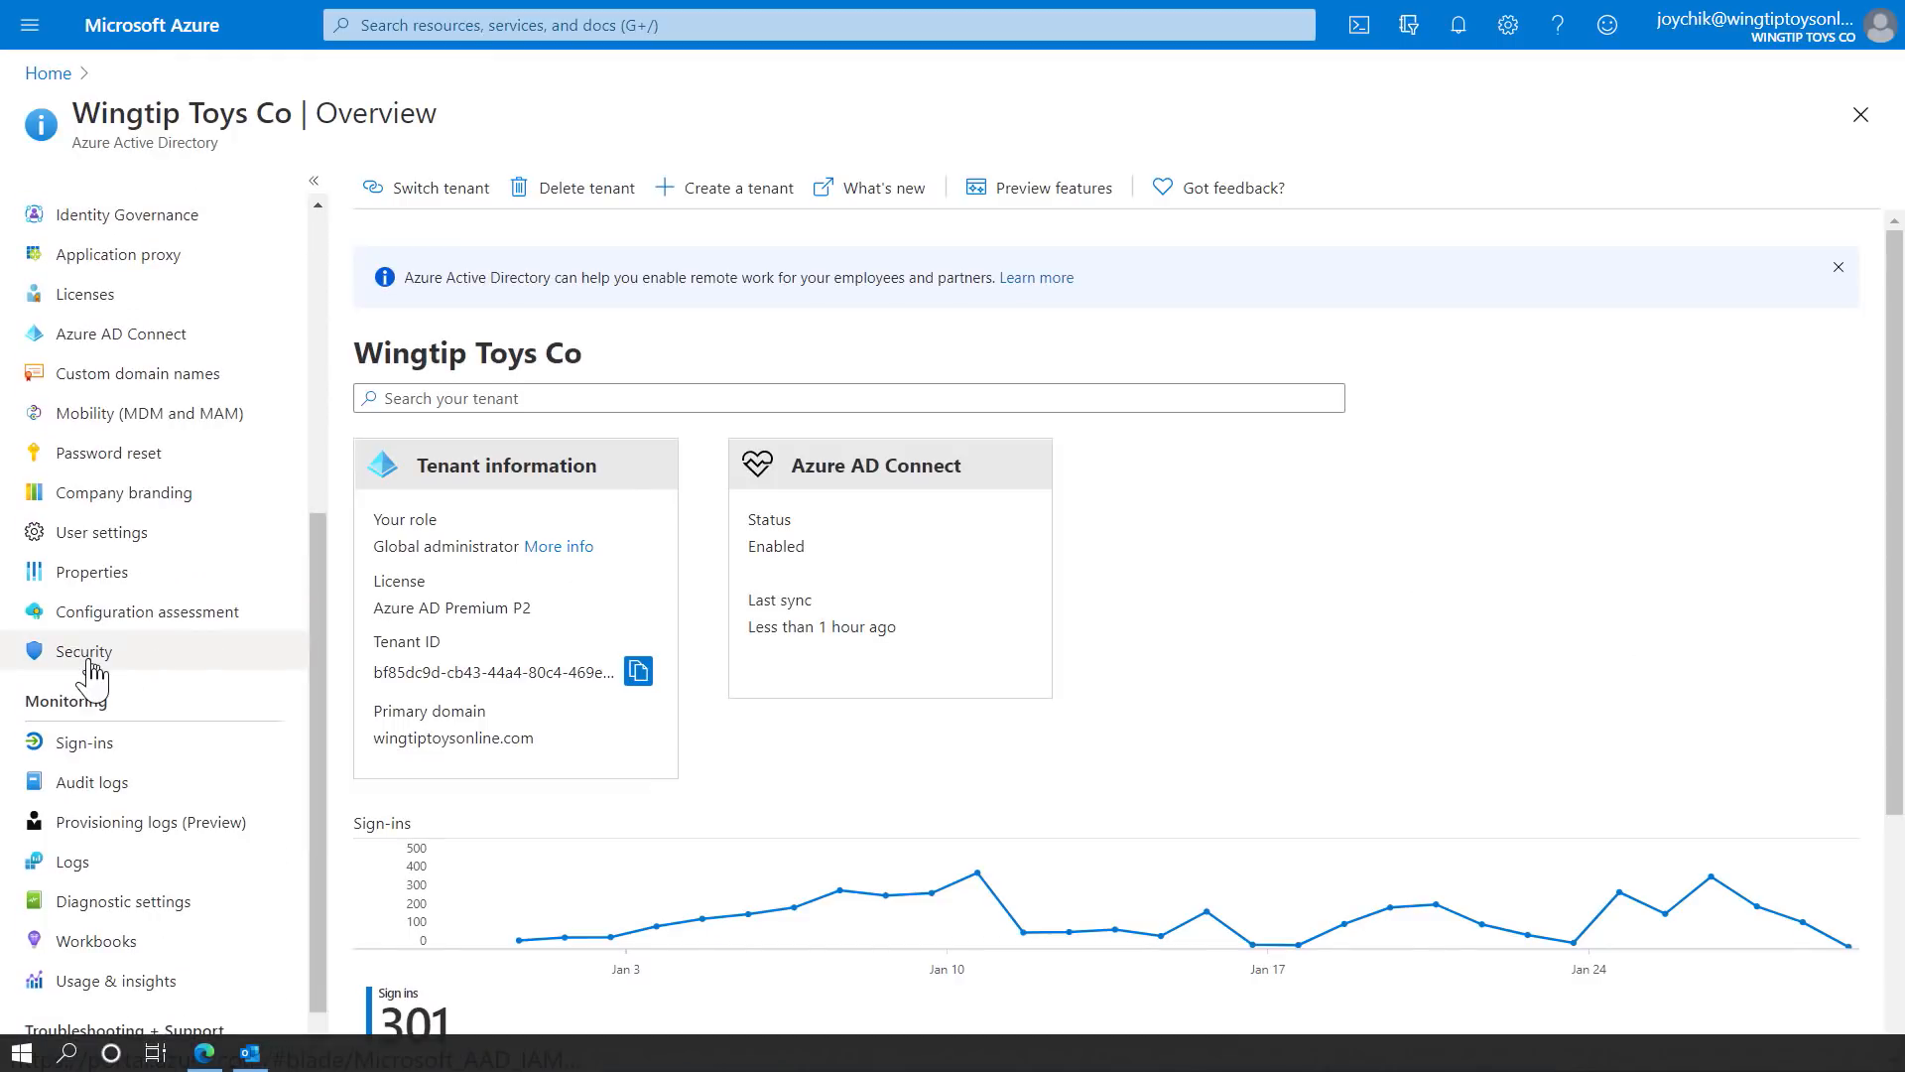
click(84, 650)
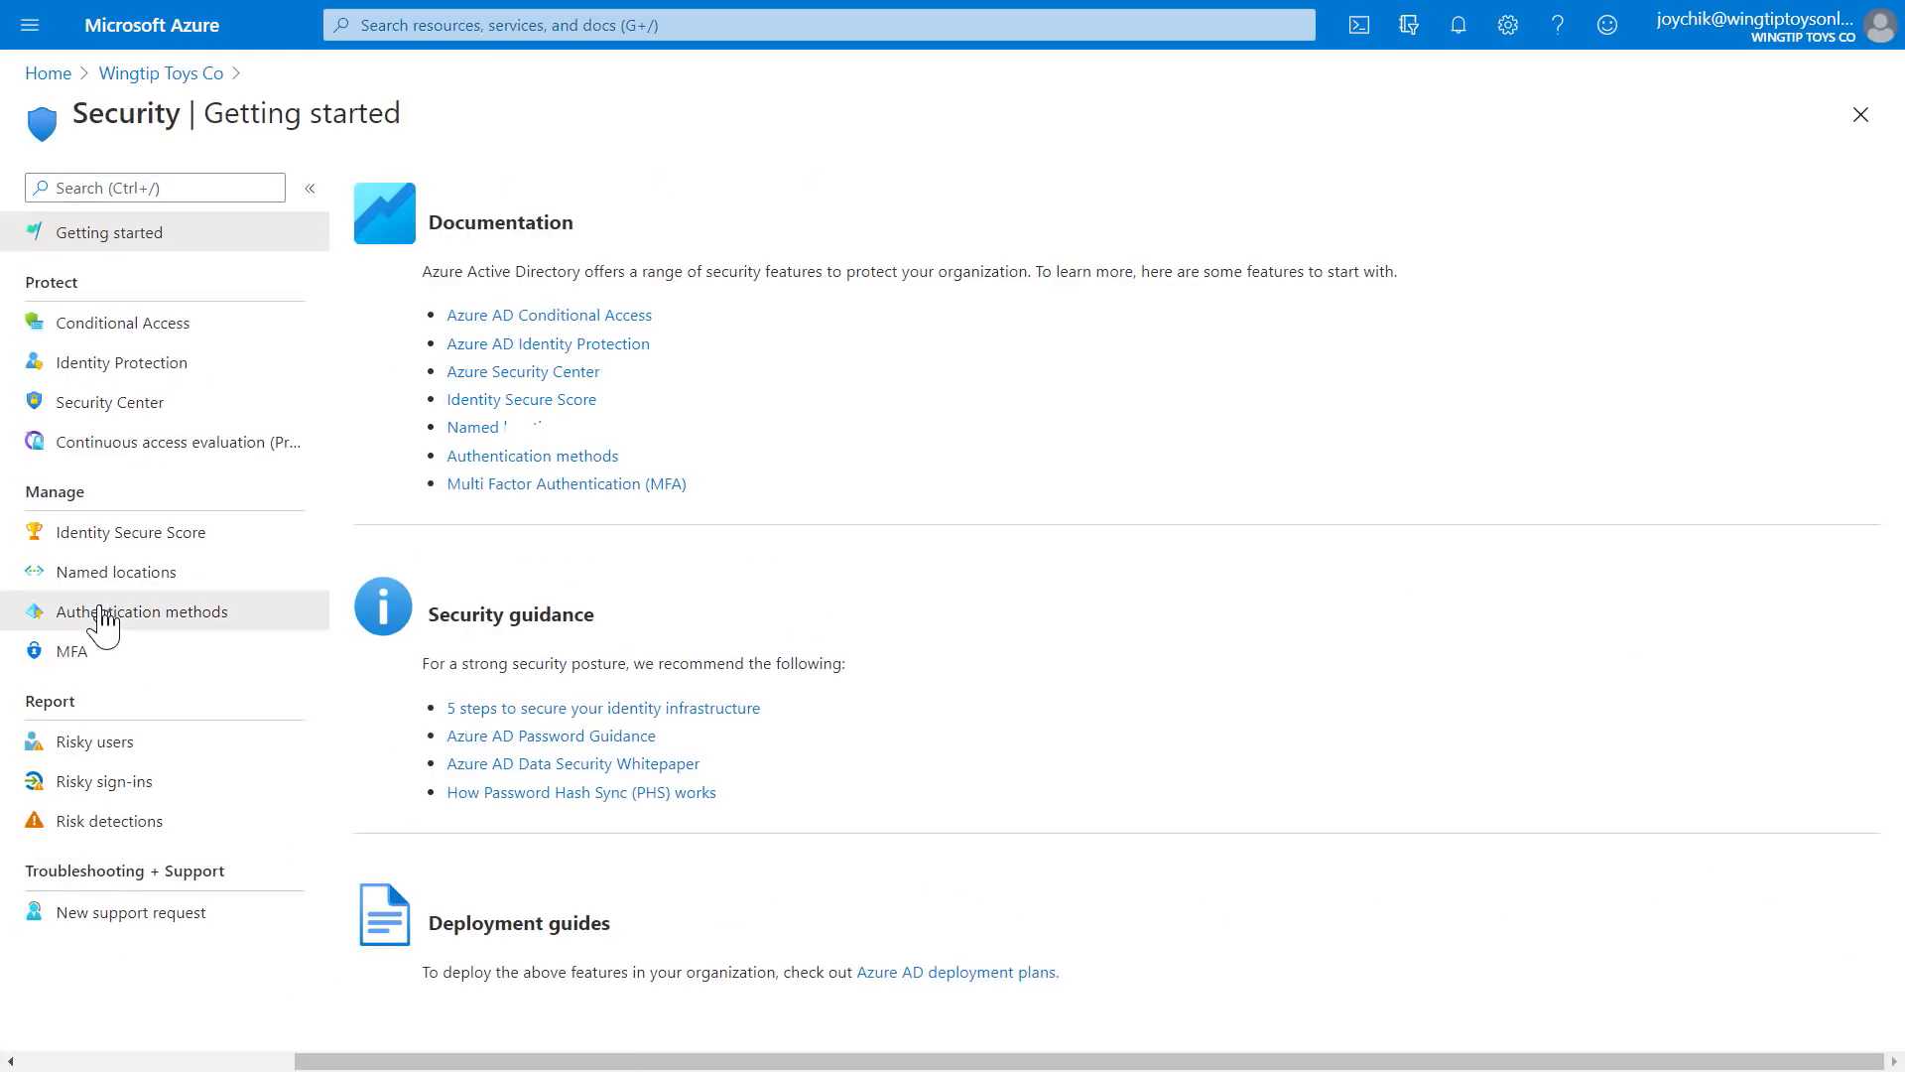
click(146, 612)
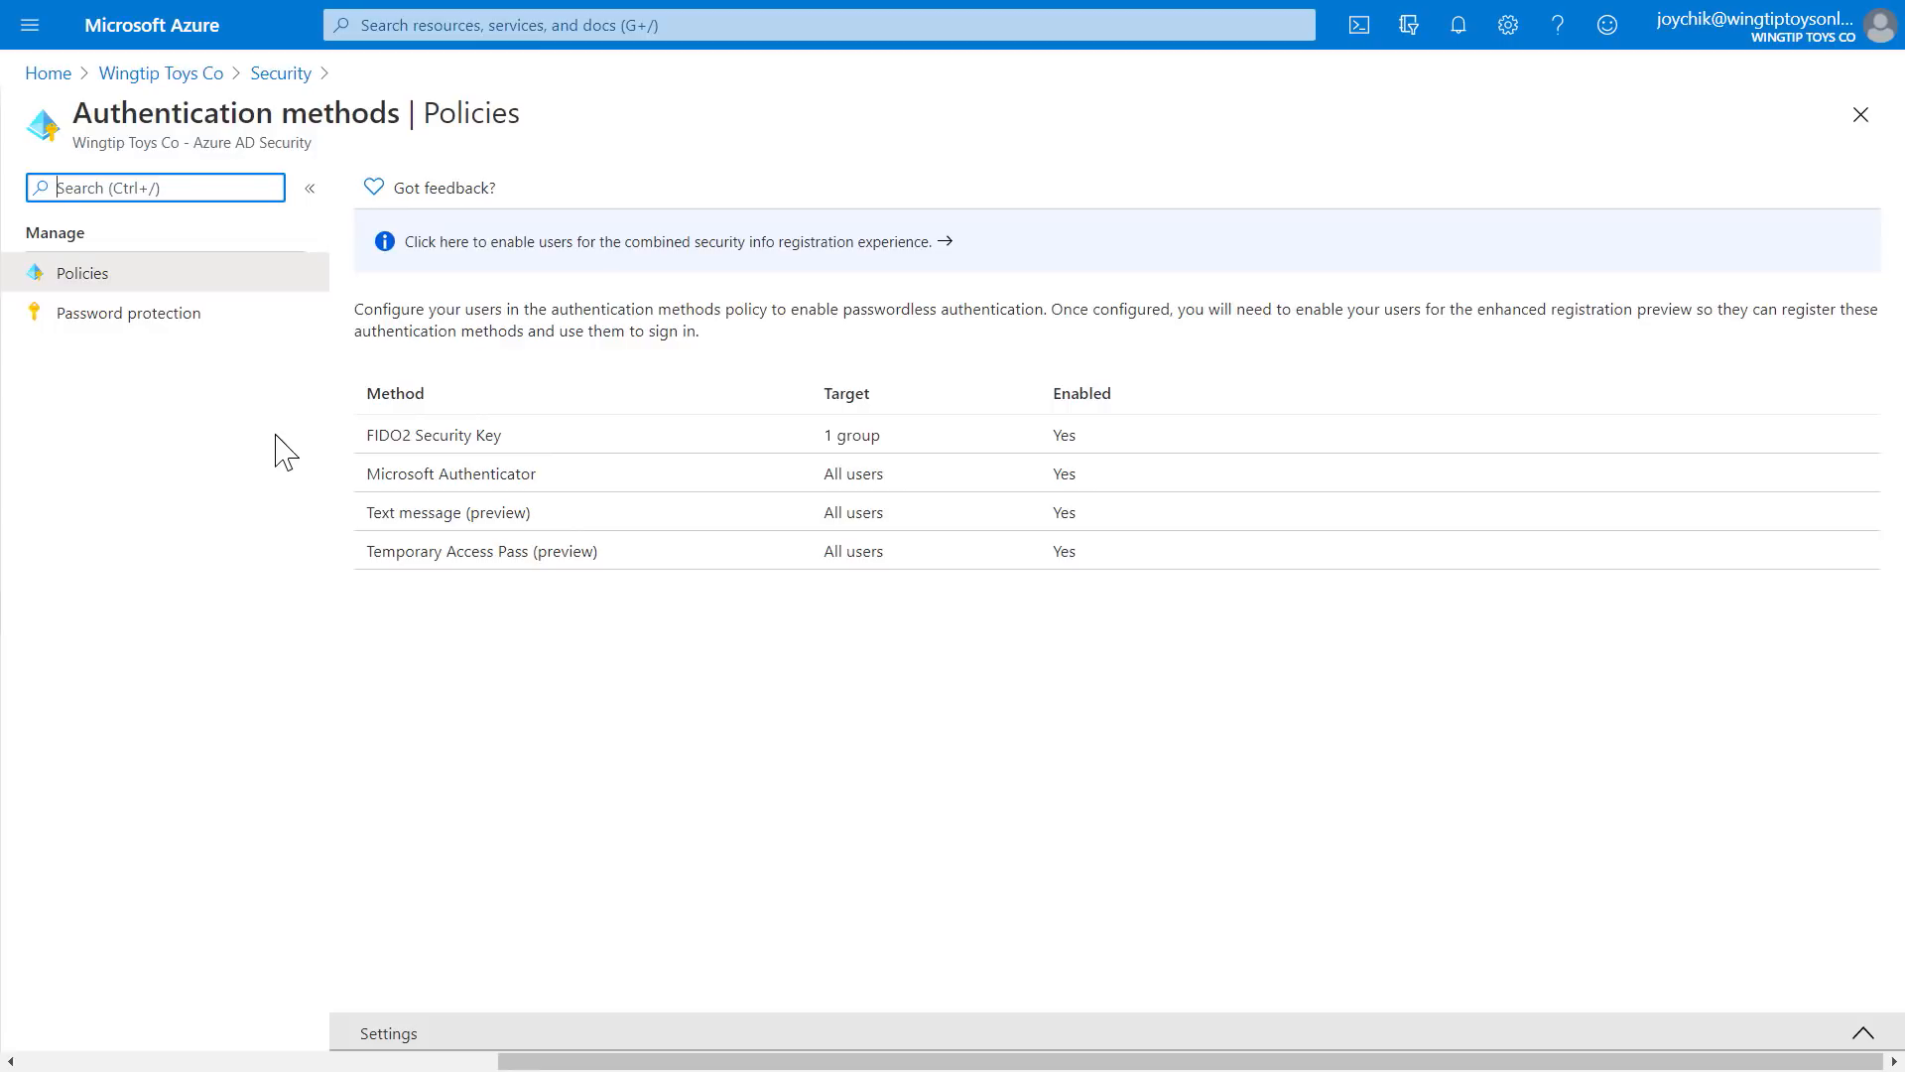
mouse_move(471, 435)
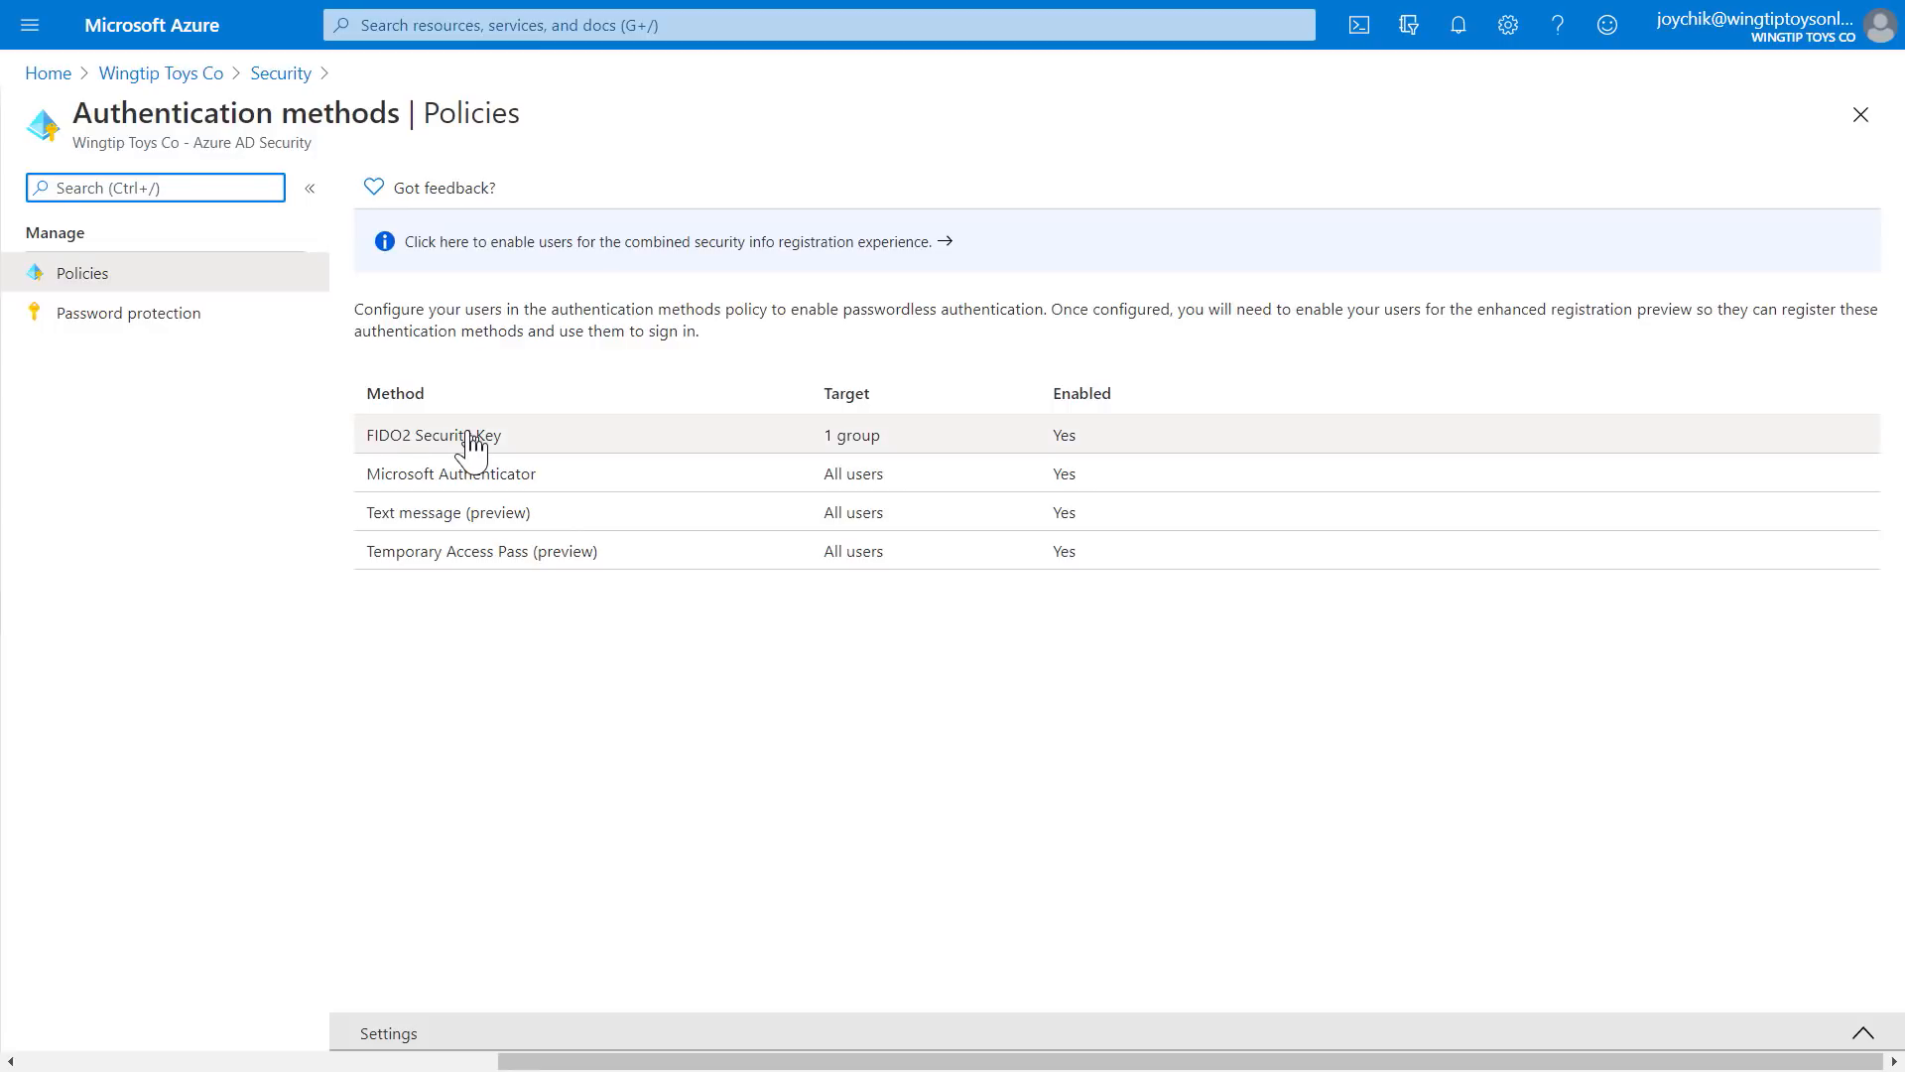
Add the user found by searching 'mega' to the FIDO2 Security Key policy and save.
click(433, 435)
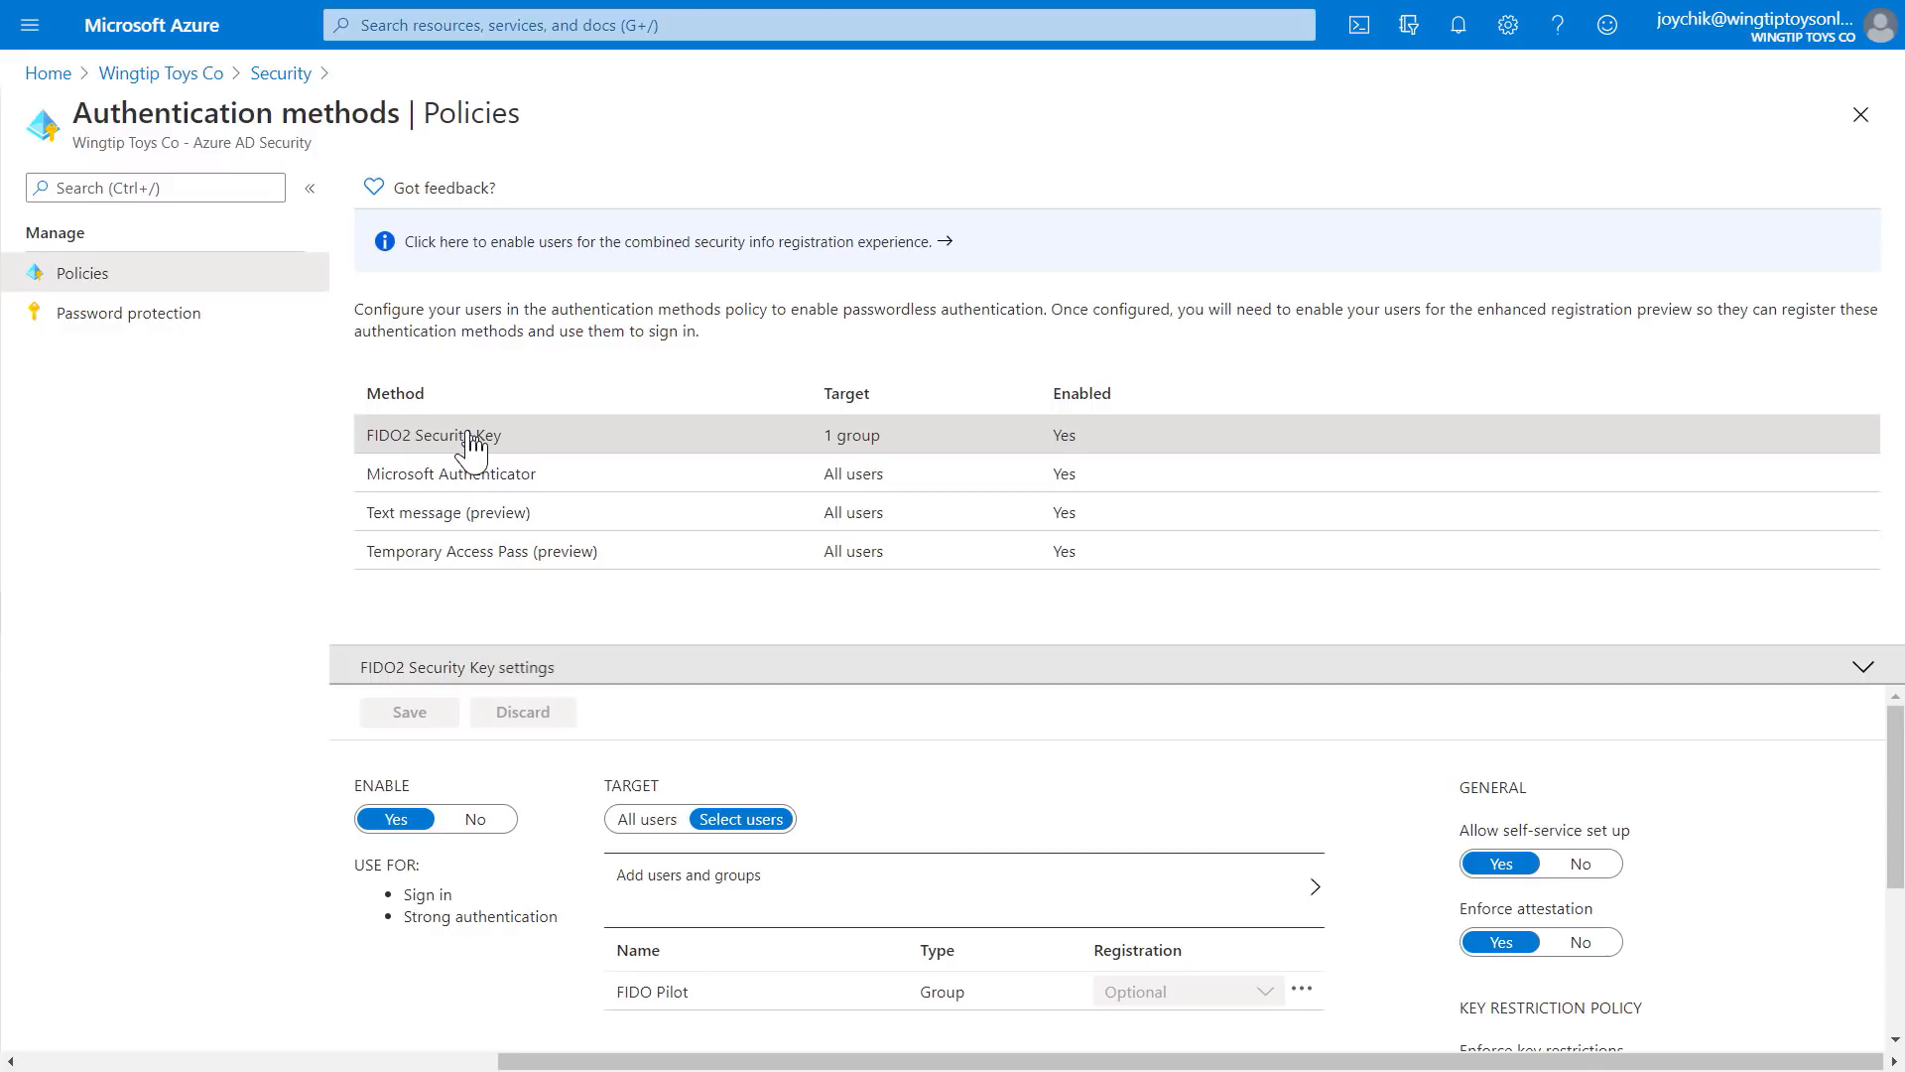
mouse_move(746, 807)
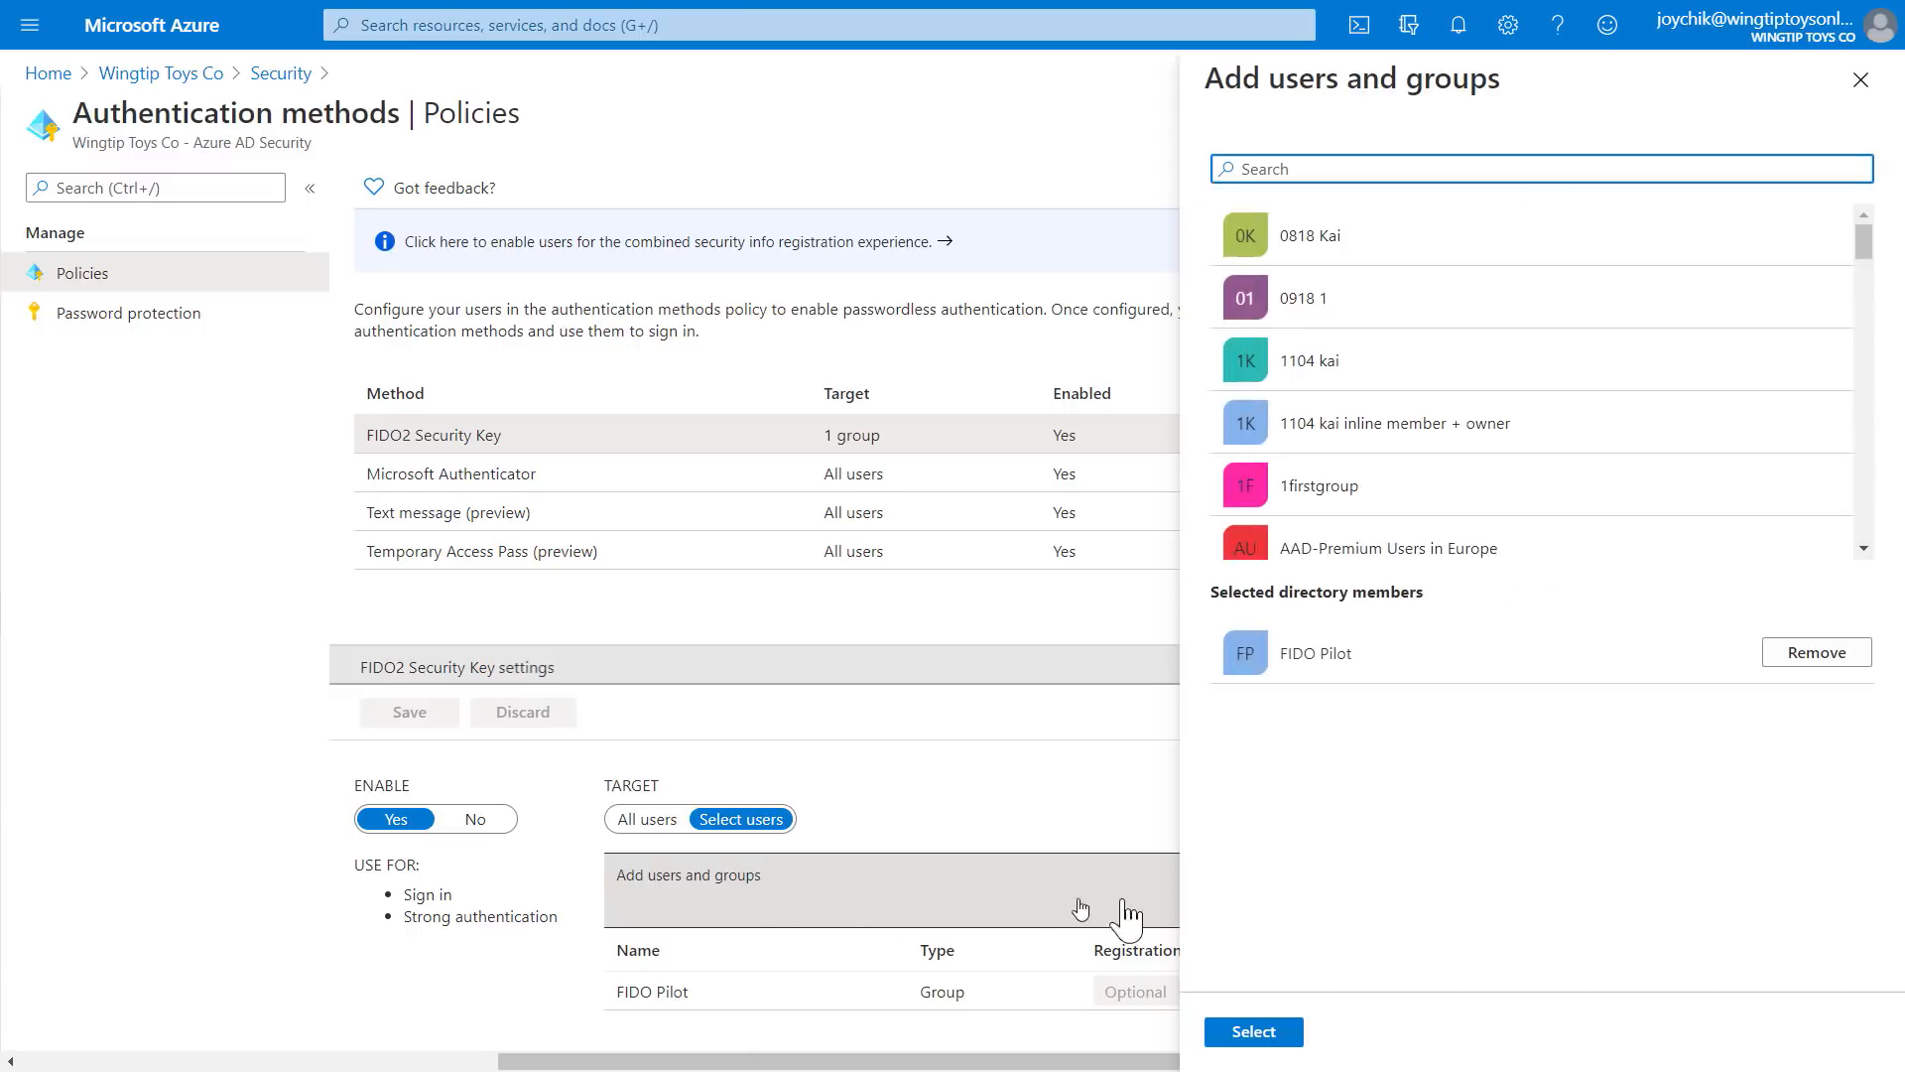
text(megan)
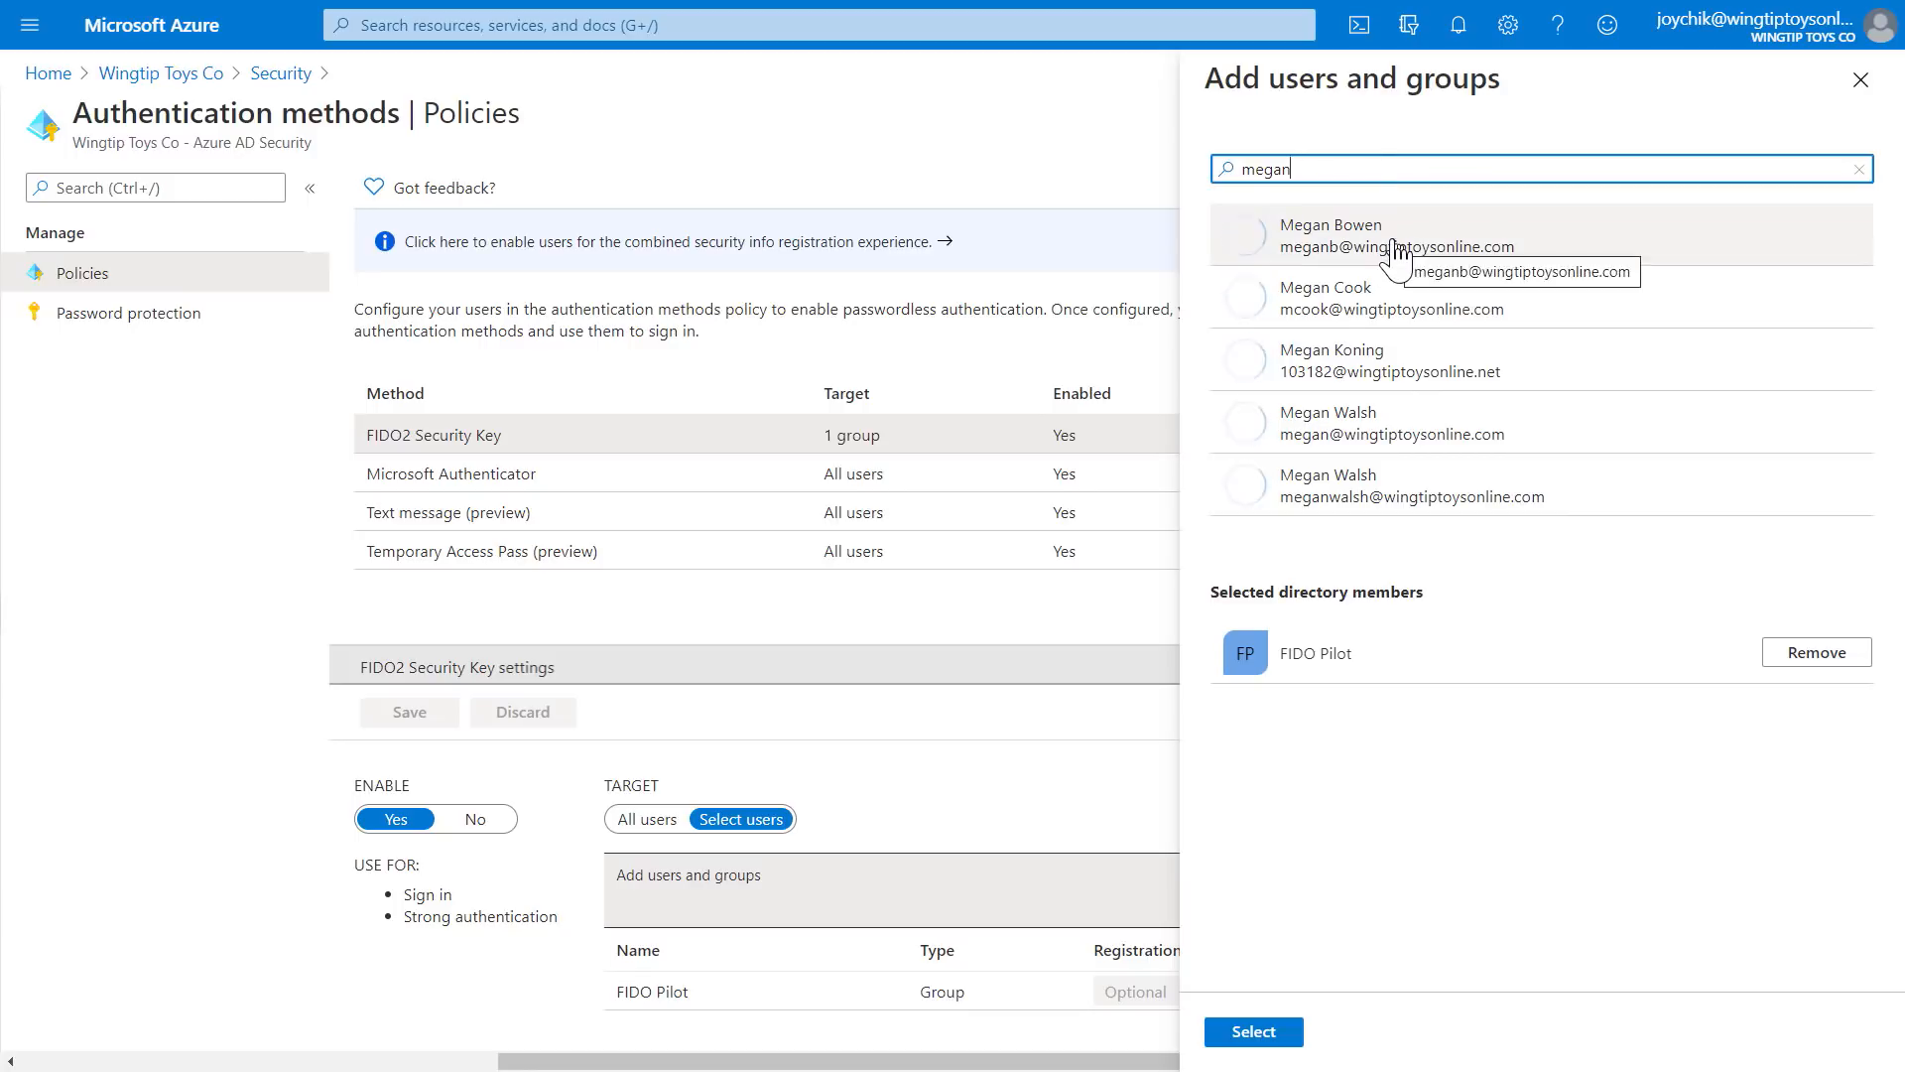
click(1253, 1030)
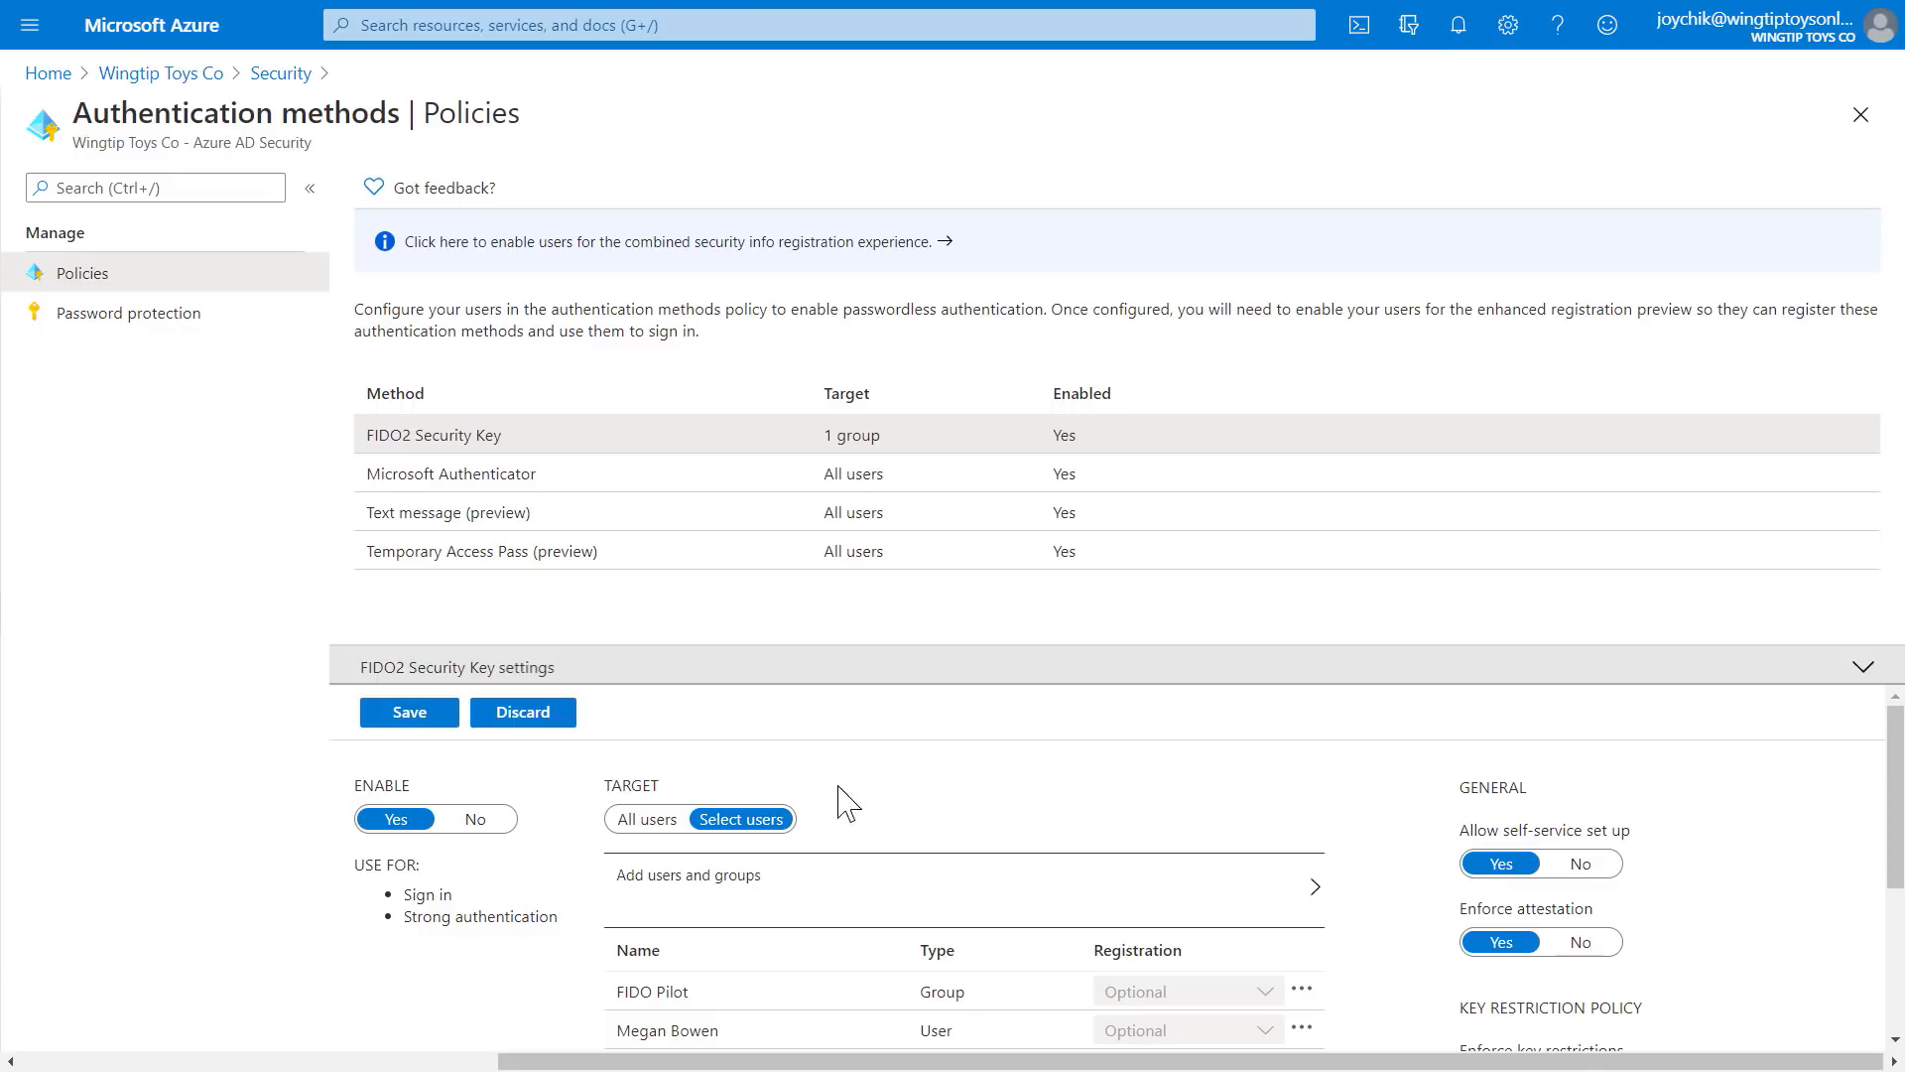
click(410, 713)
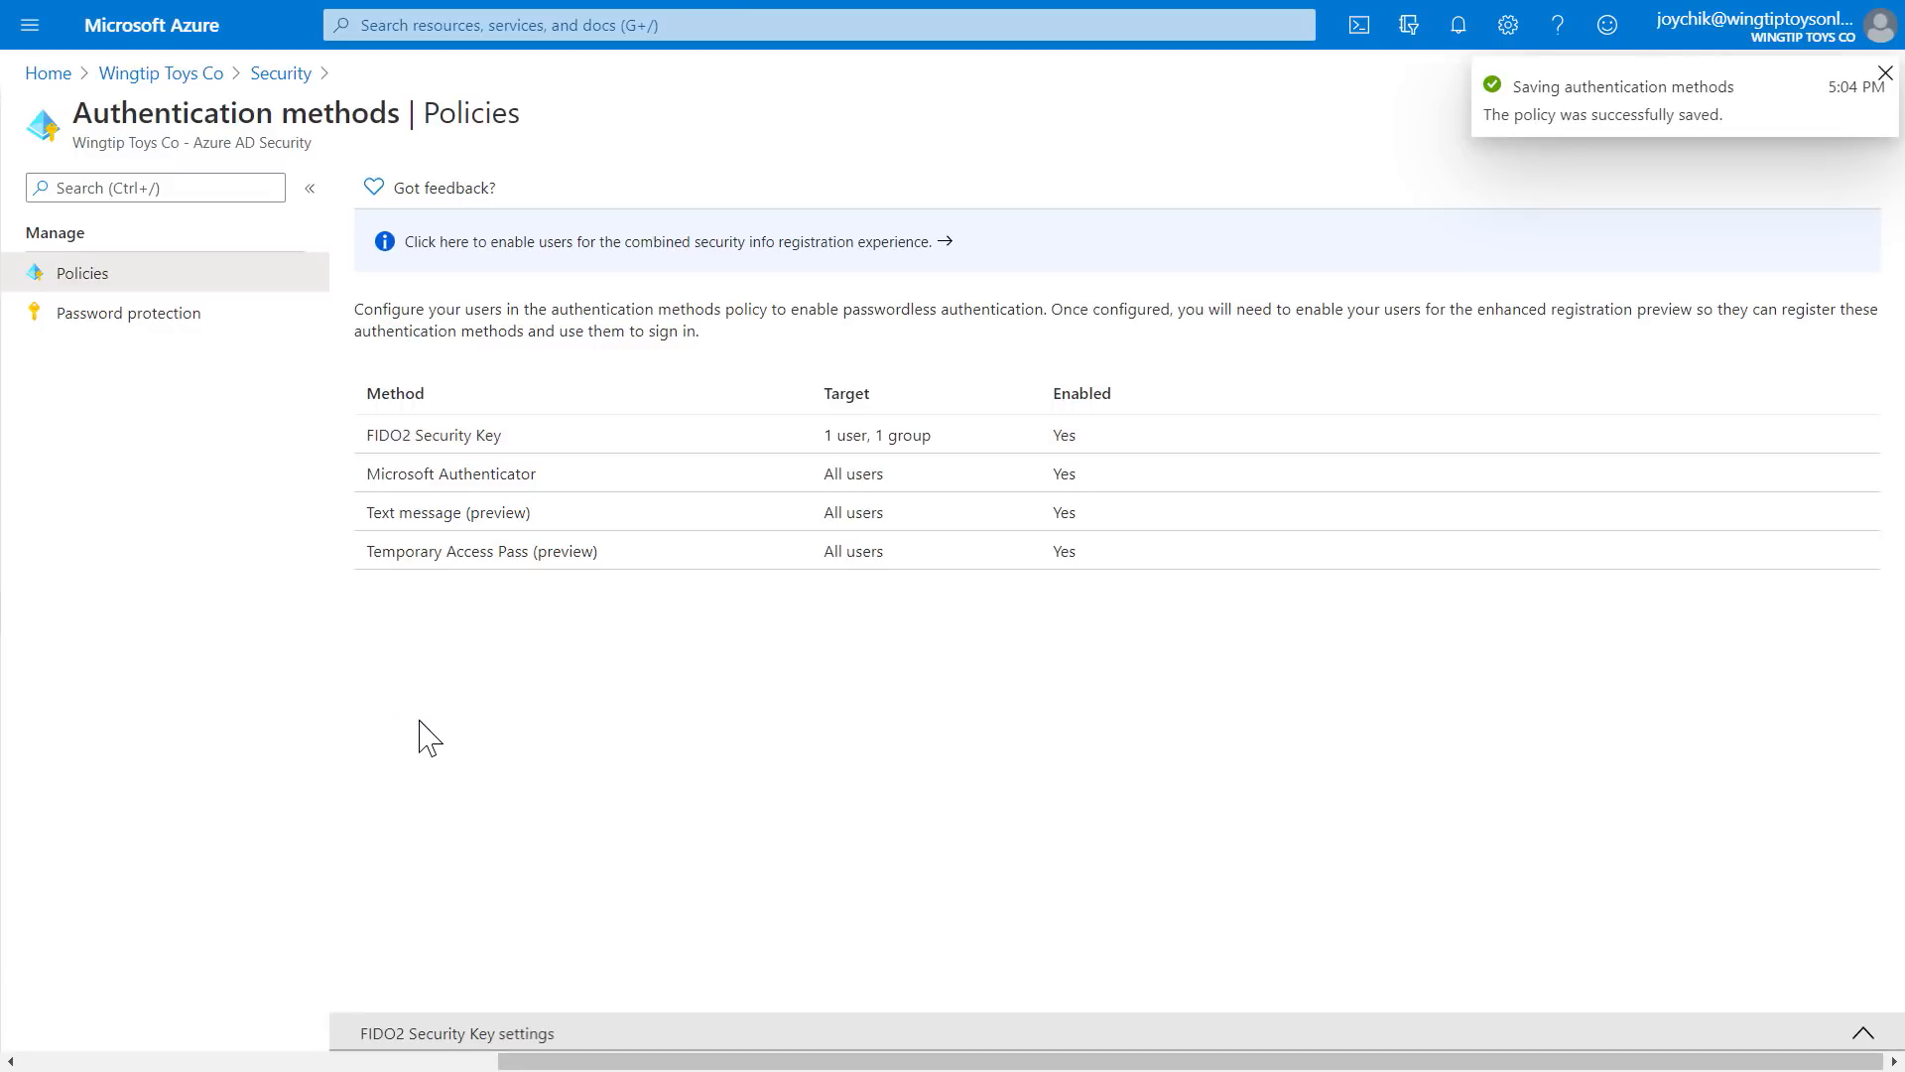
click(259, 1040)
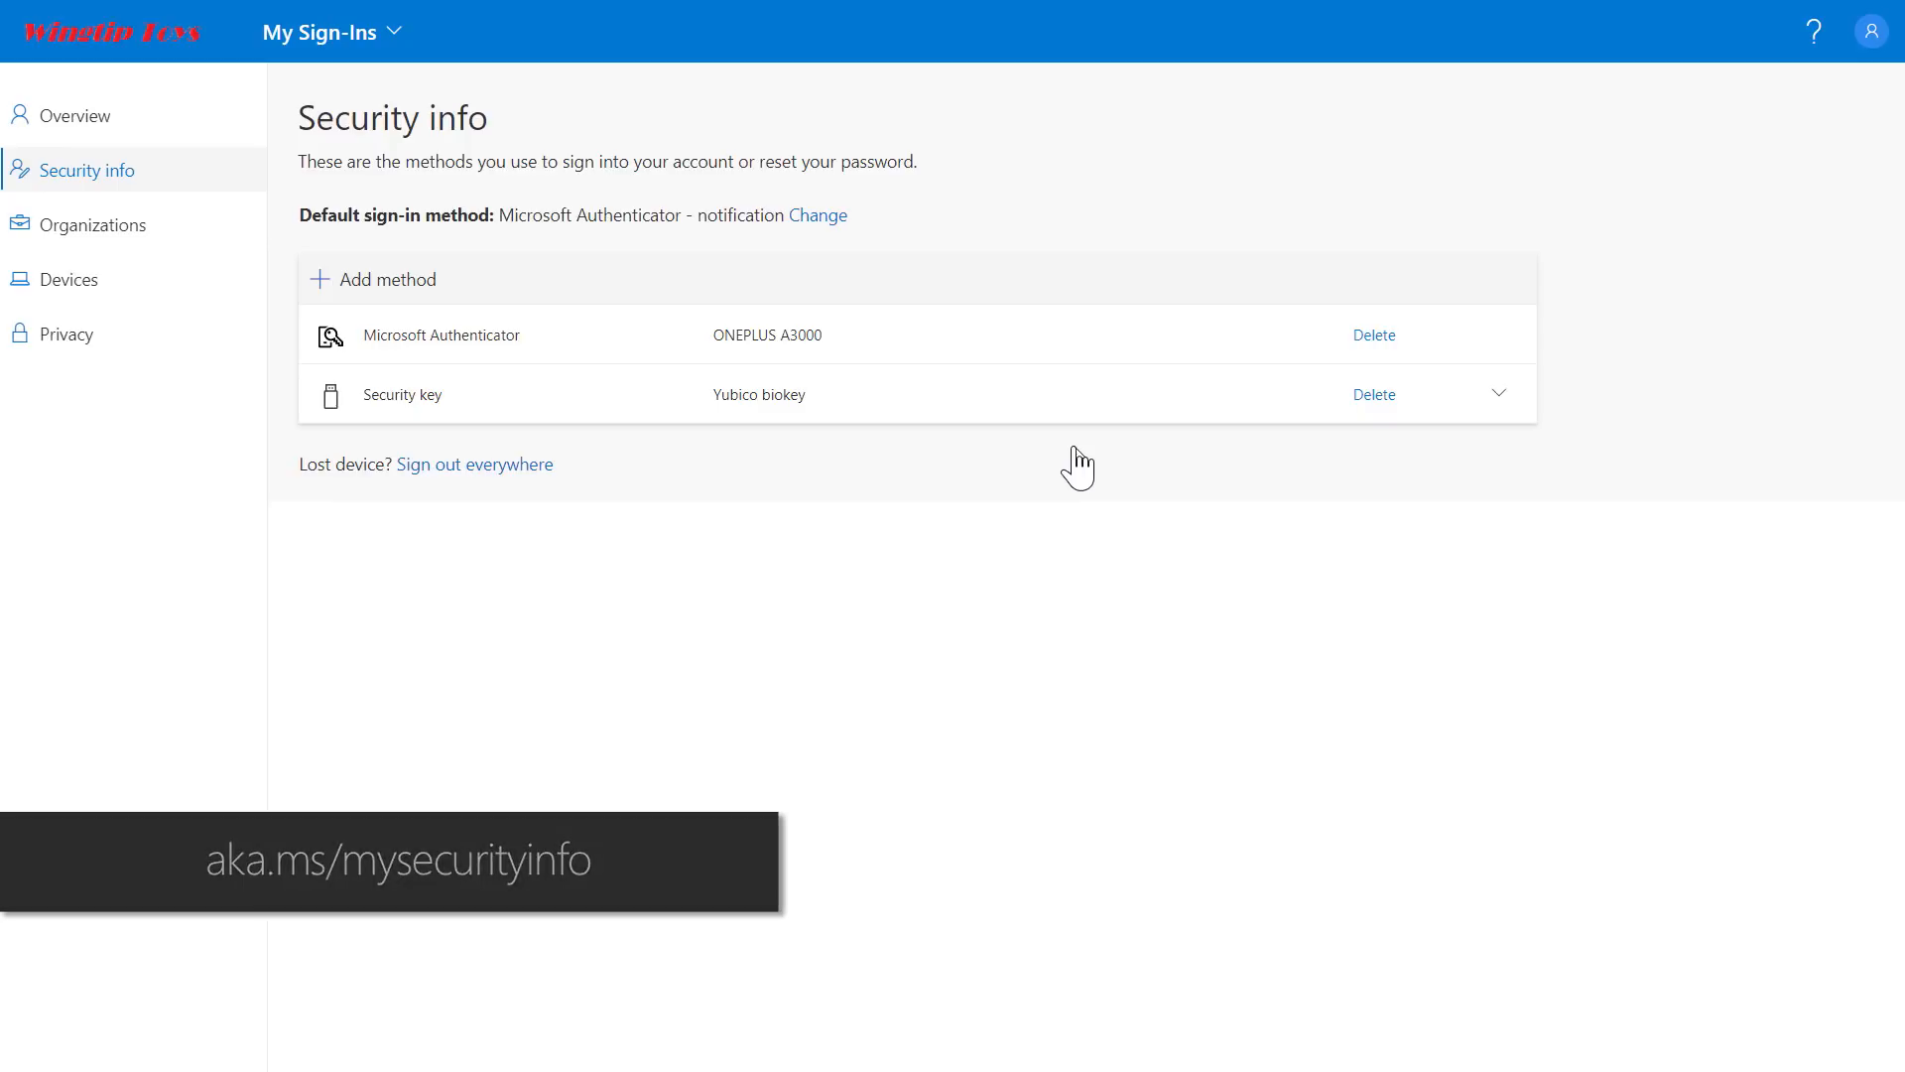
Add a Security key sign-in method on Security info and choose USB device.
click(386, 278)
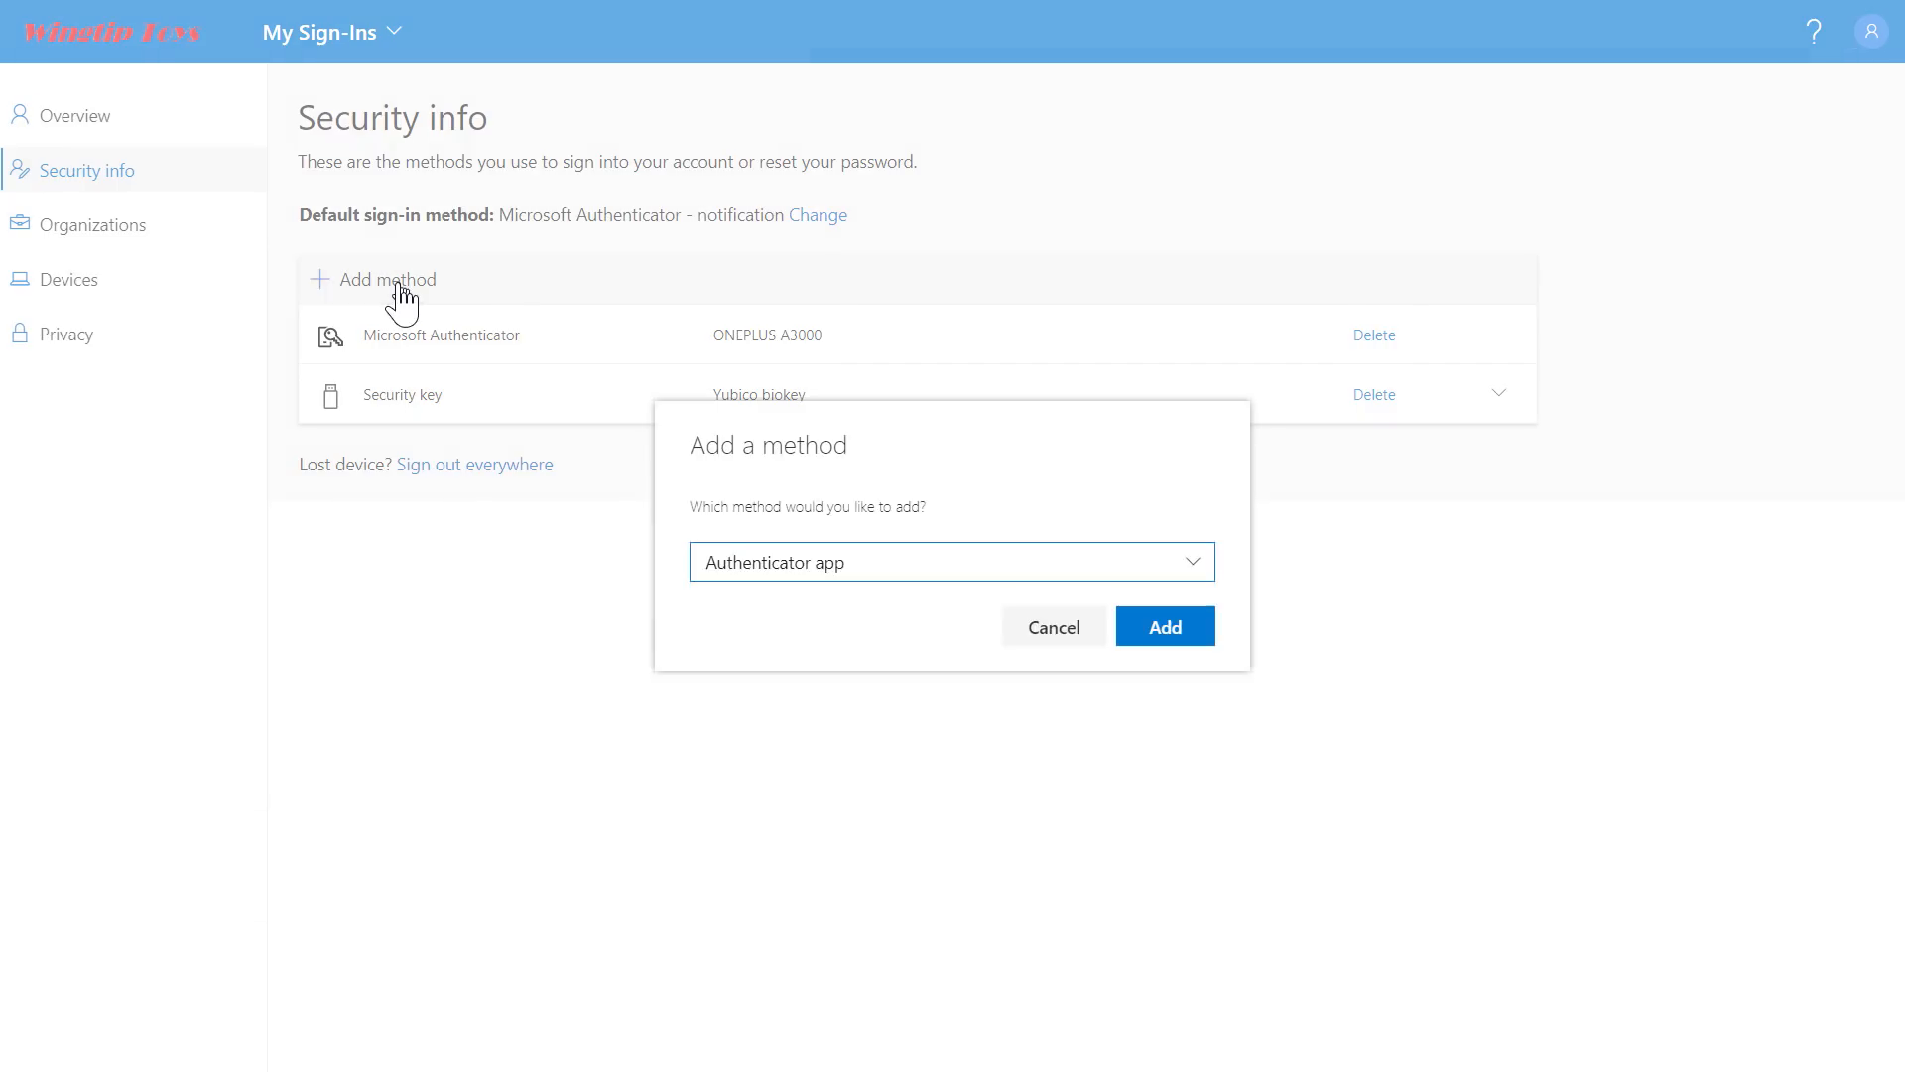
click(951, 562)
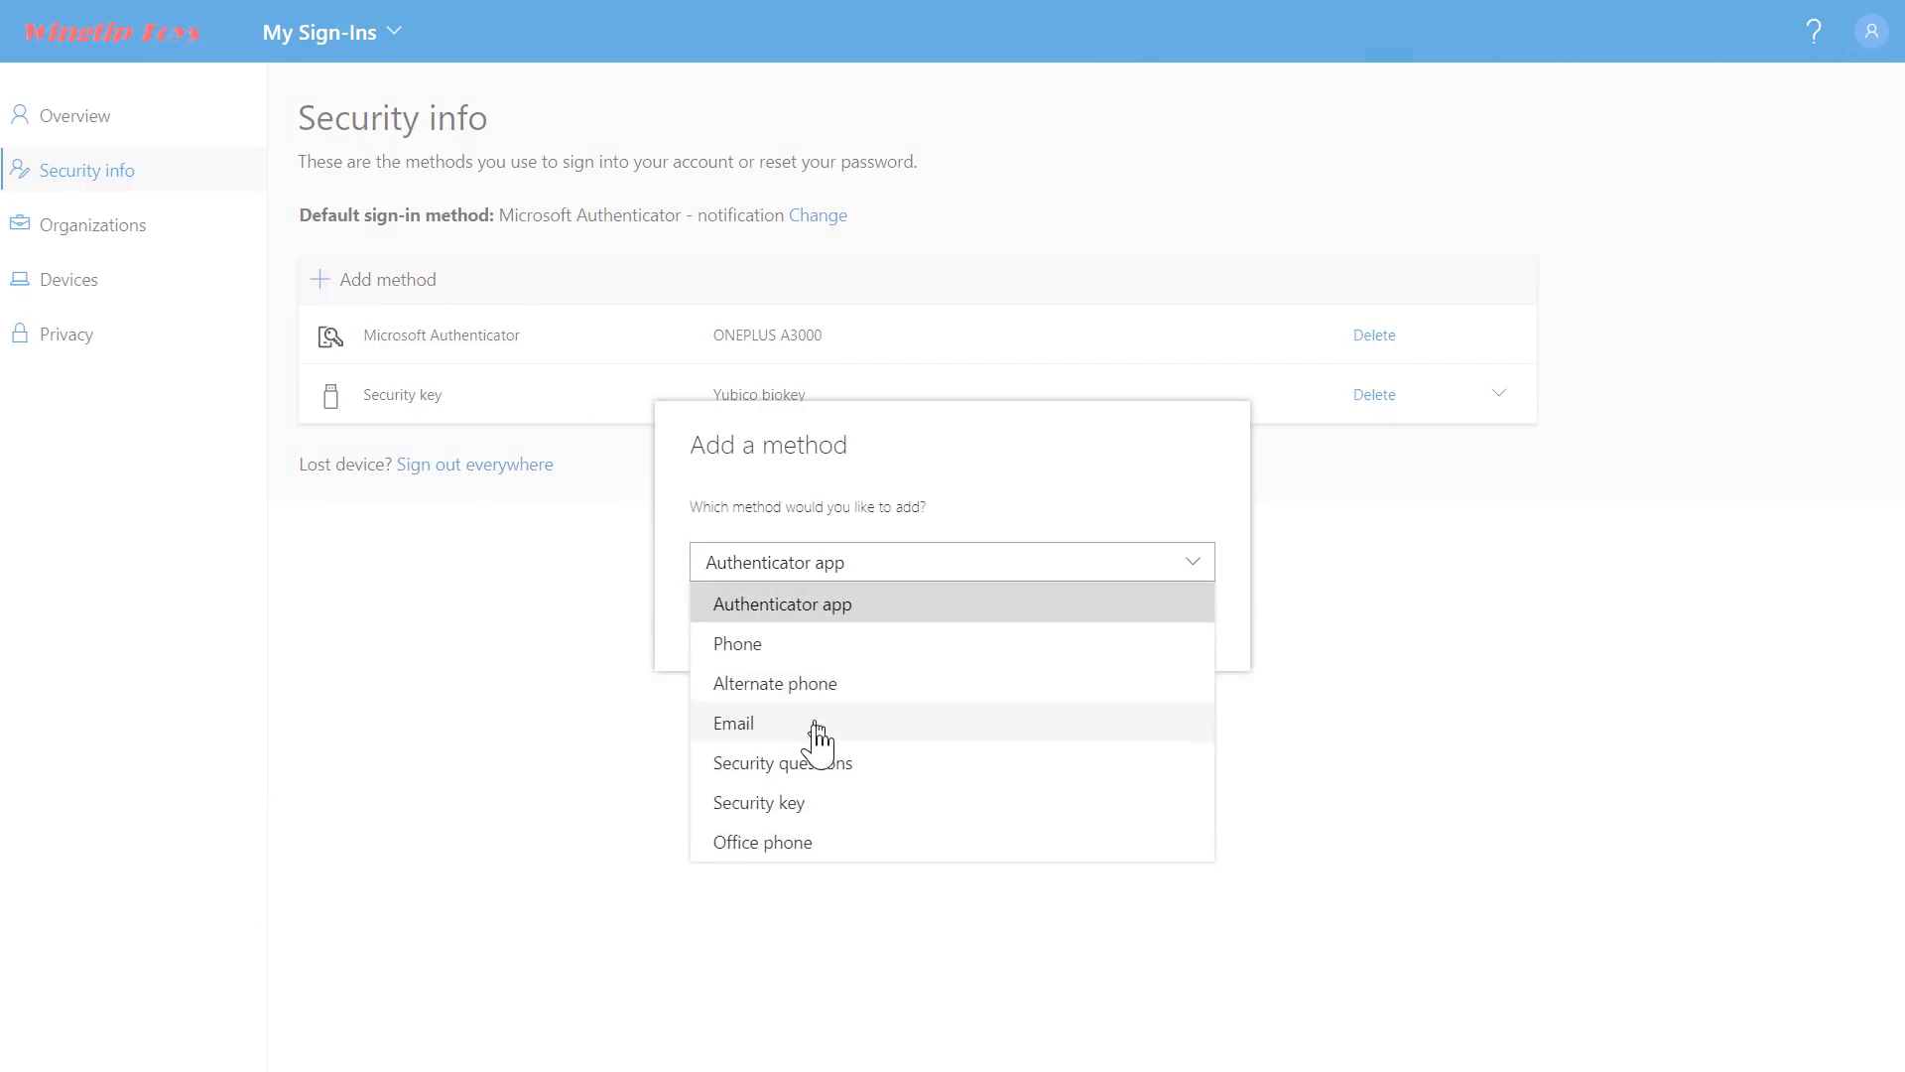
click(758, 801)
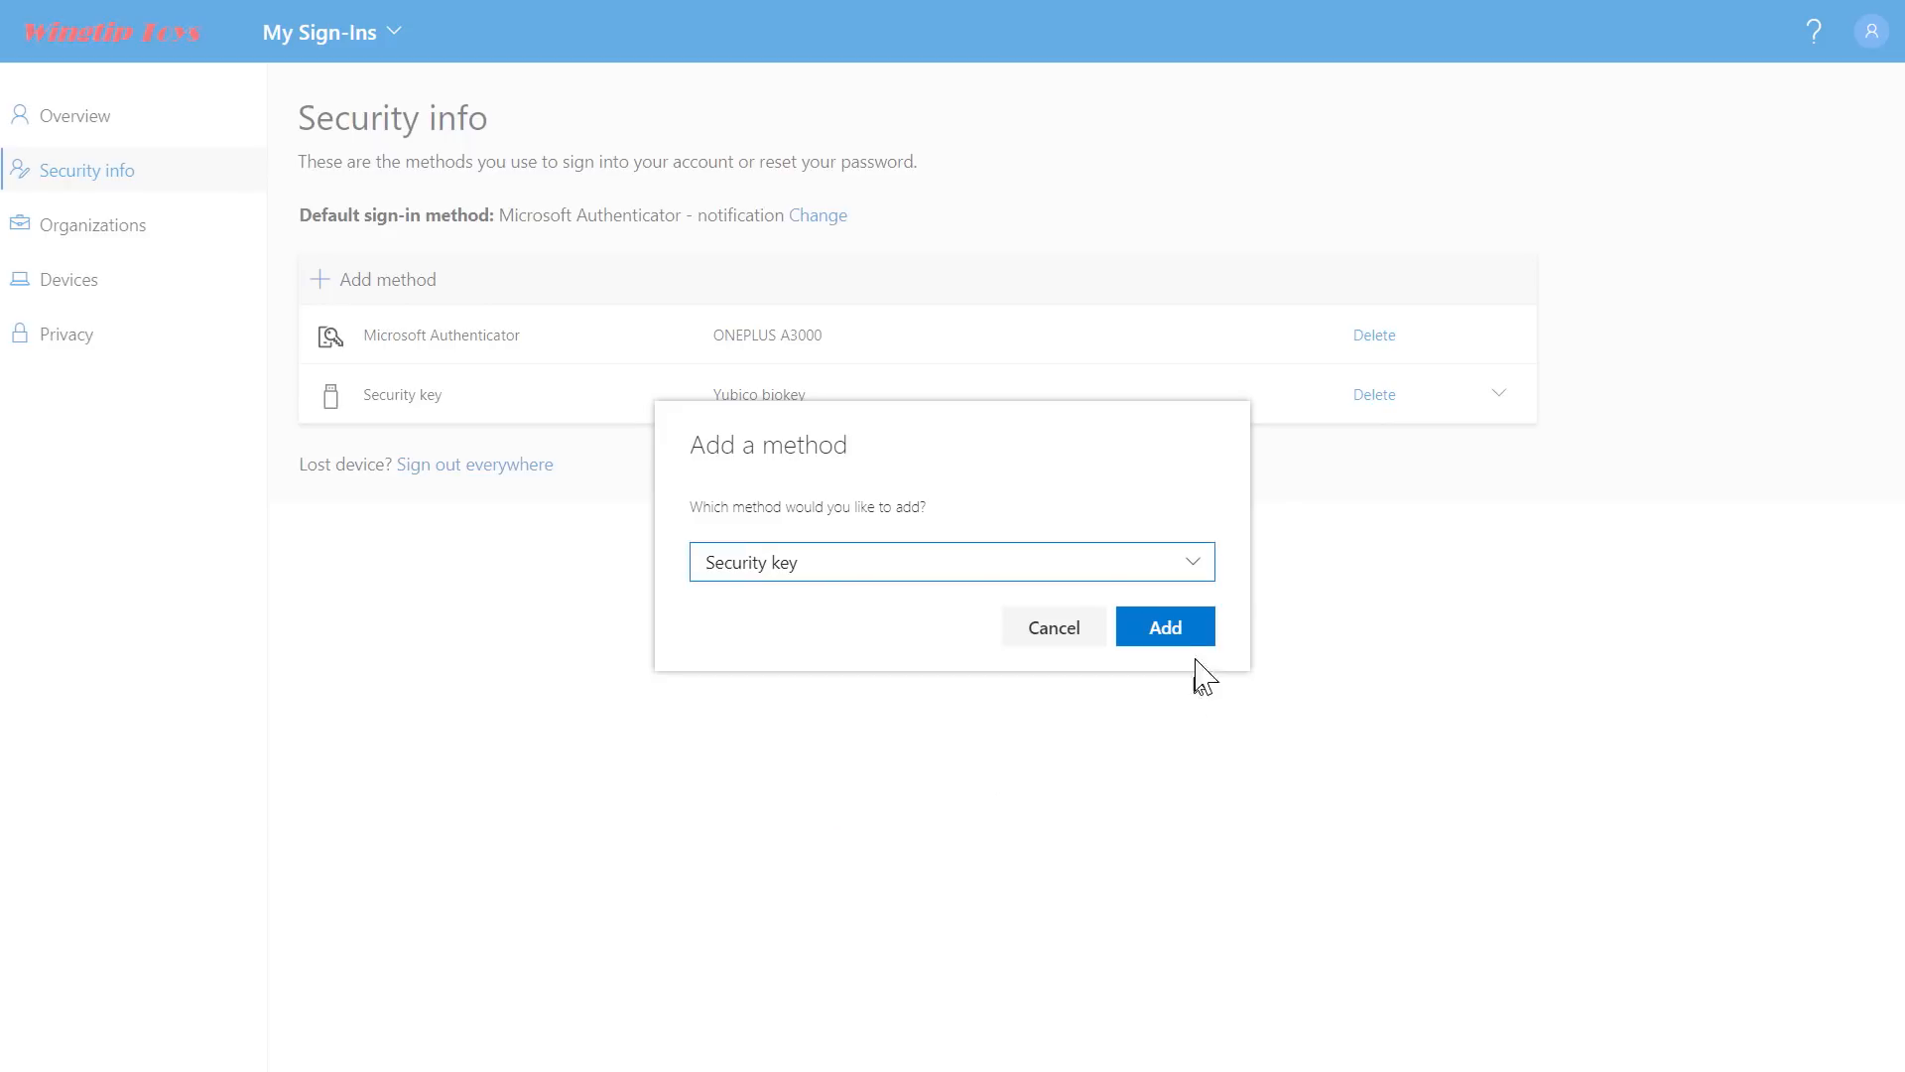
click(1162, 626)
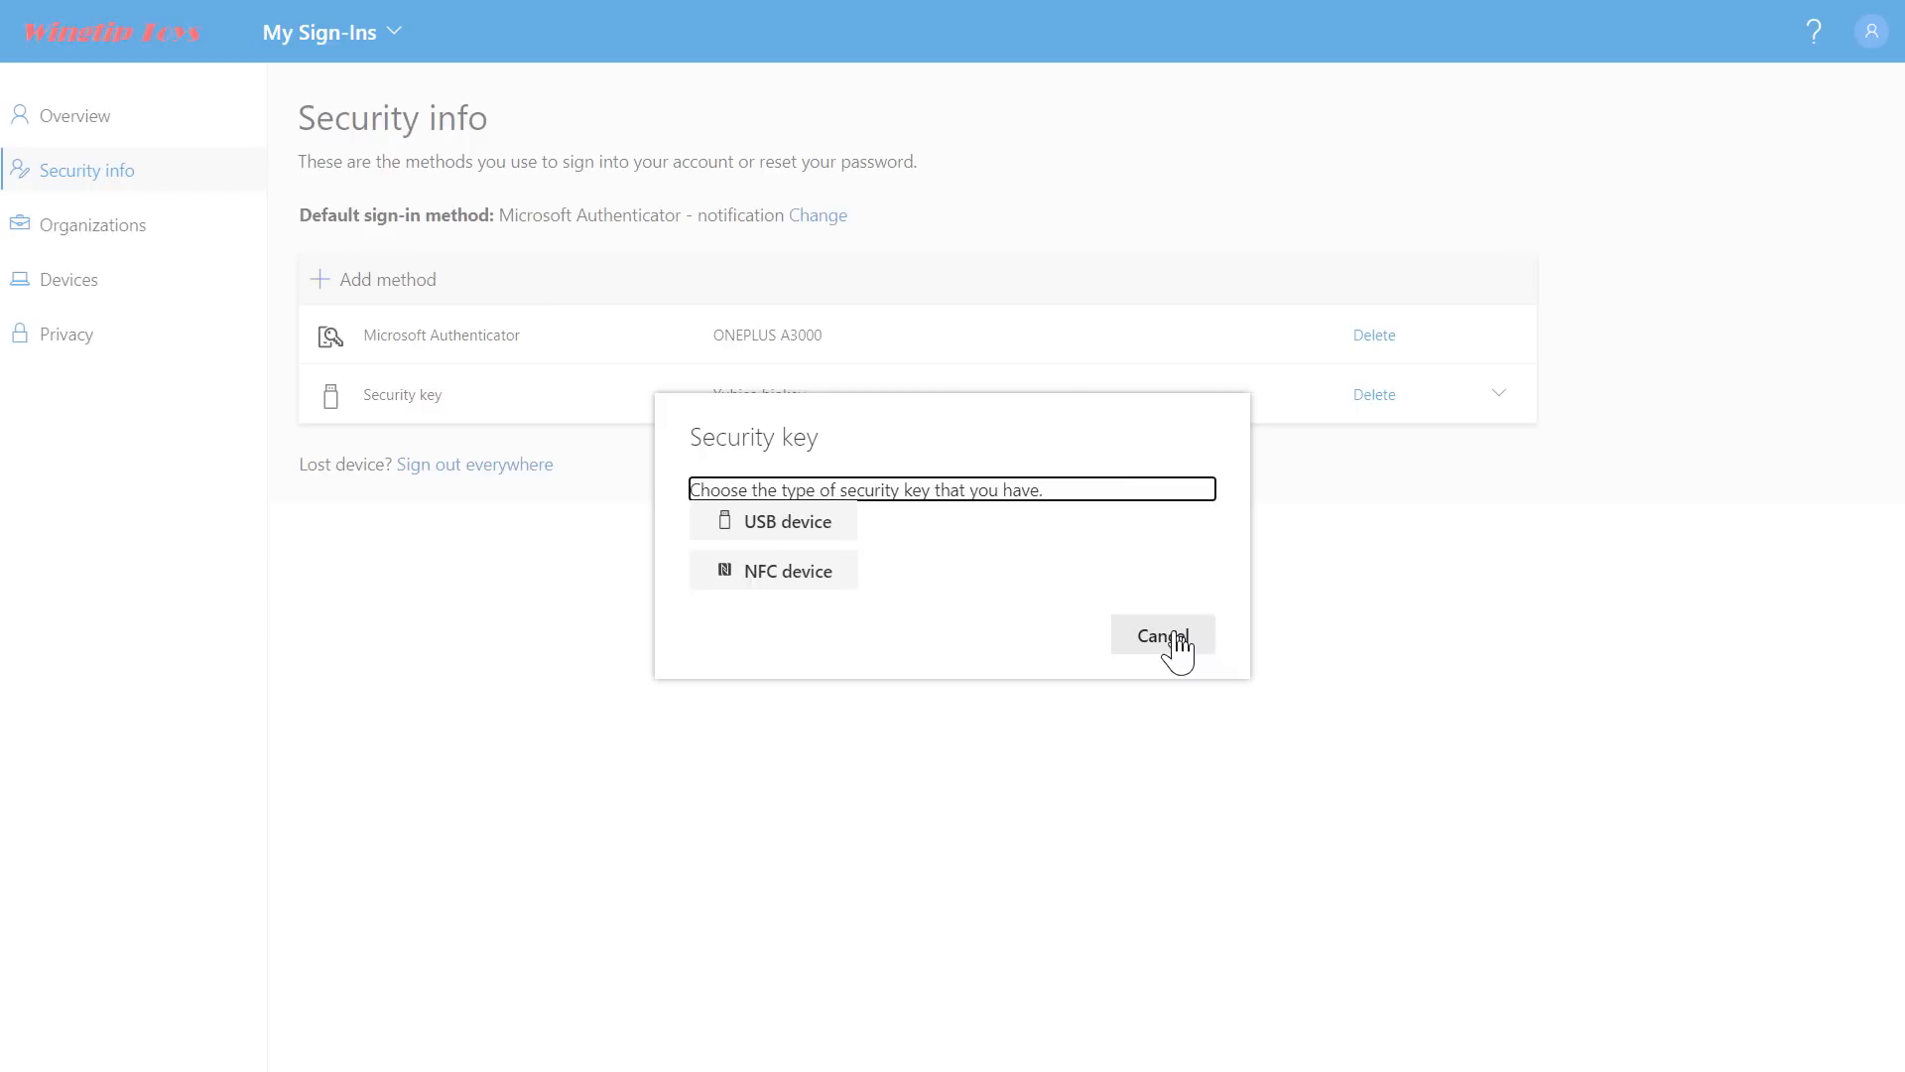
mouse_move(786, 521)
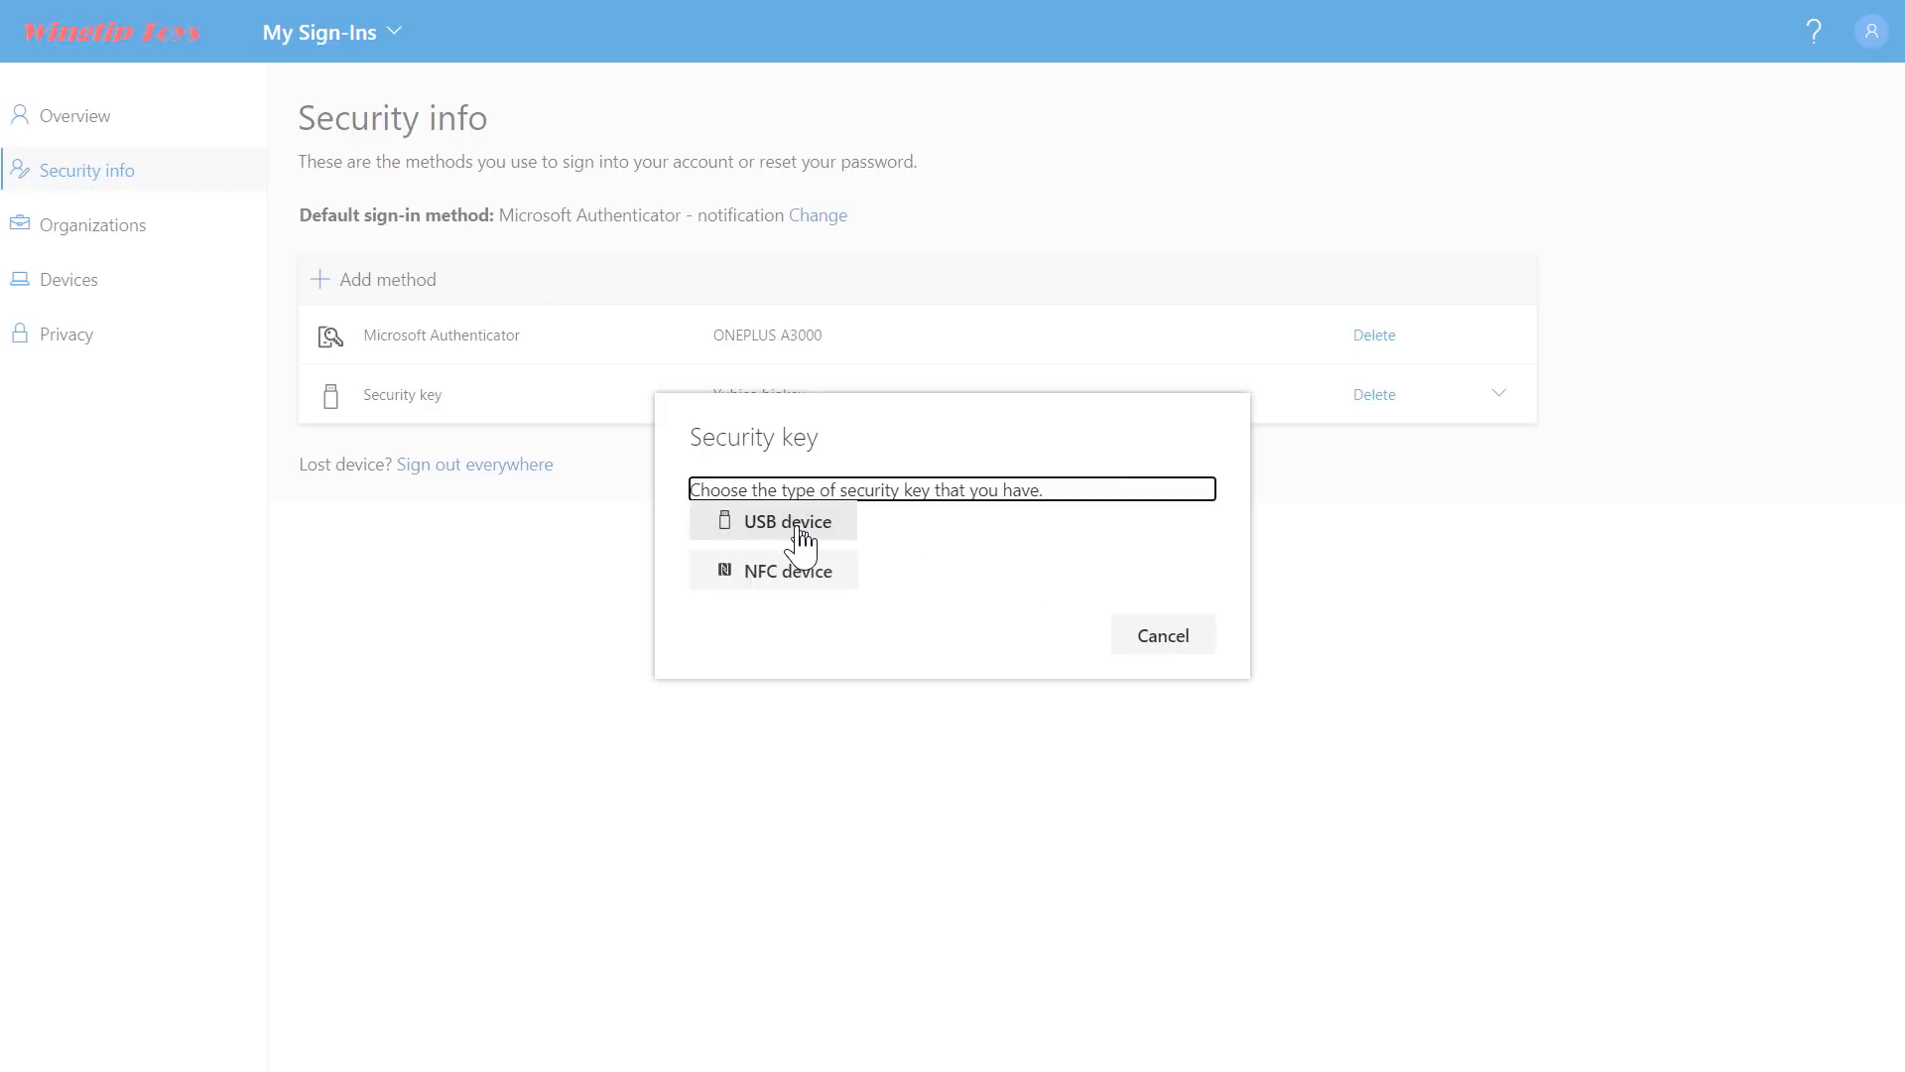
click(786, 521)
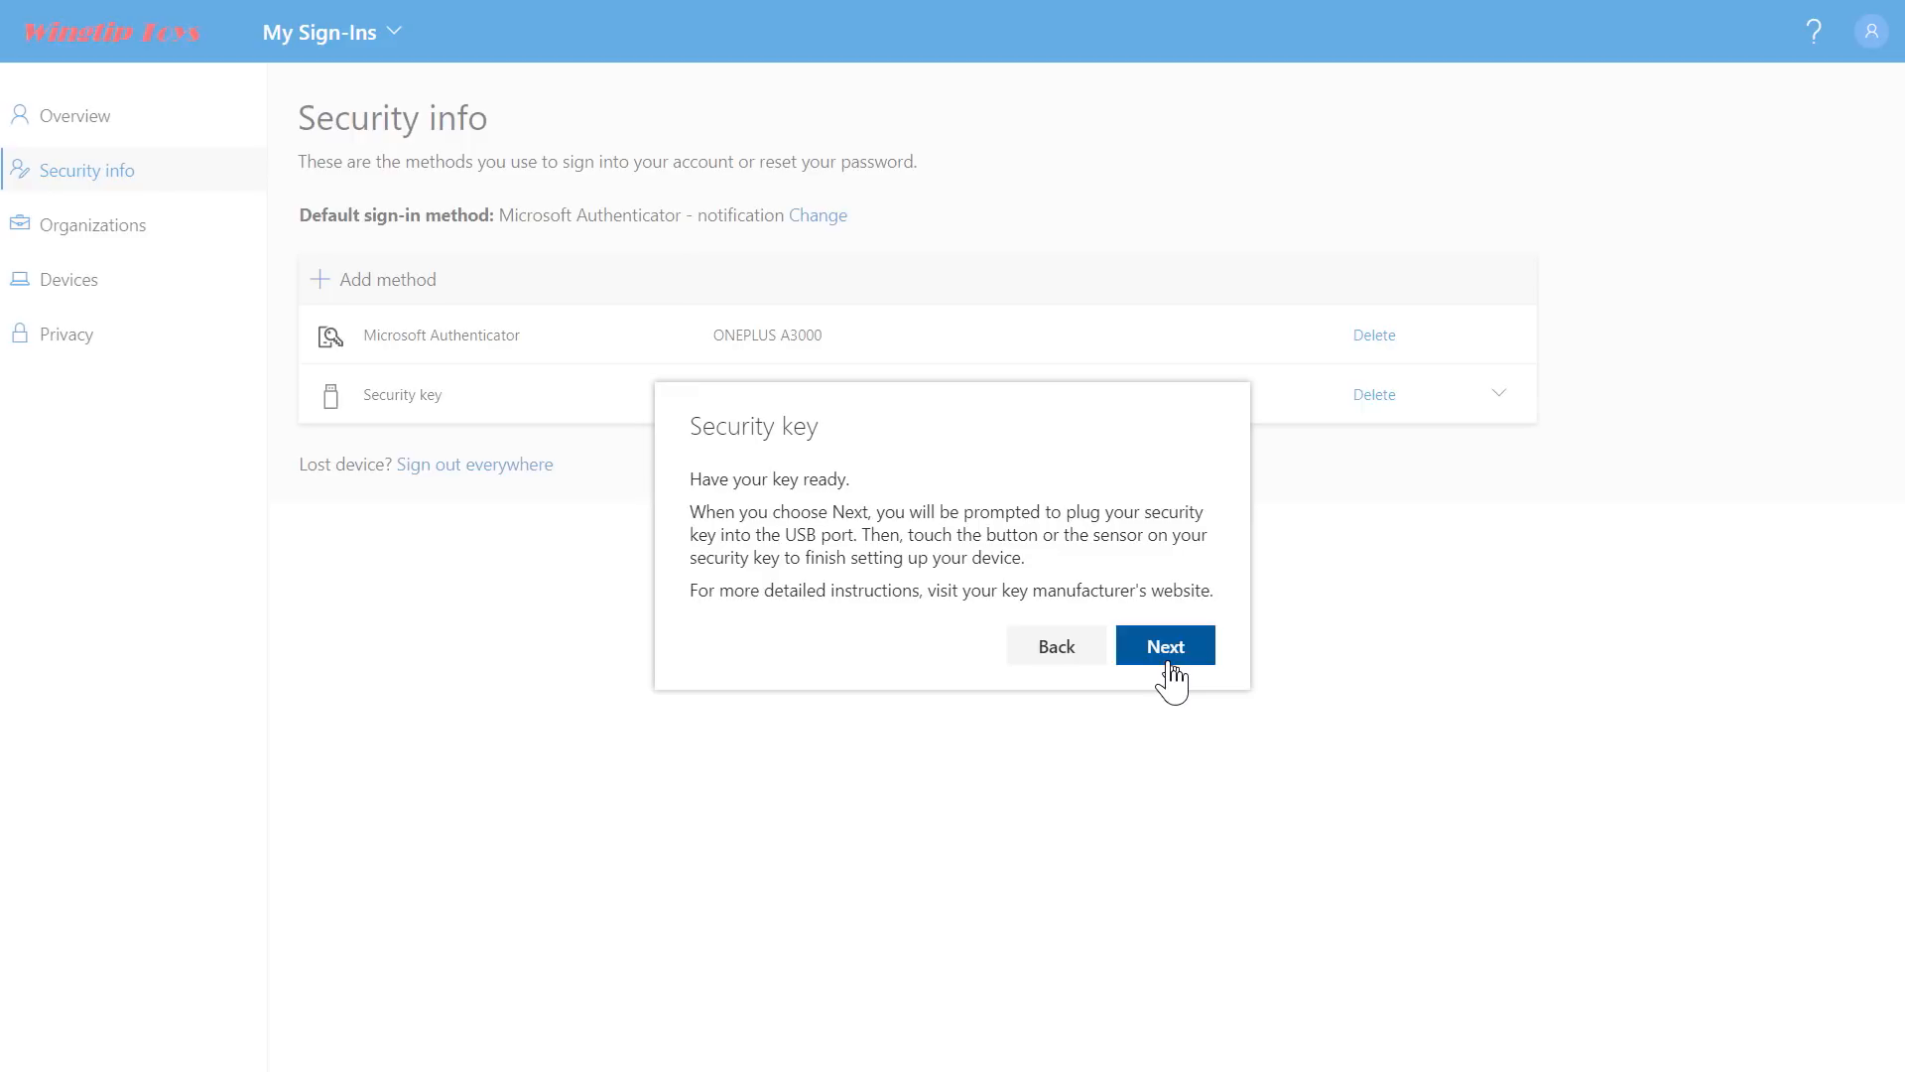
Set up the new security key through the Windows Security prompts and create its PIN.
click(1163, 645)
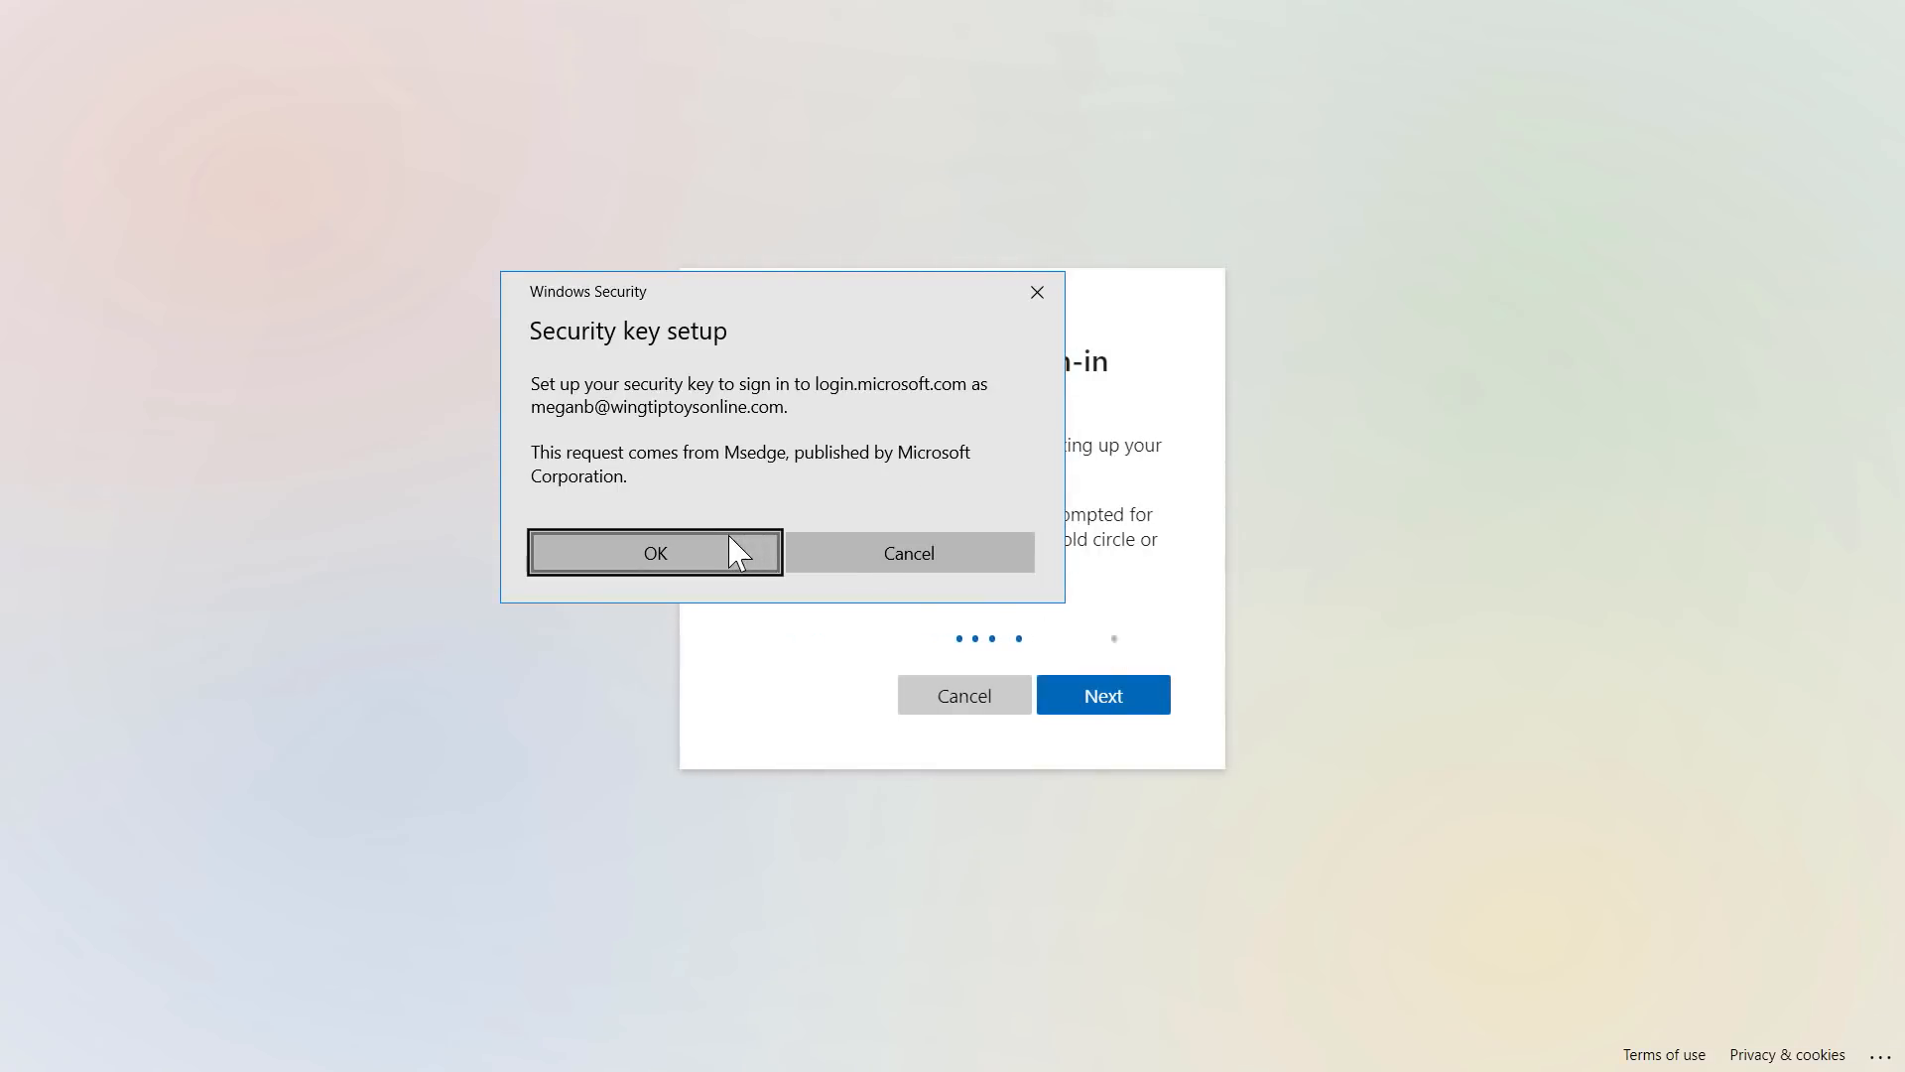
click(655, 553)
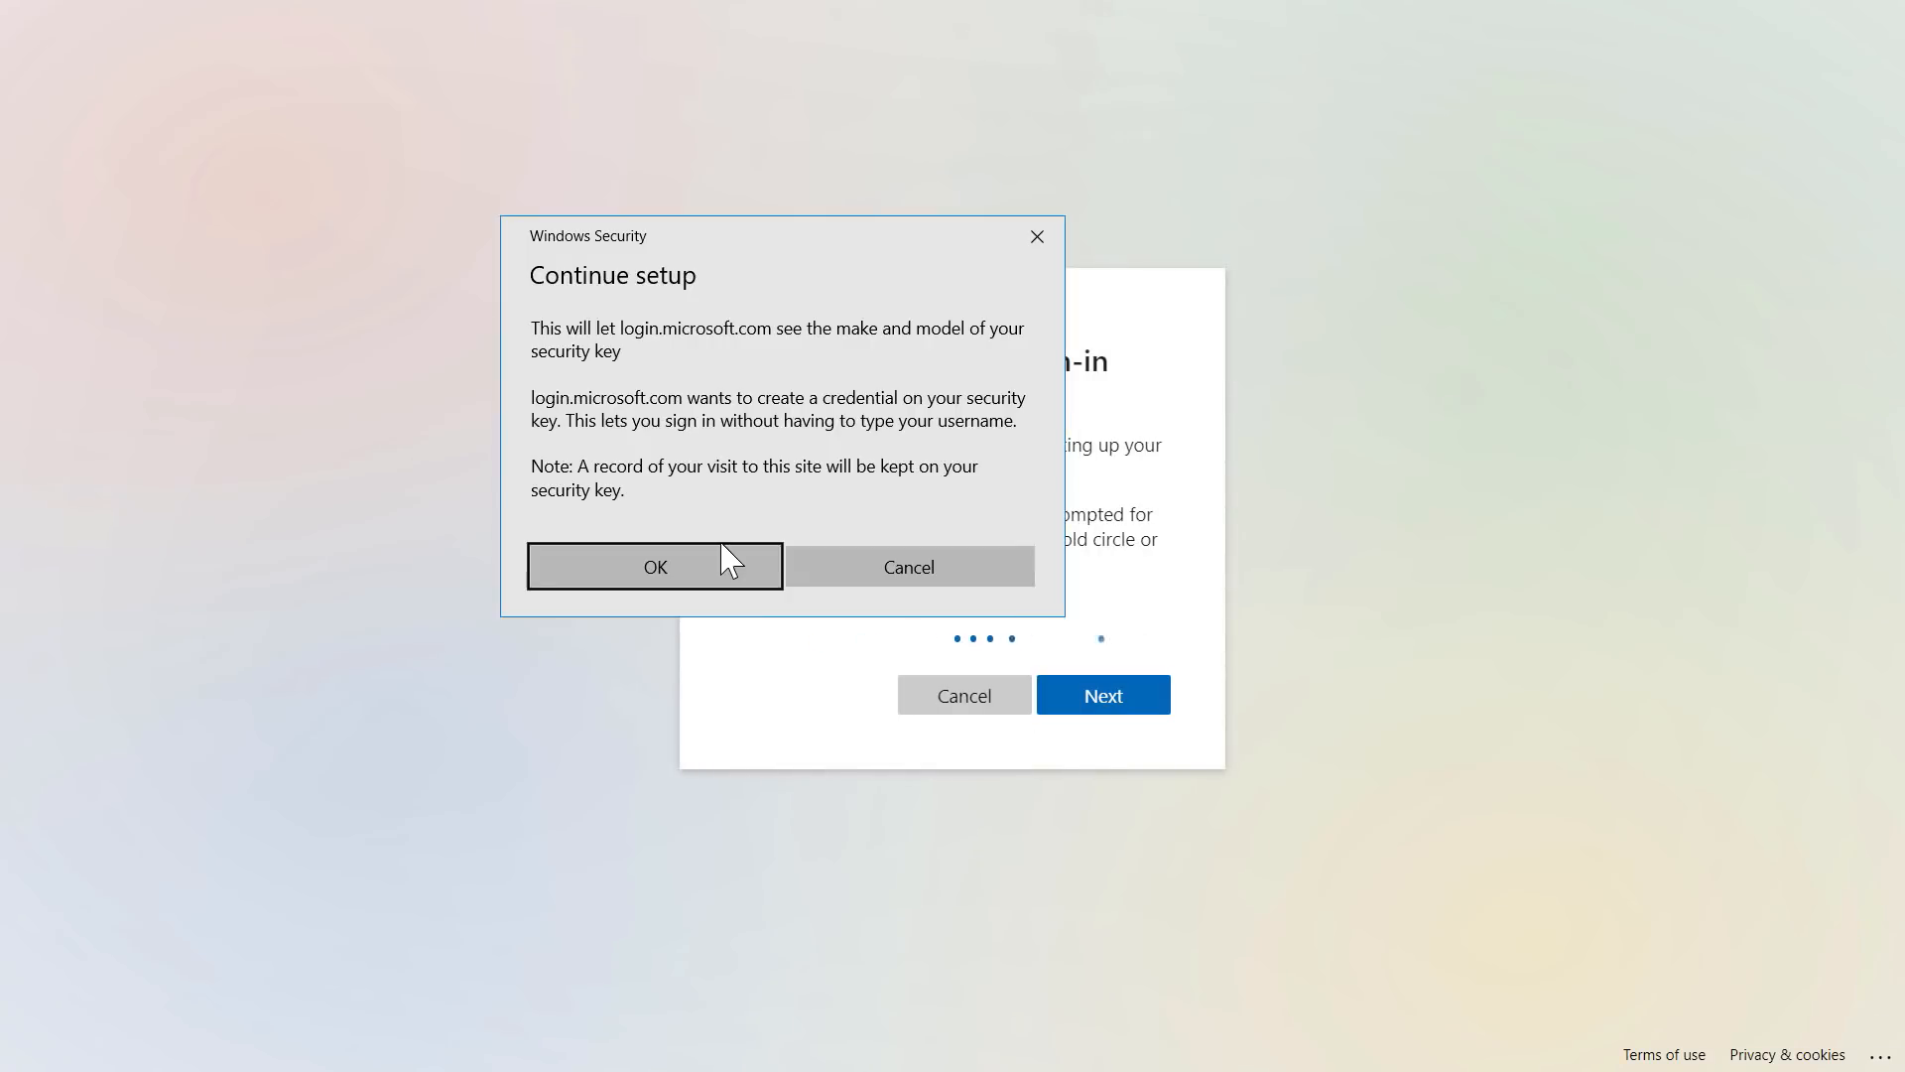
click(654, 564)
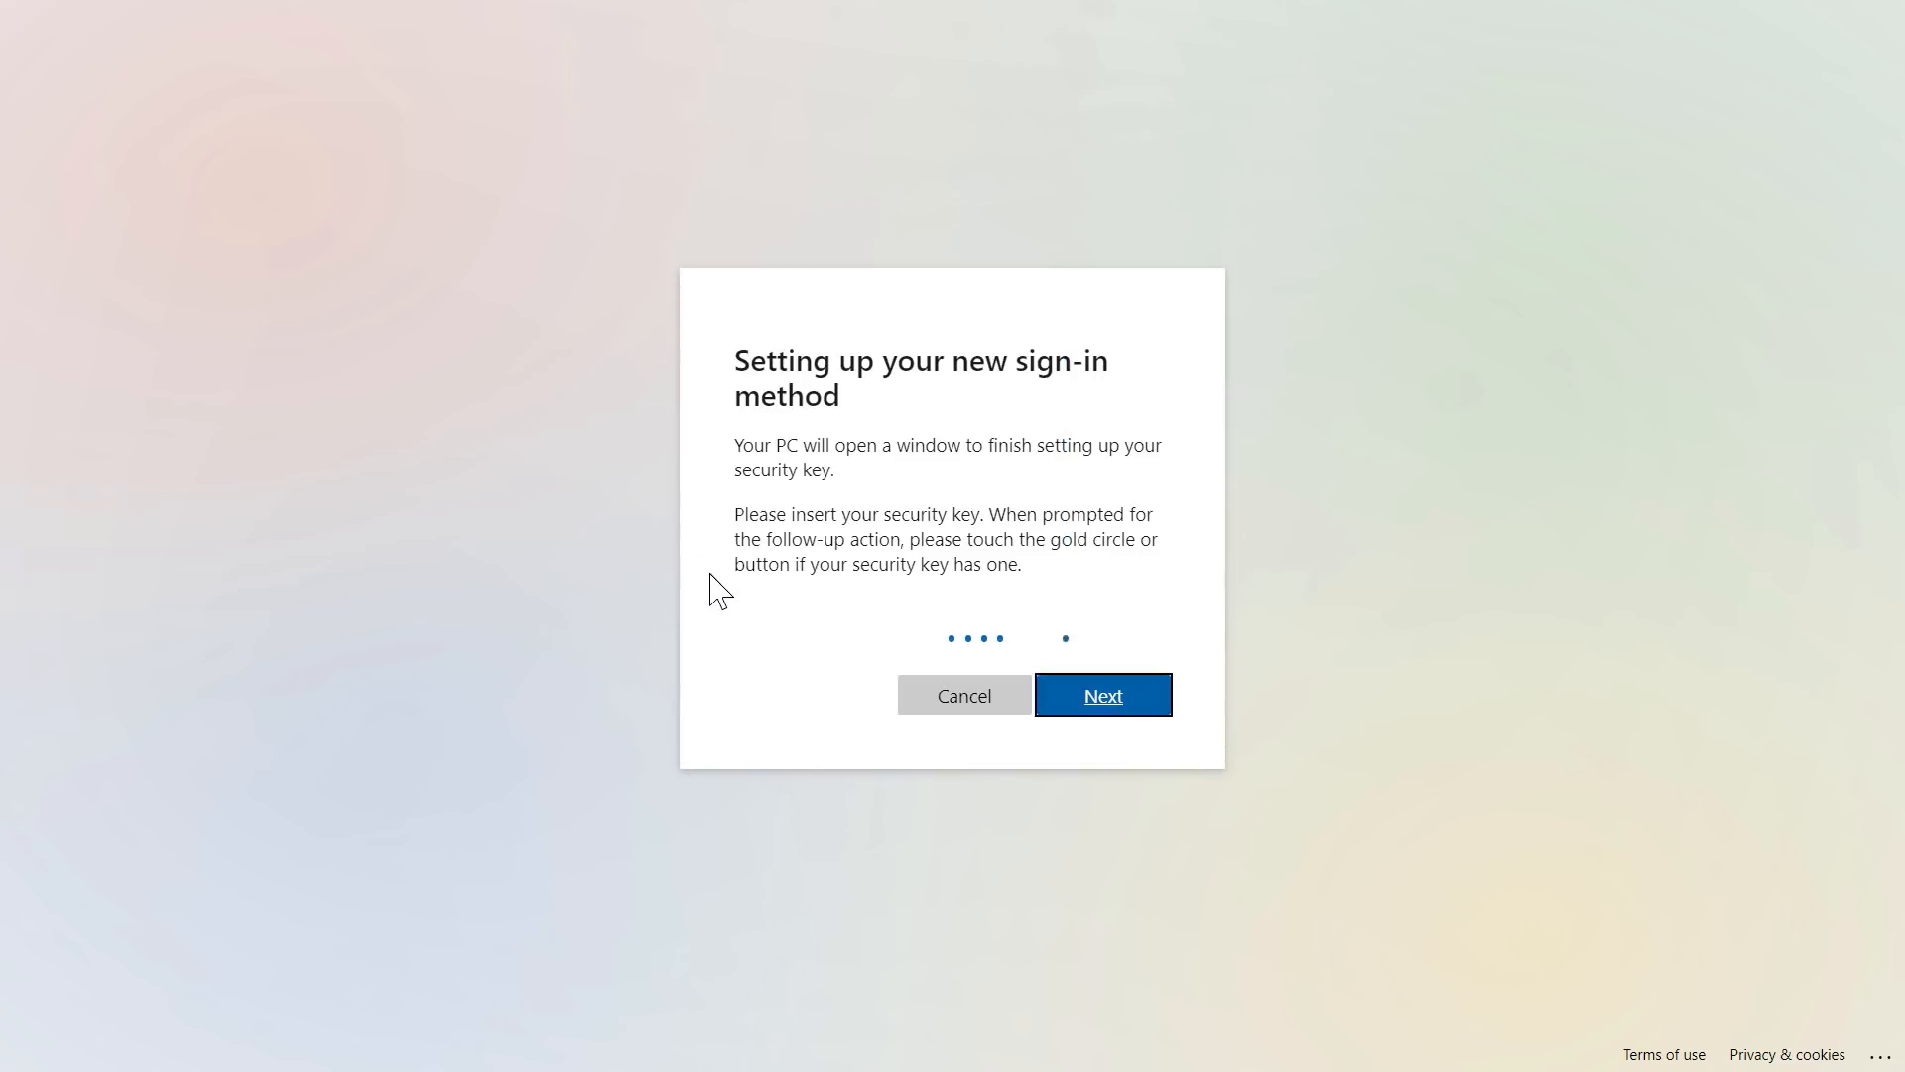
click(1100, 693)
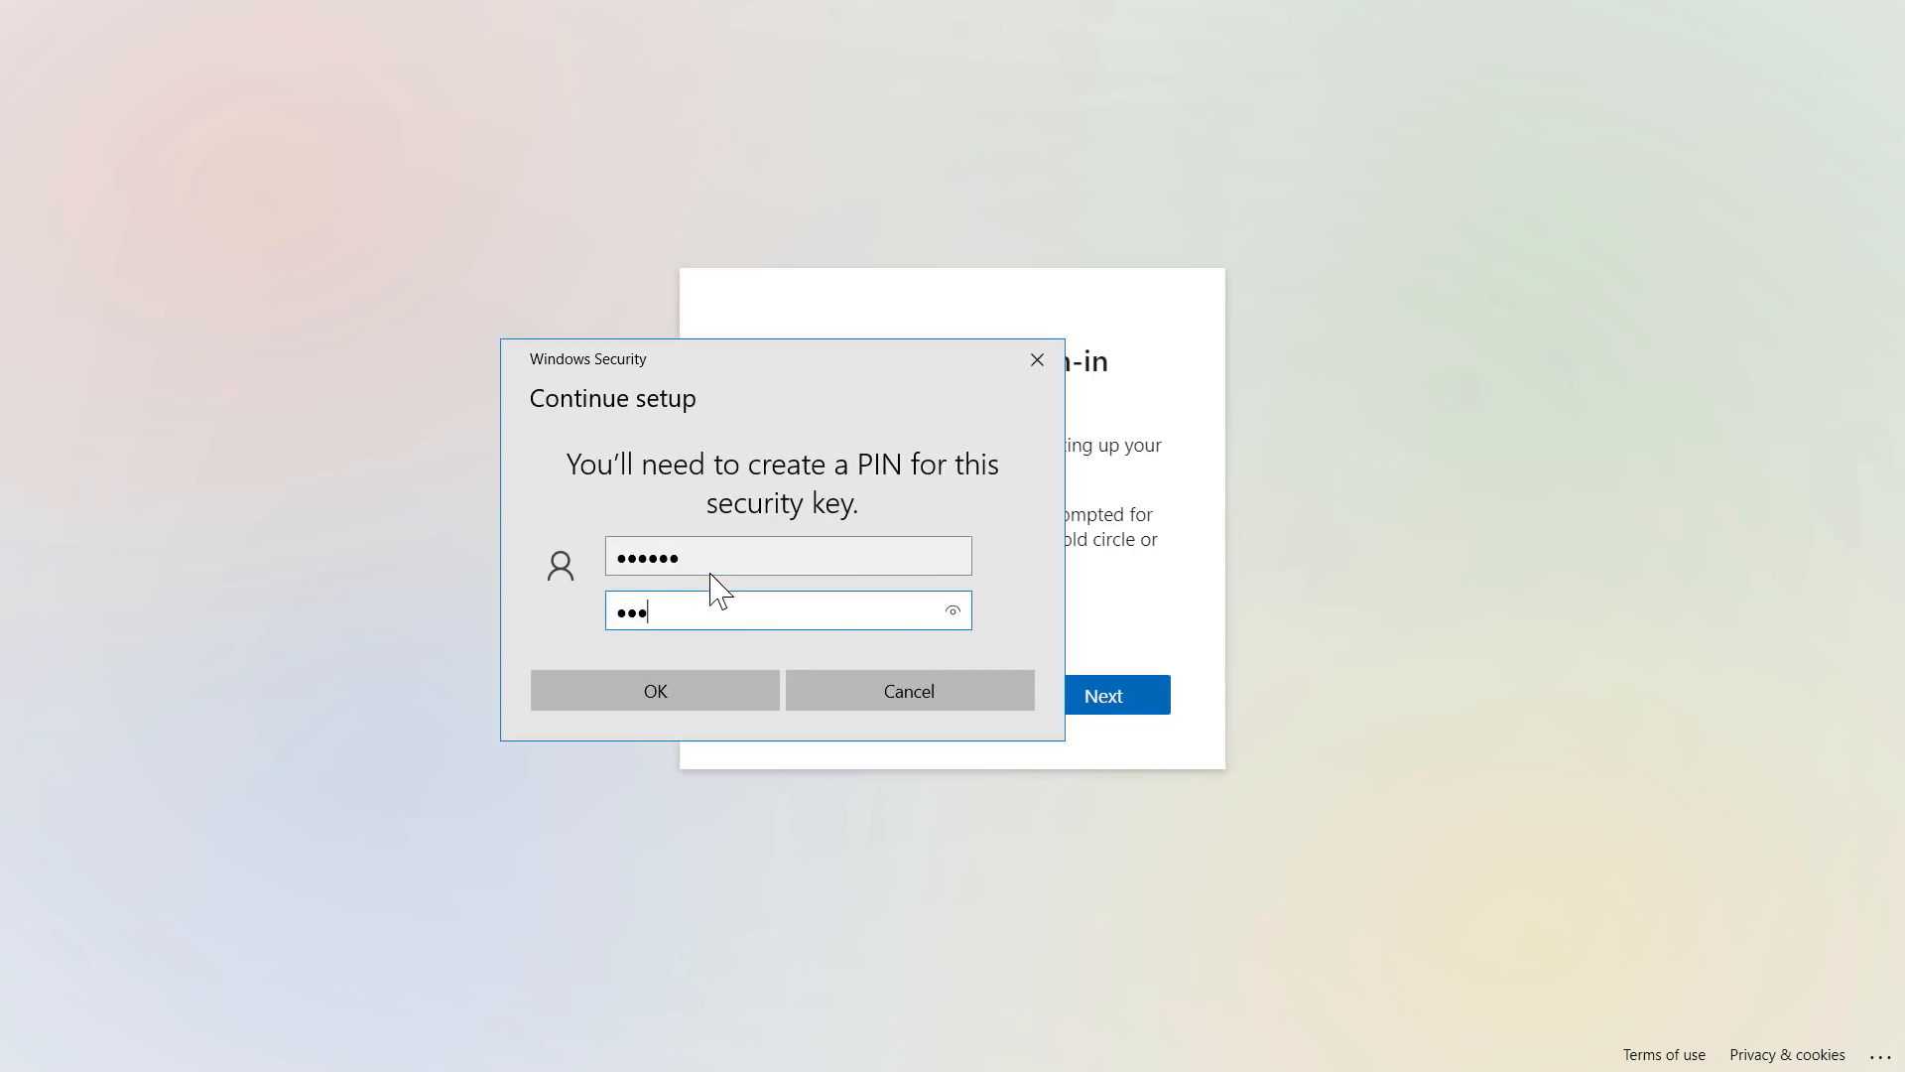
click(654, 689)
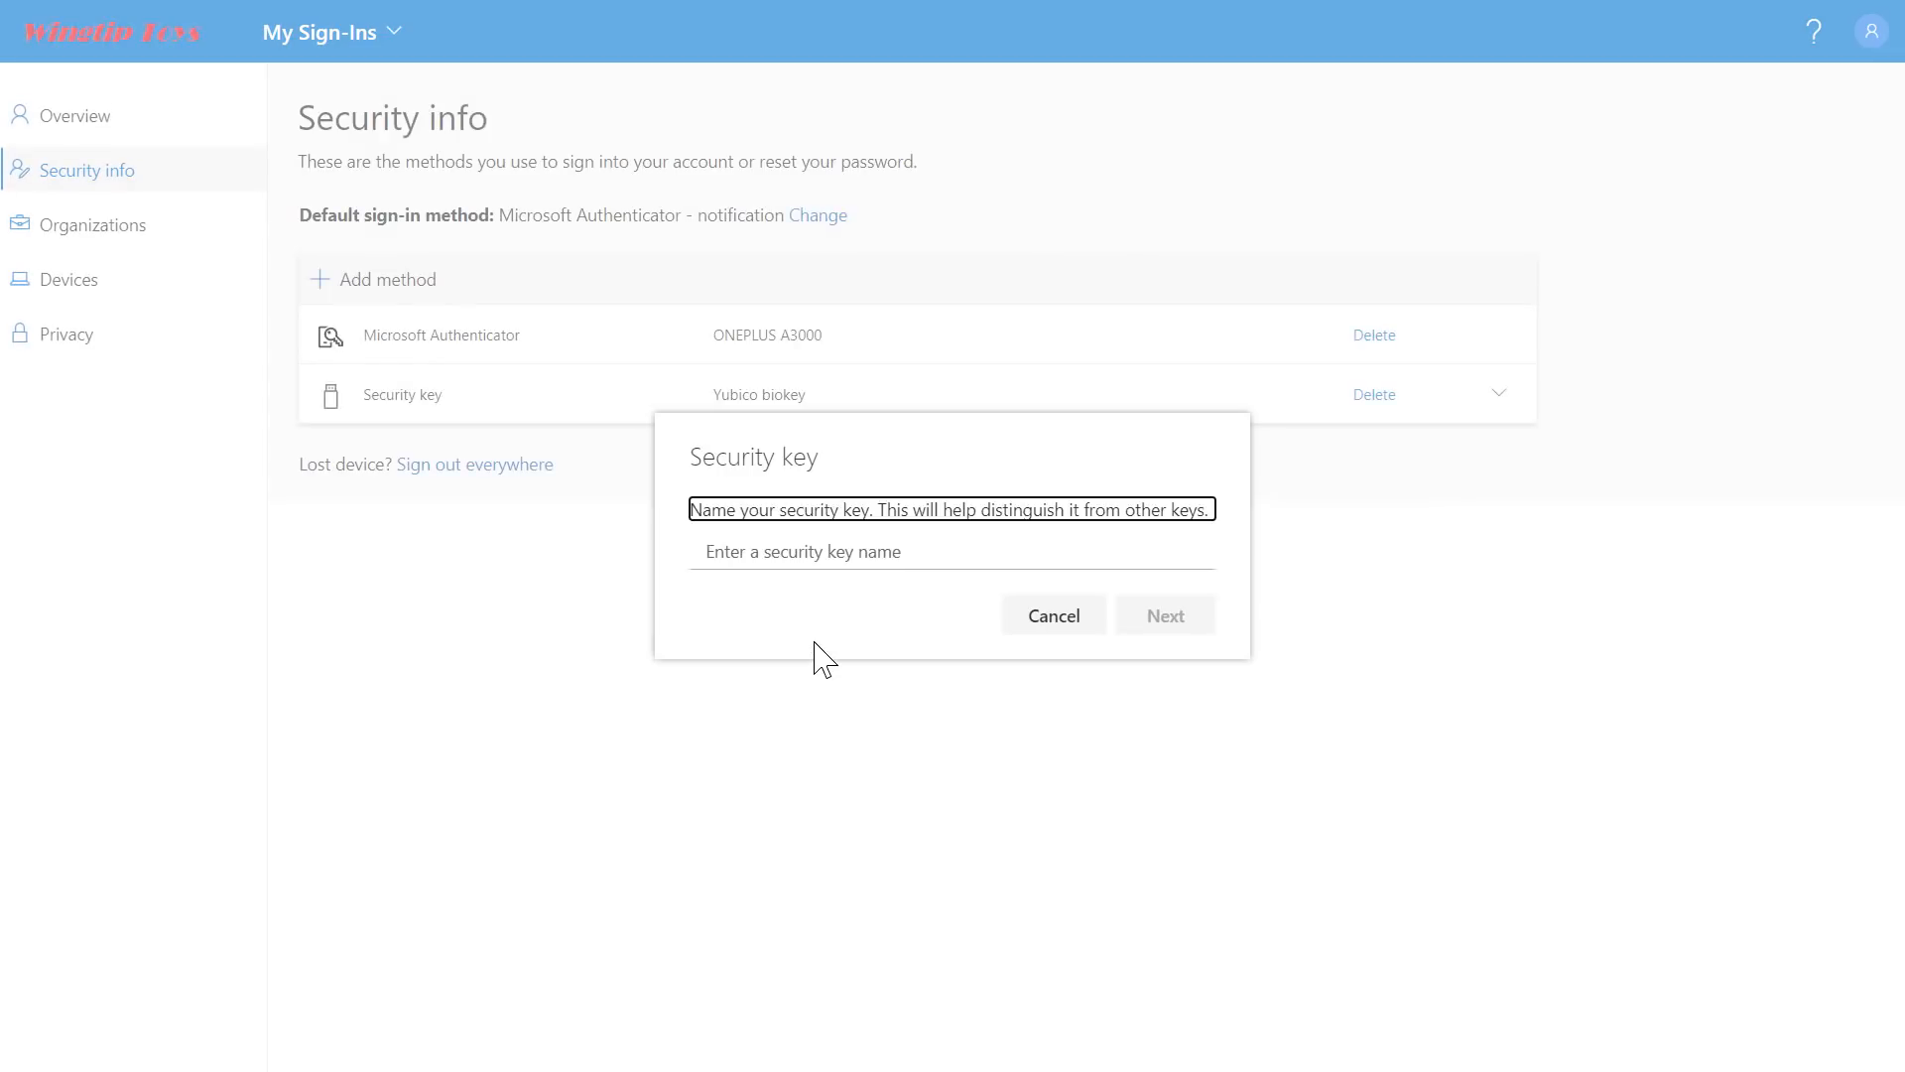
Name the security key 'Feitian USBC' and finish its registration.
text(Feitian USBC)
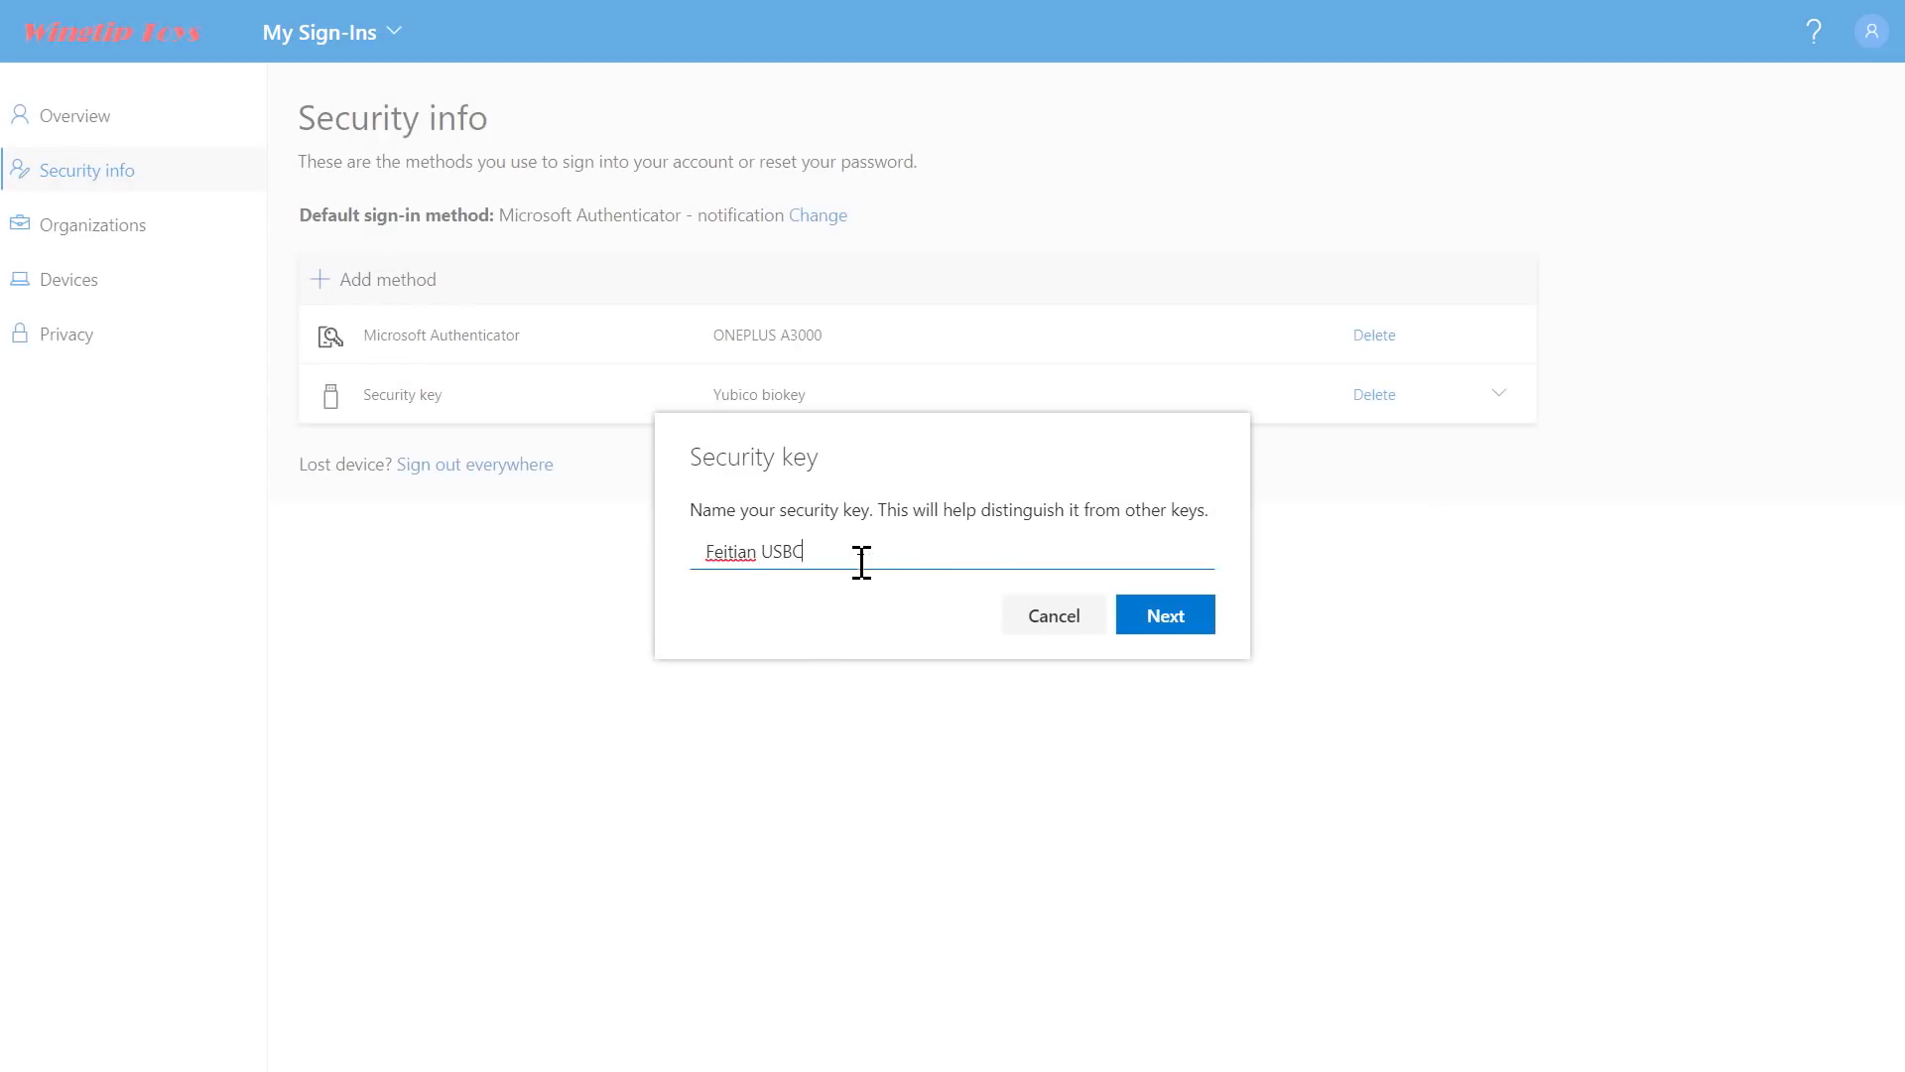
click(1163, 613)
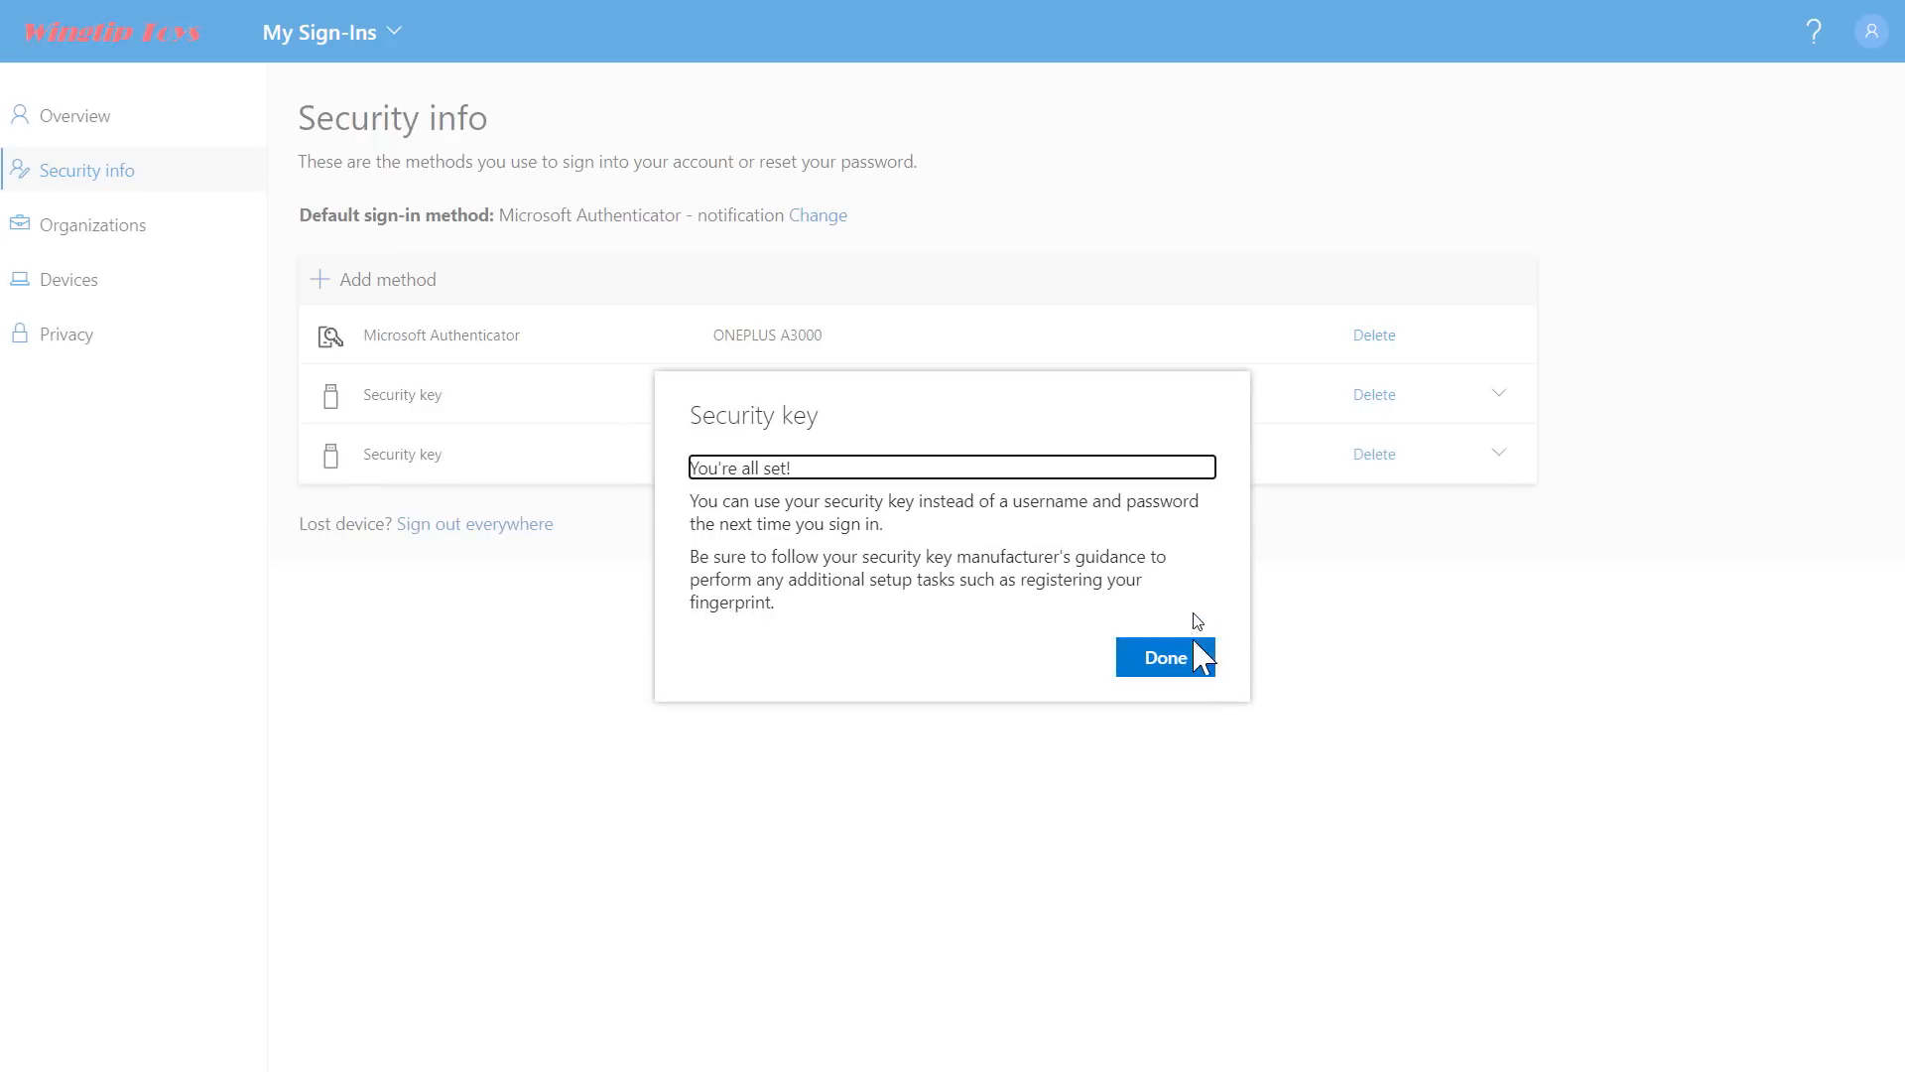
click(1163, 656)
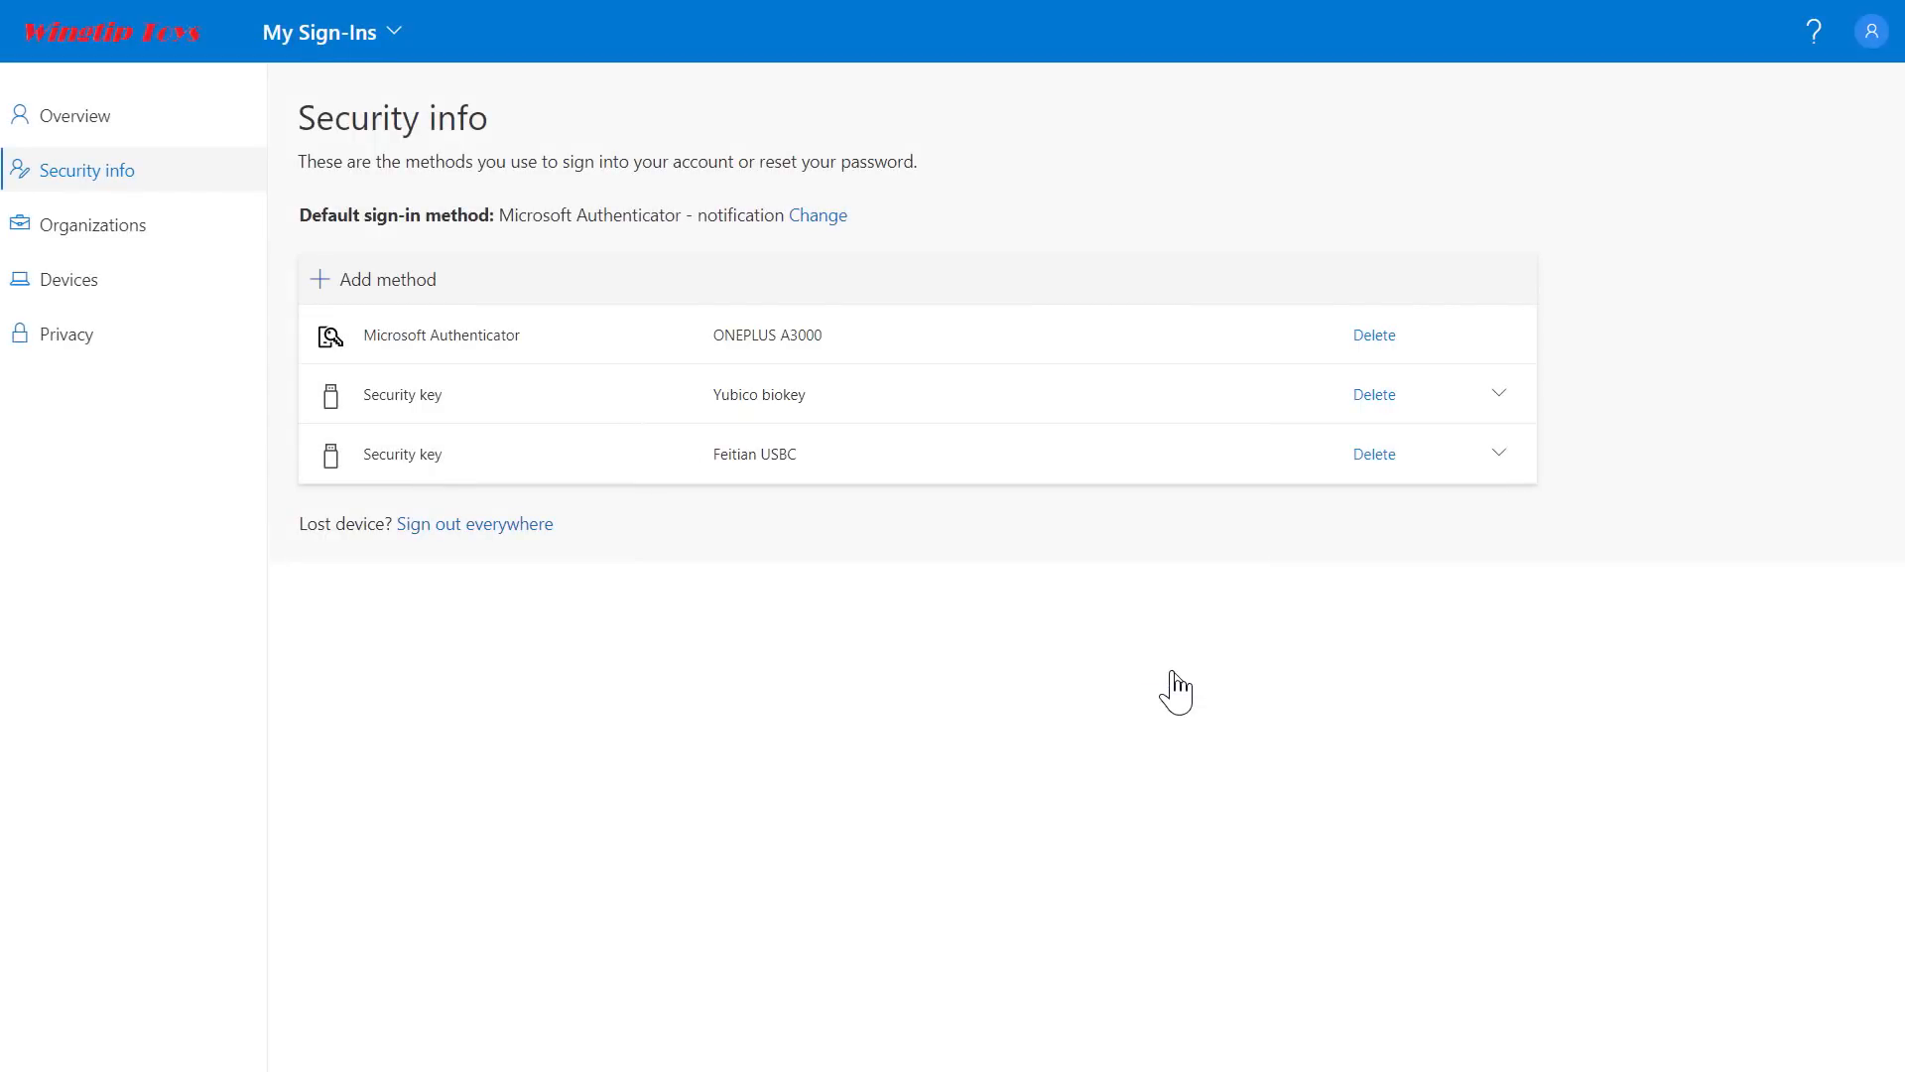
click(259, 1043)
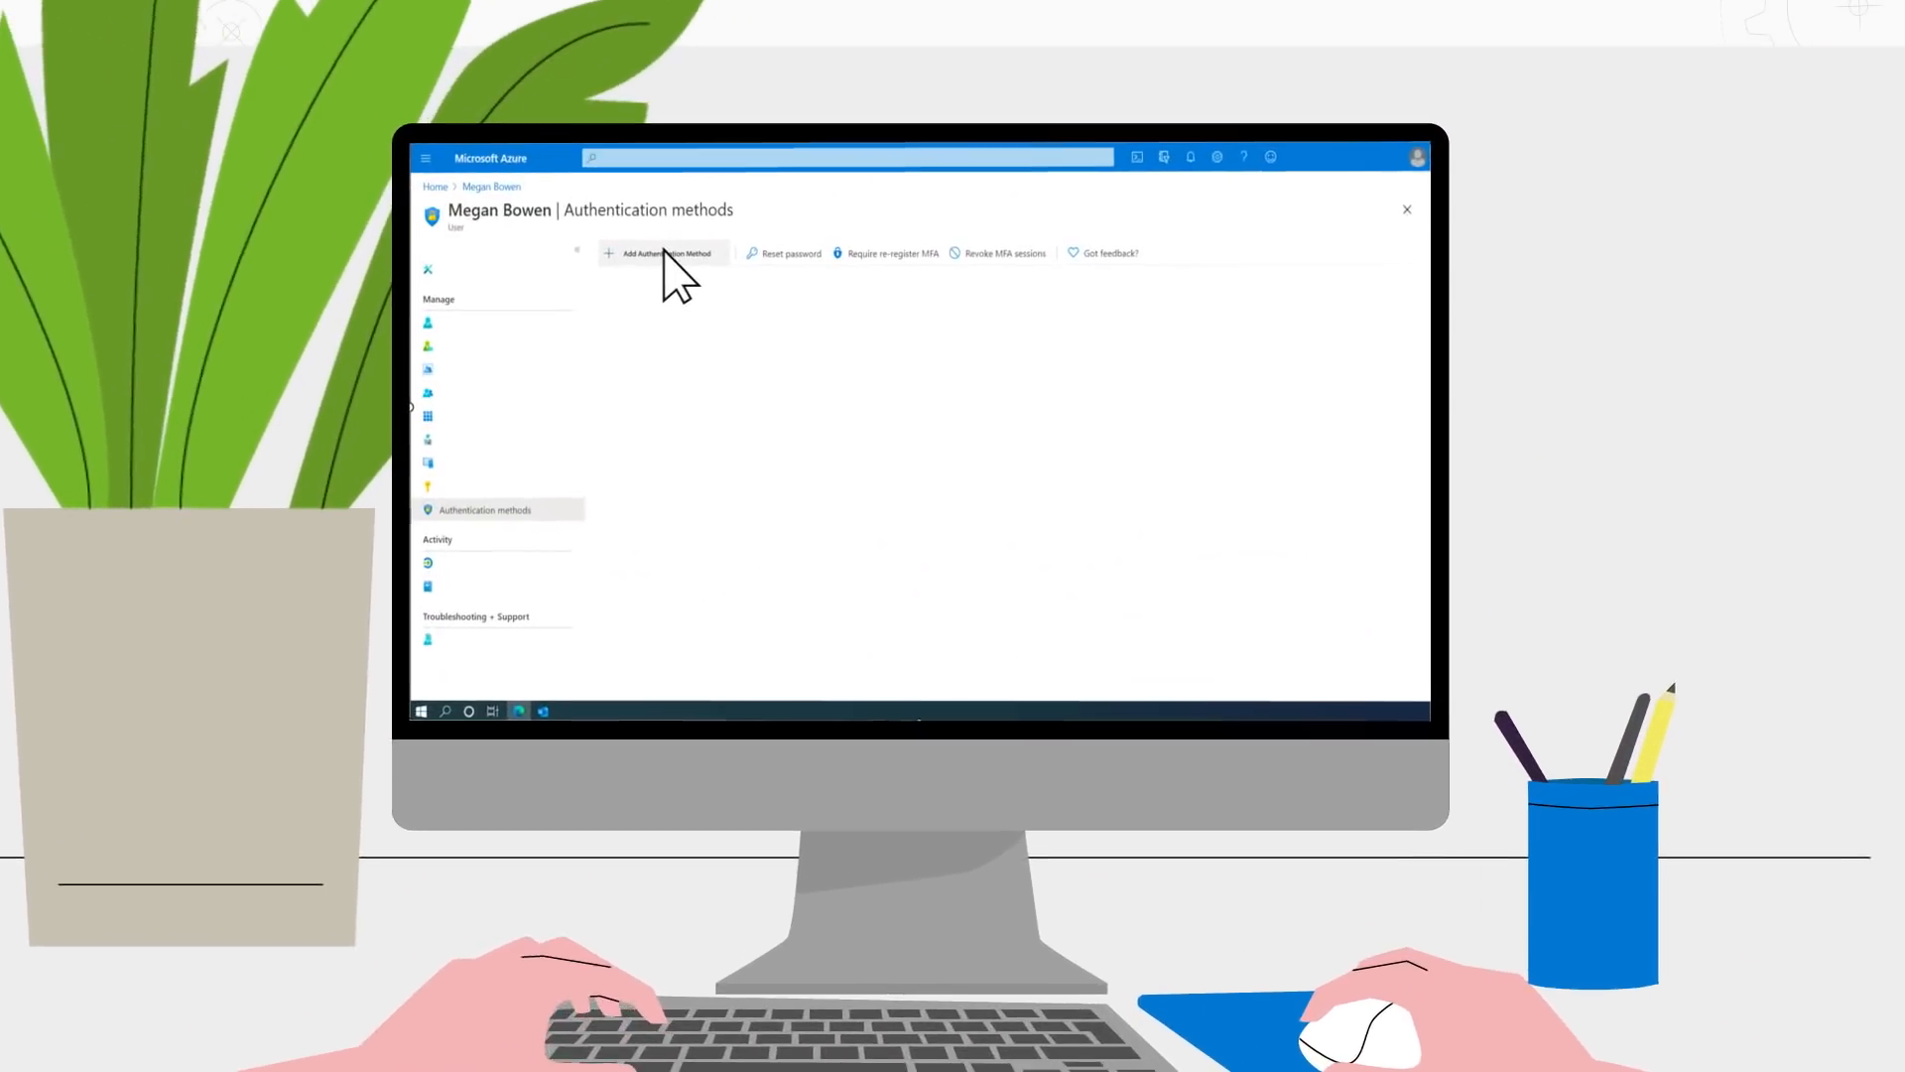
click(660, 253)
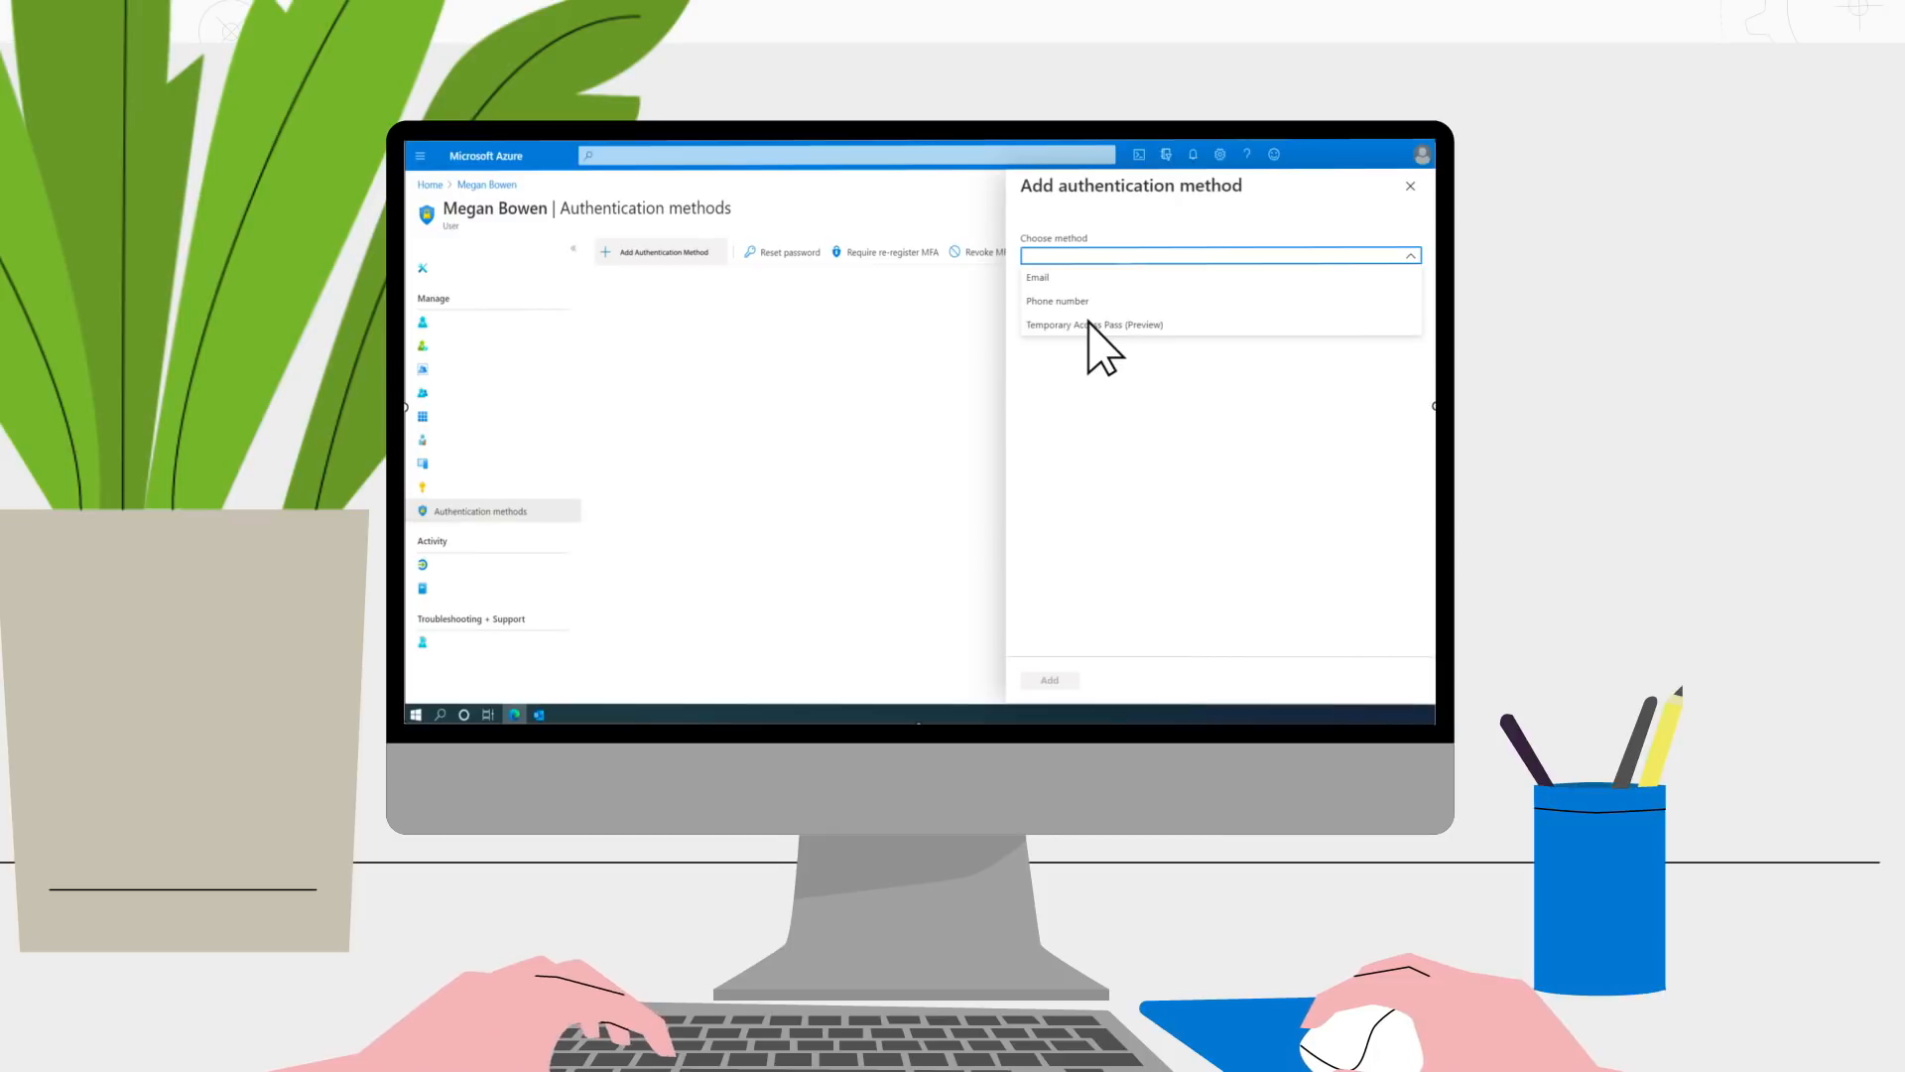
click(1093, 324)
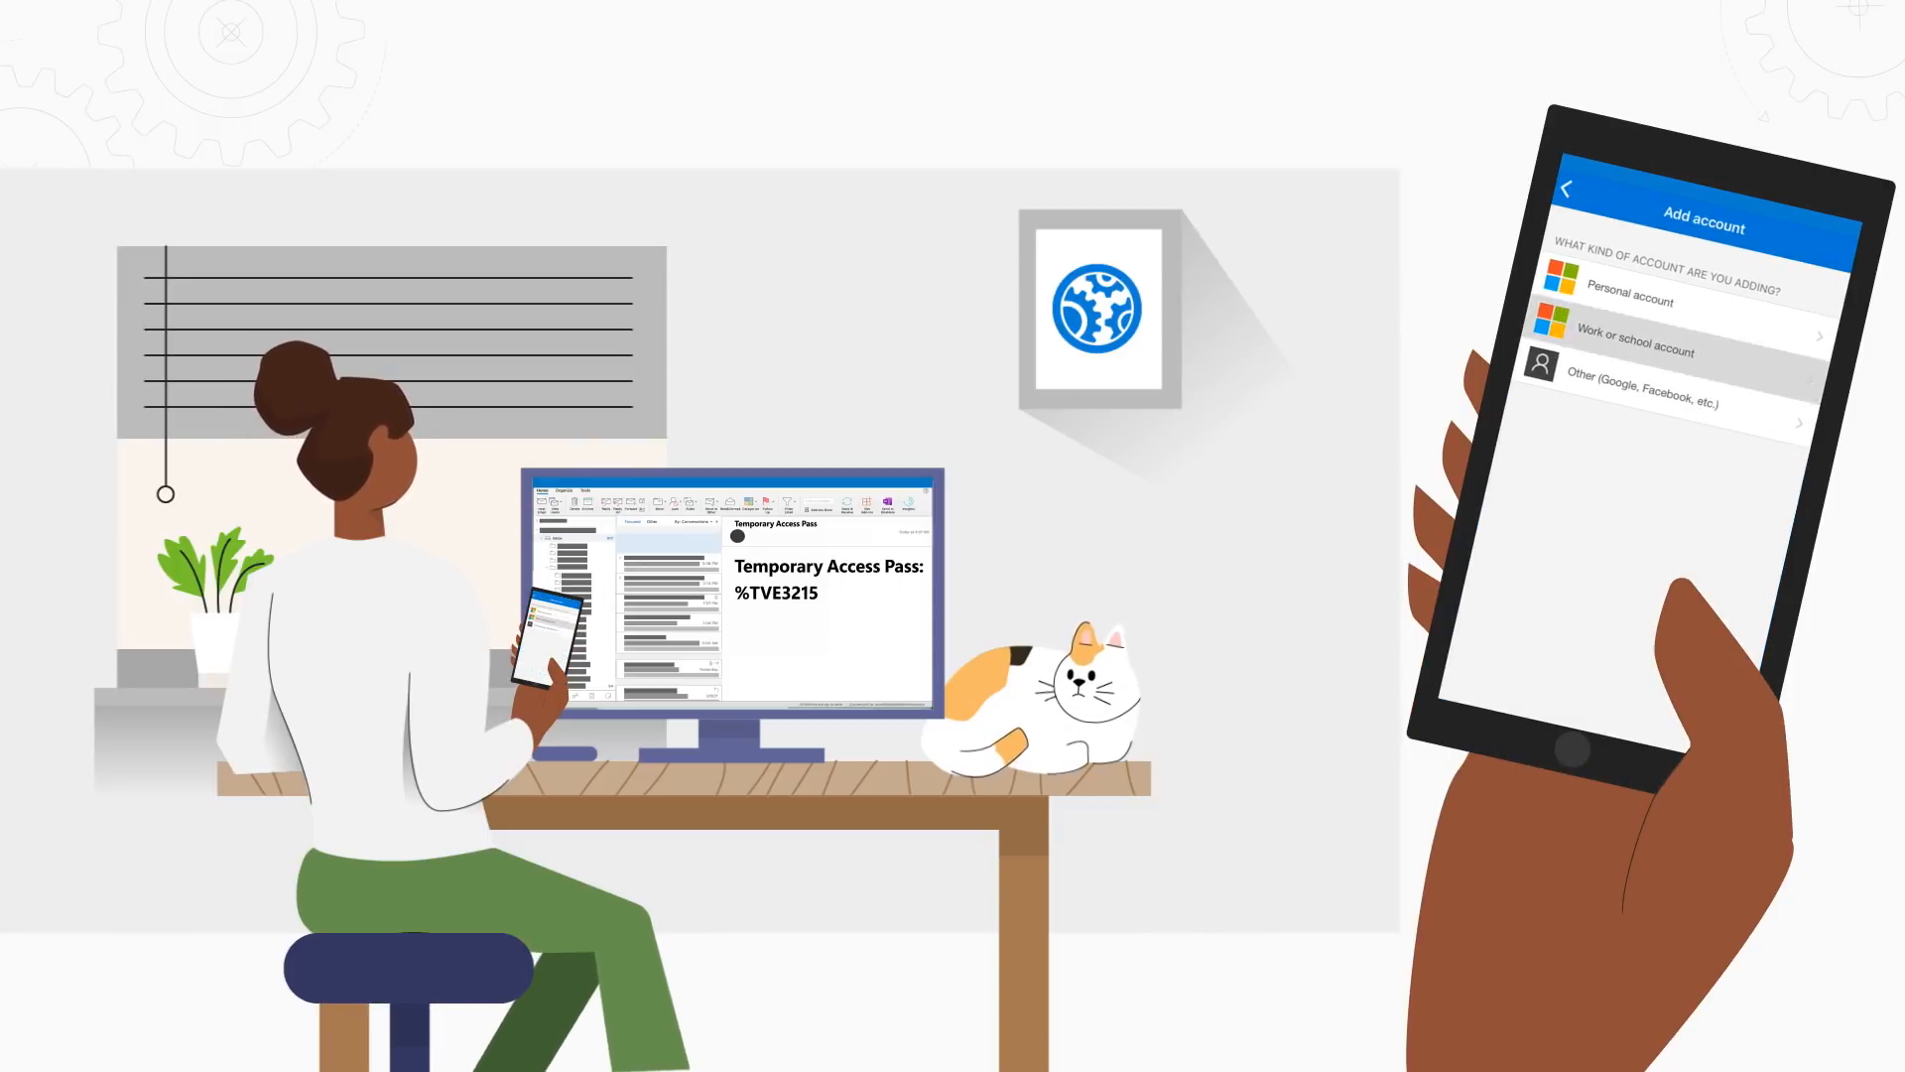
click(1671, 351)
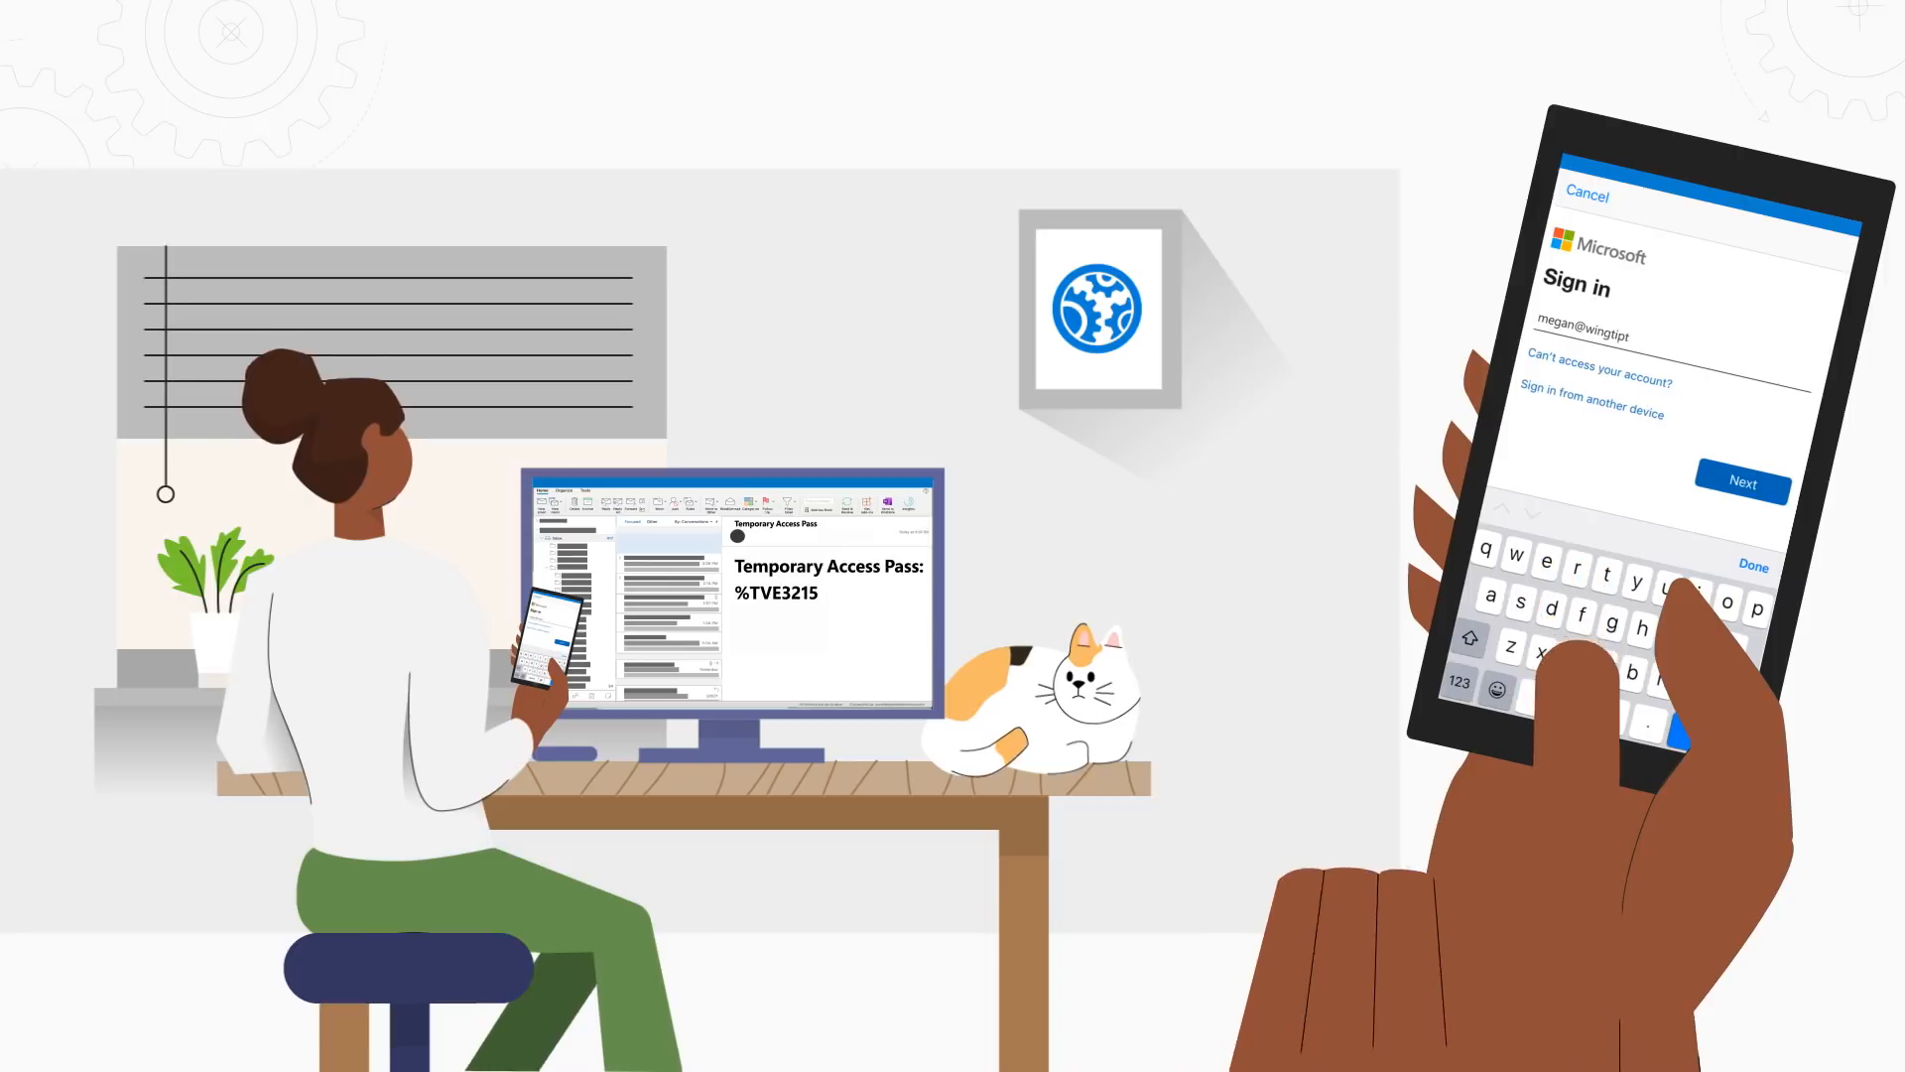
click(1741, 482)
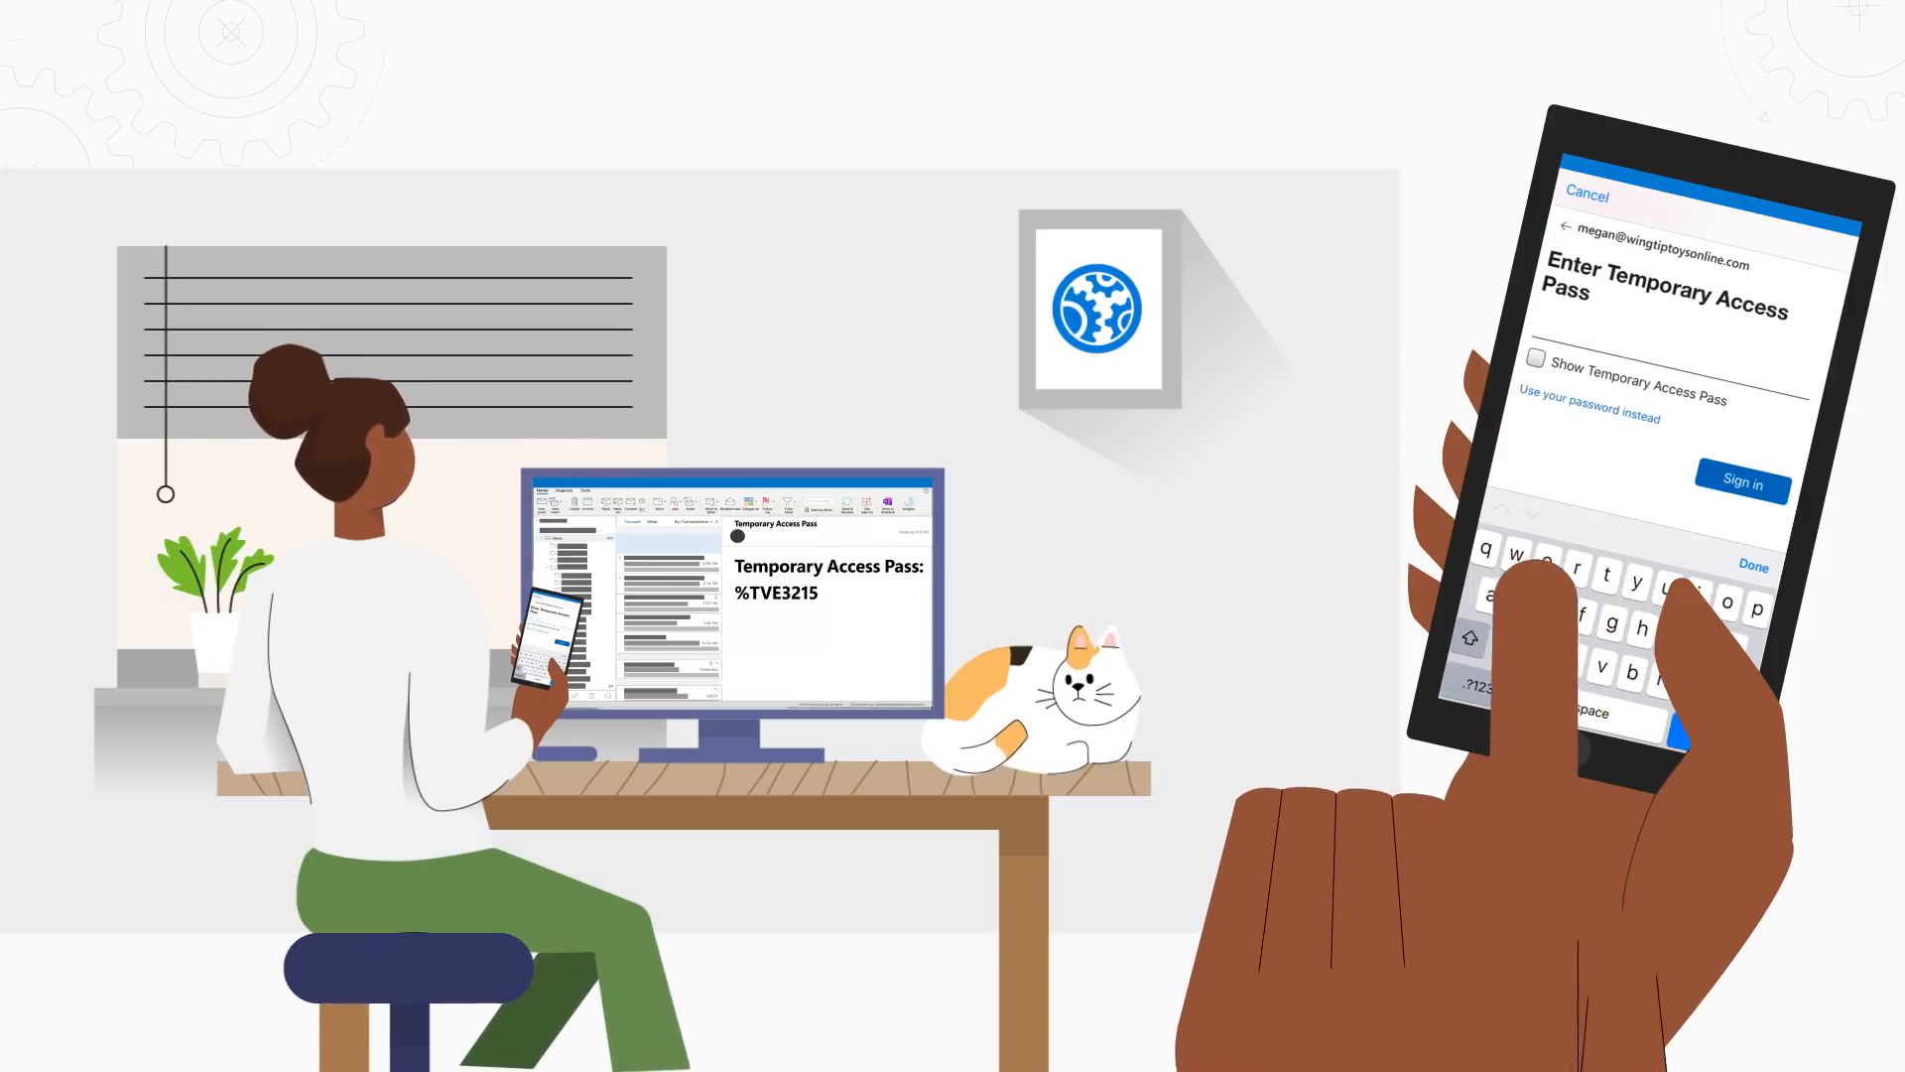
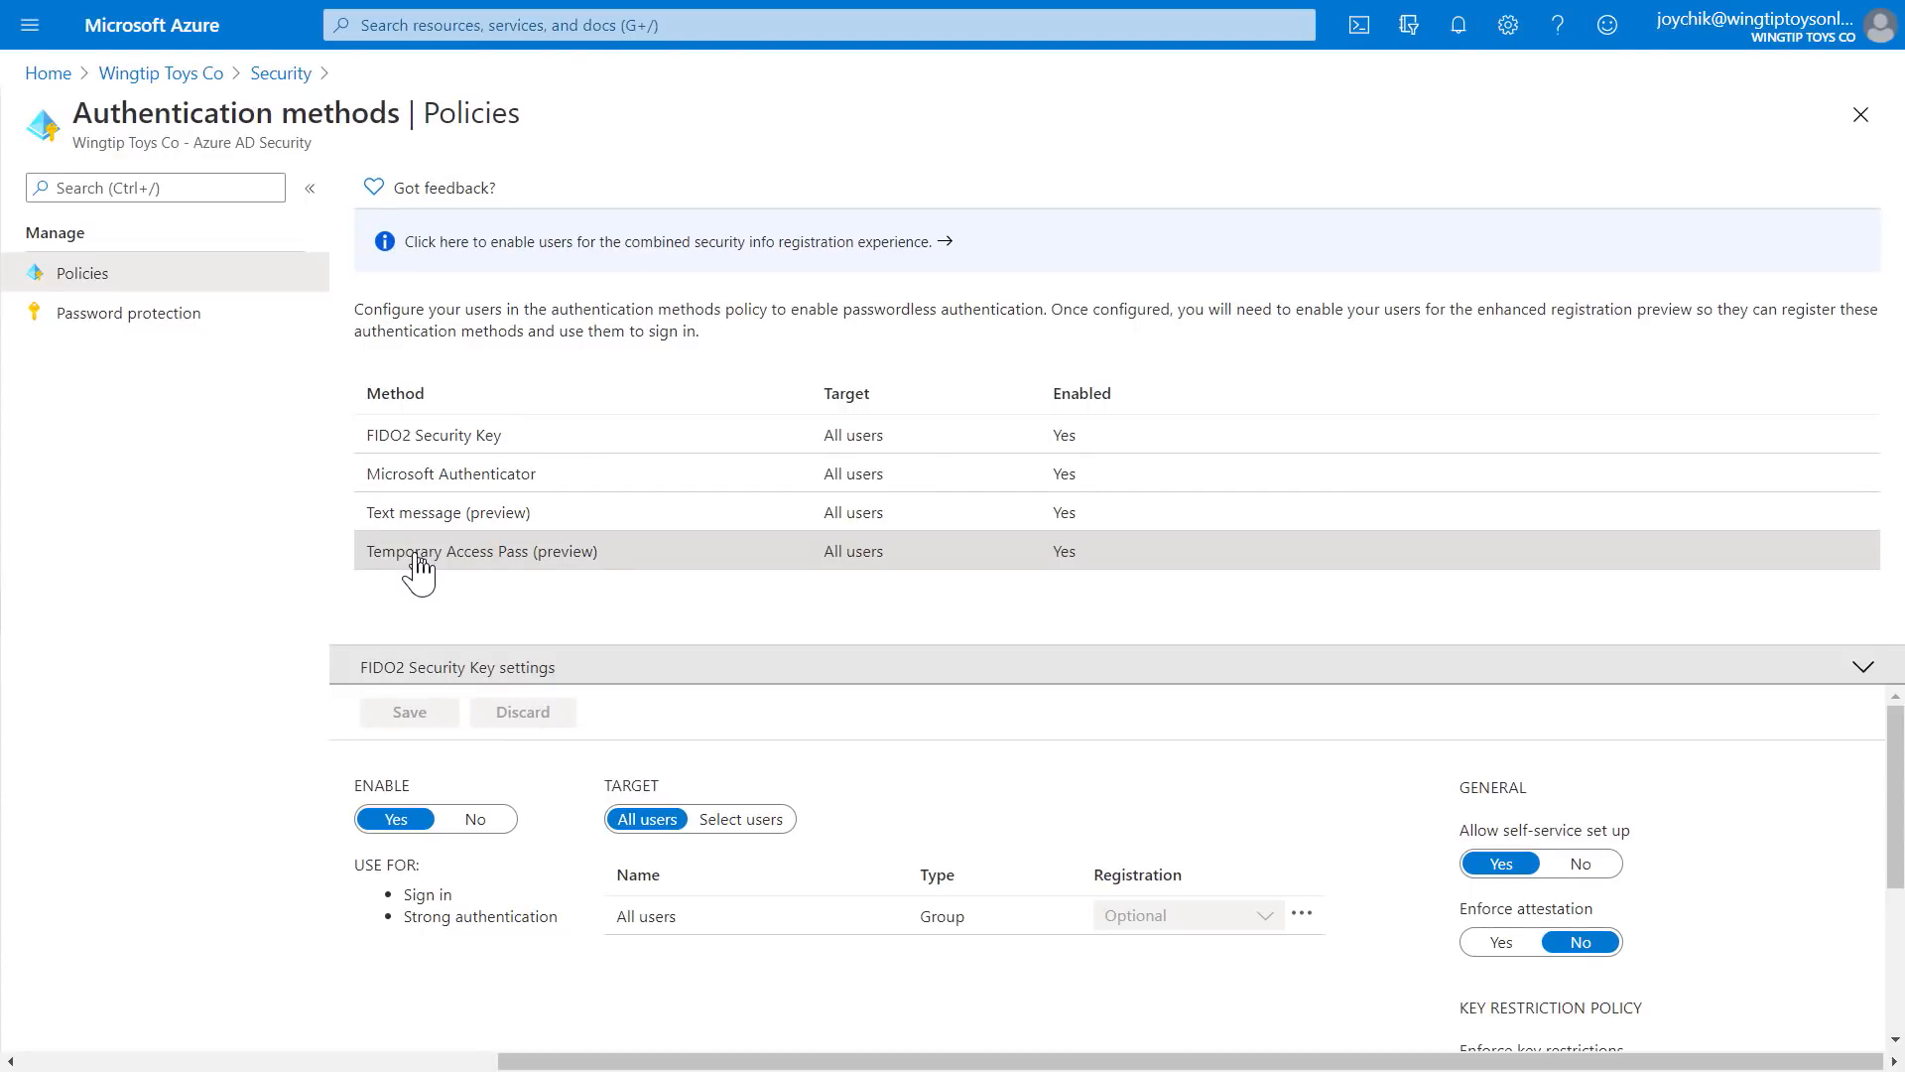
Open the Temporary Access Pass (preview) policy, enabled for all users, and edit its General lifetime settings.
click(481, 551)
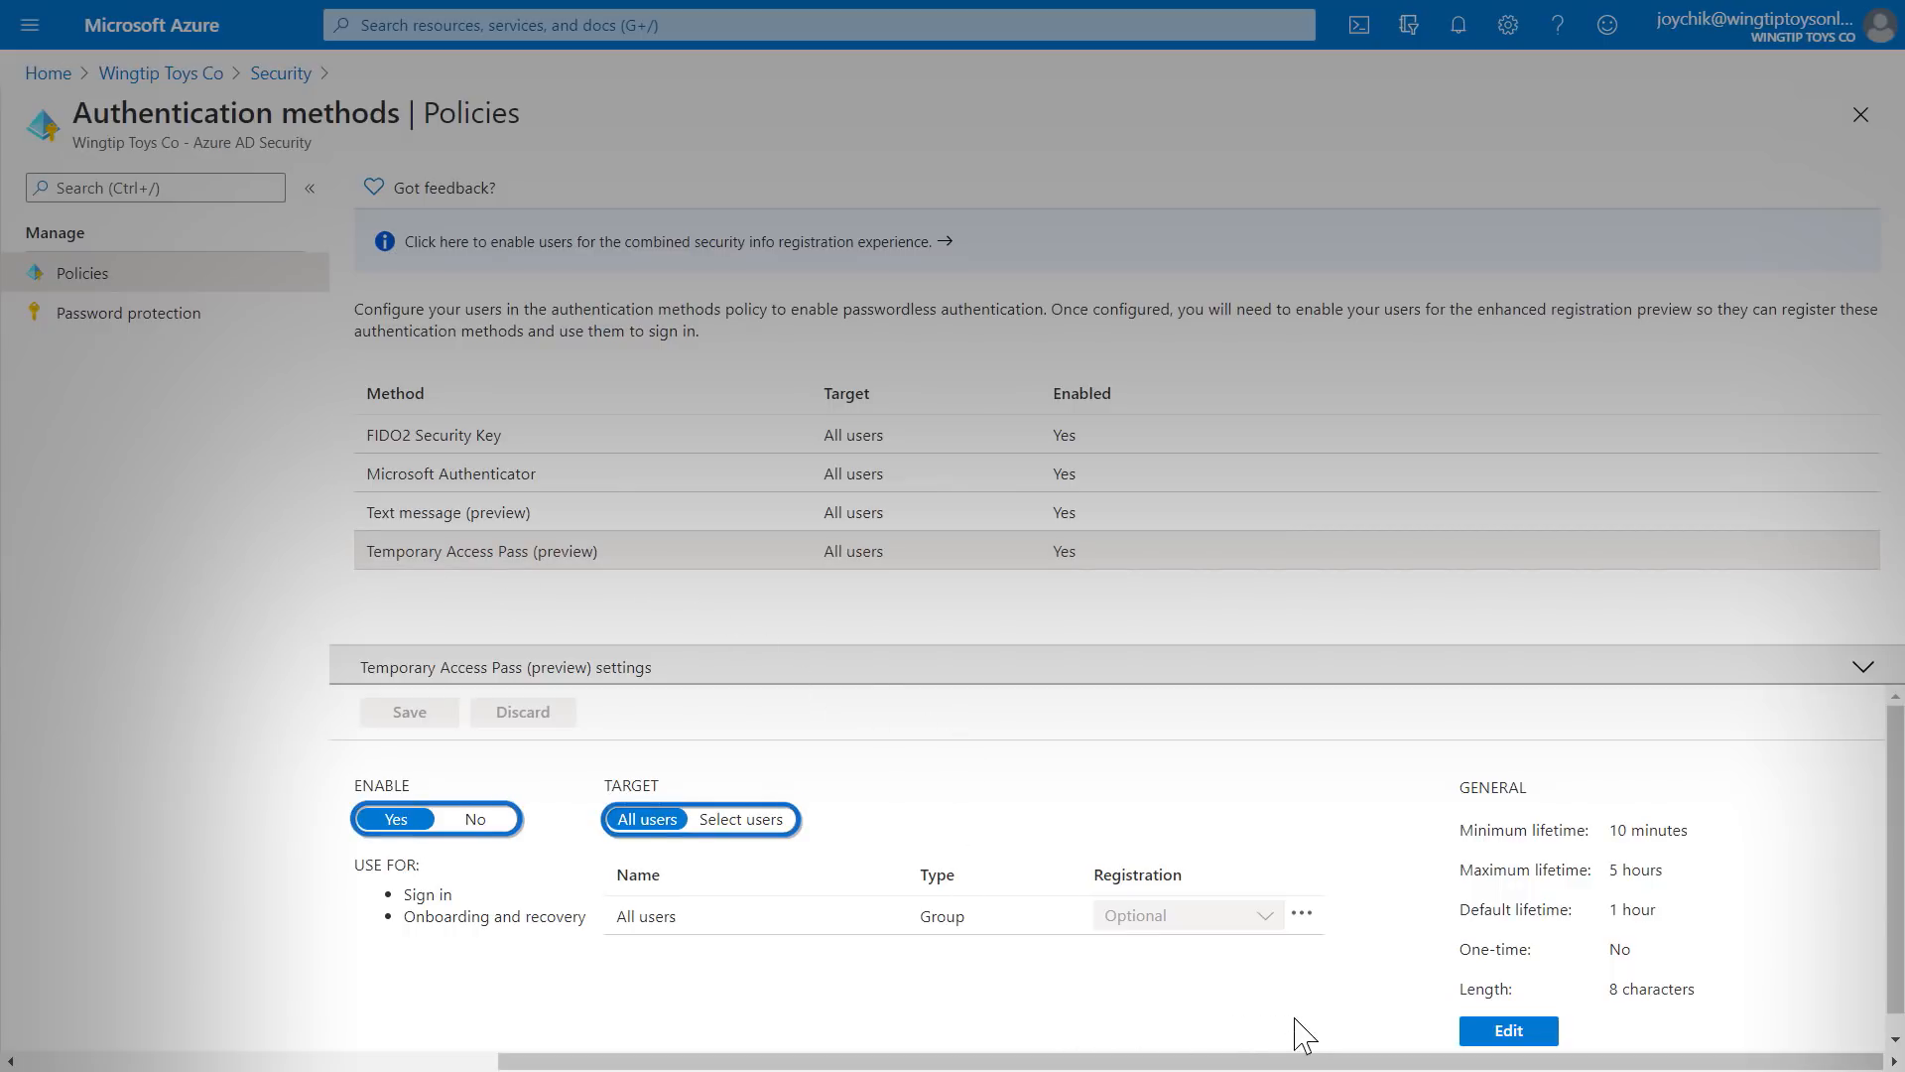
click(1507, 1030)
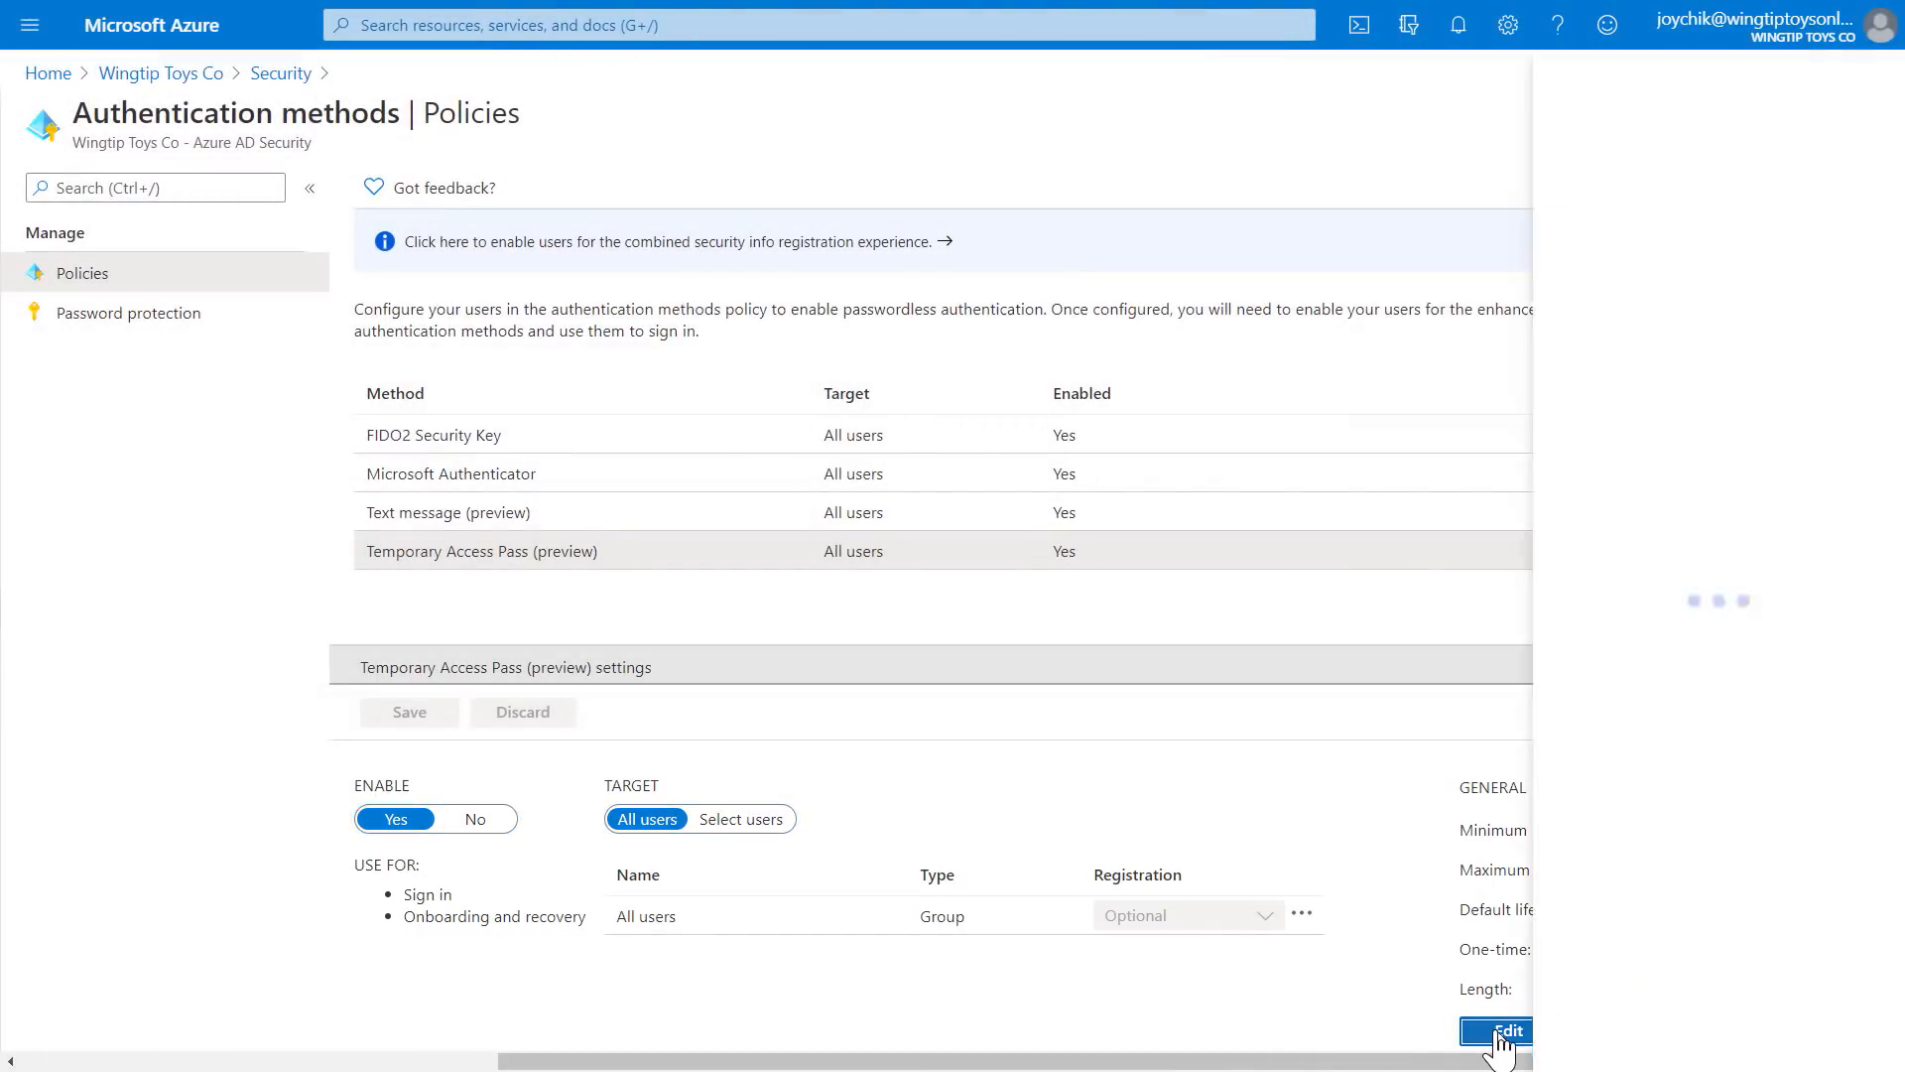
click(1504, 1030)
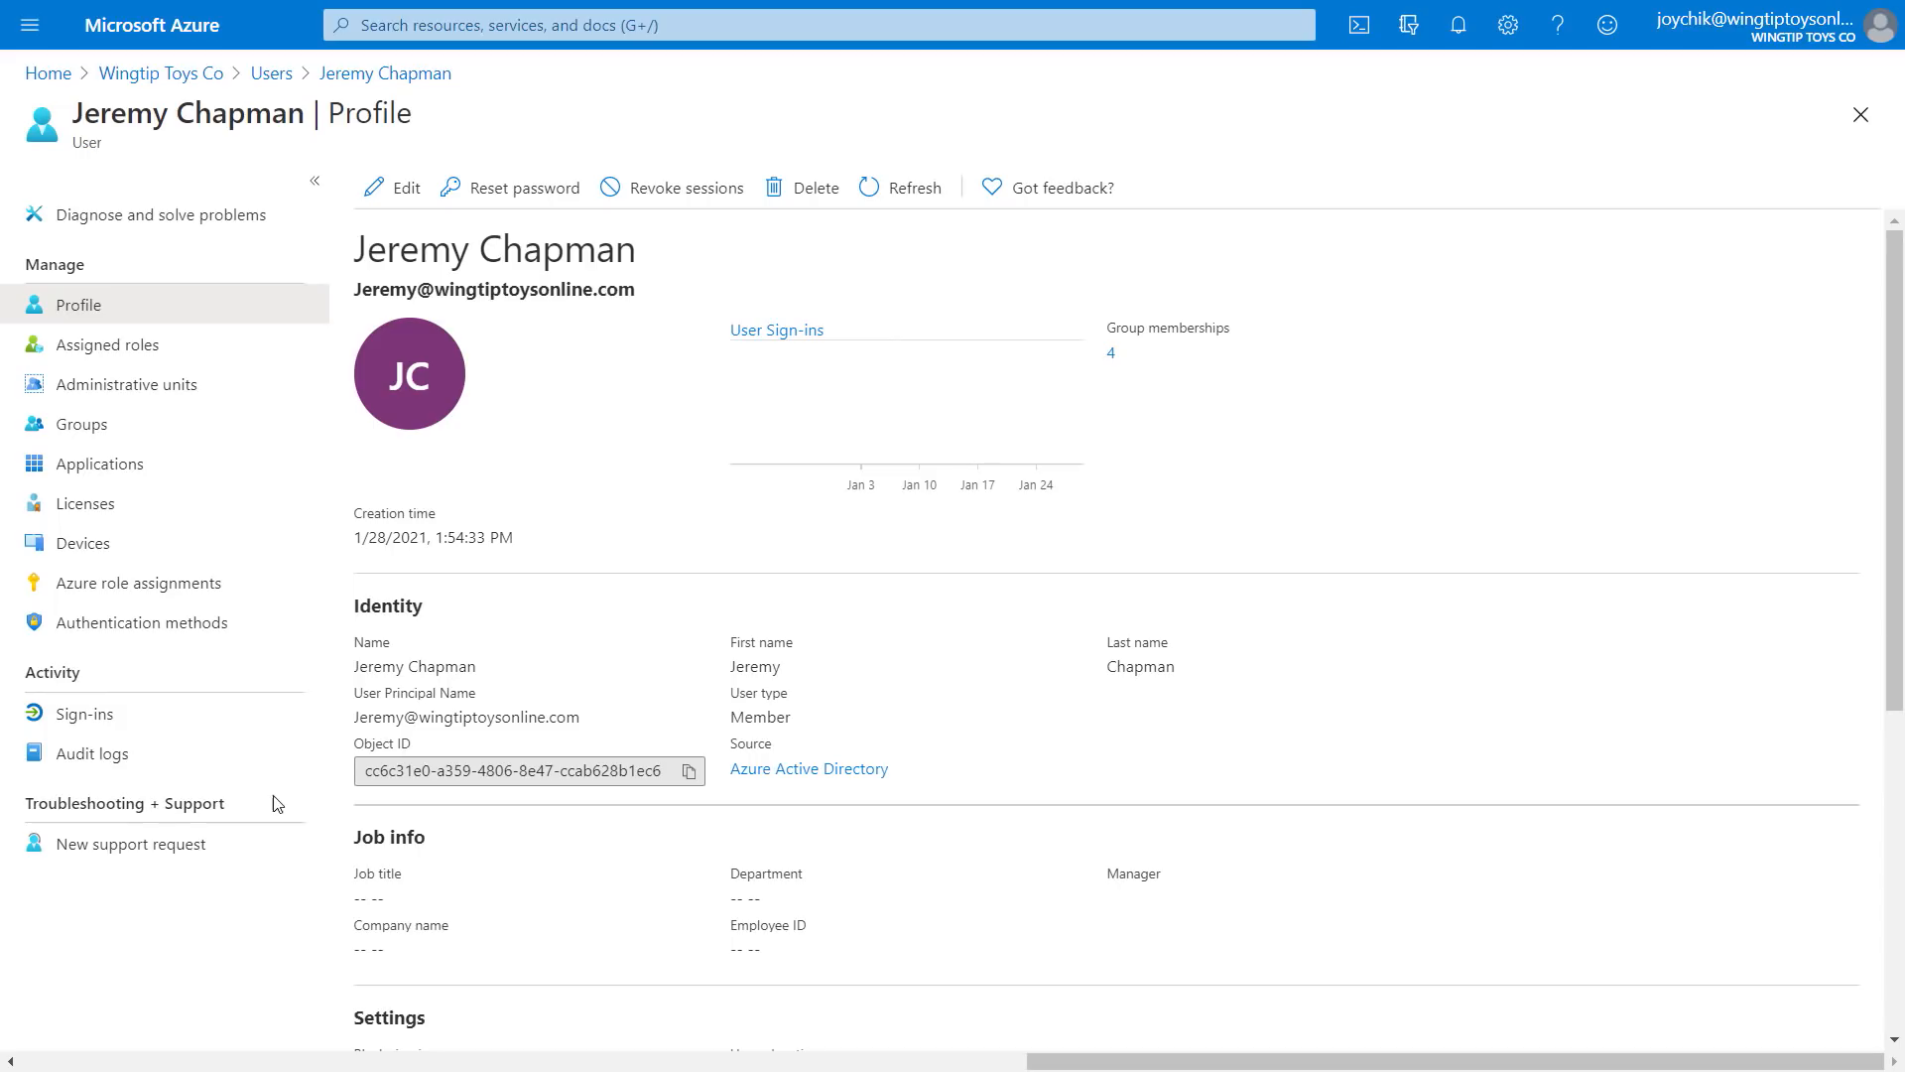
mouse_move(266, 624)
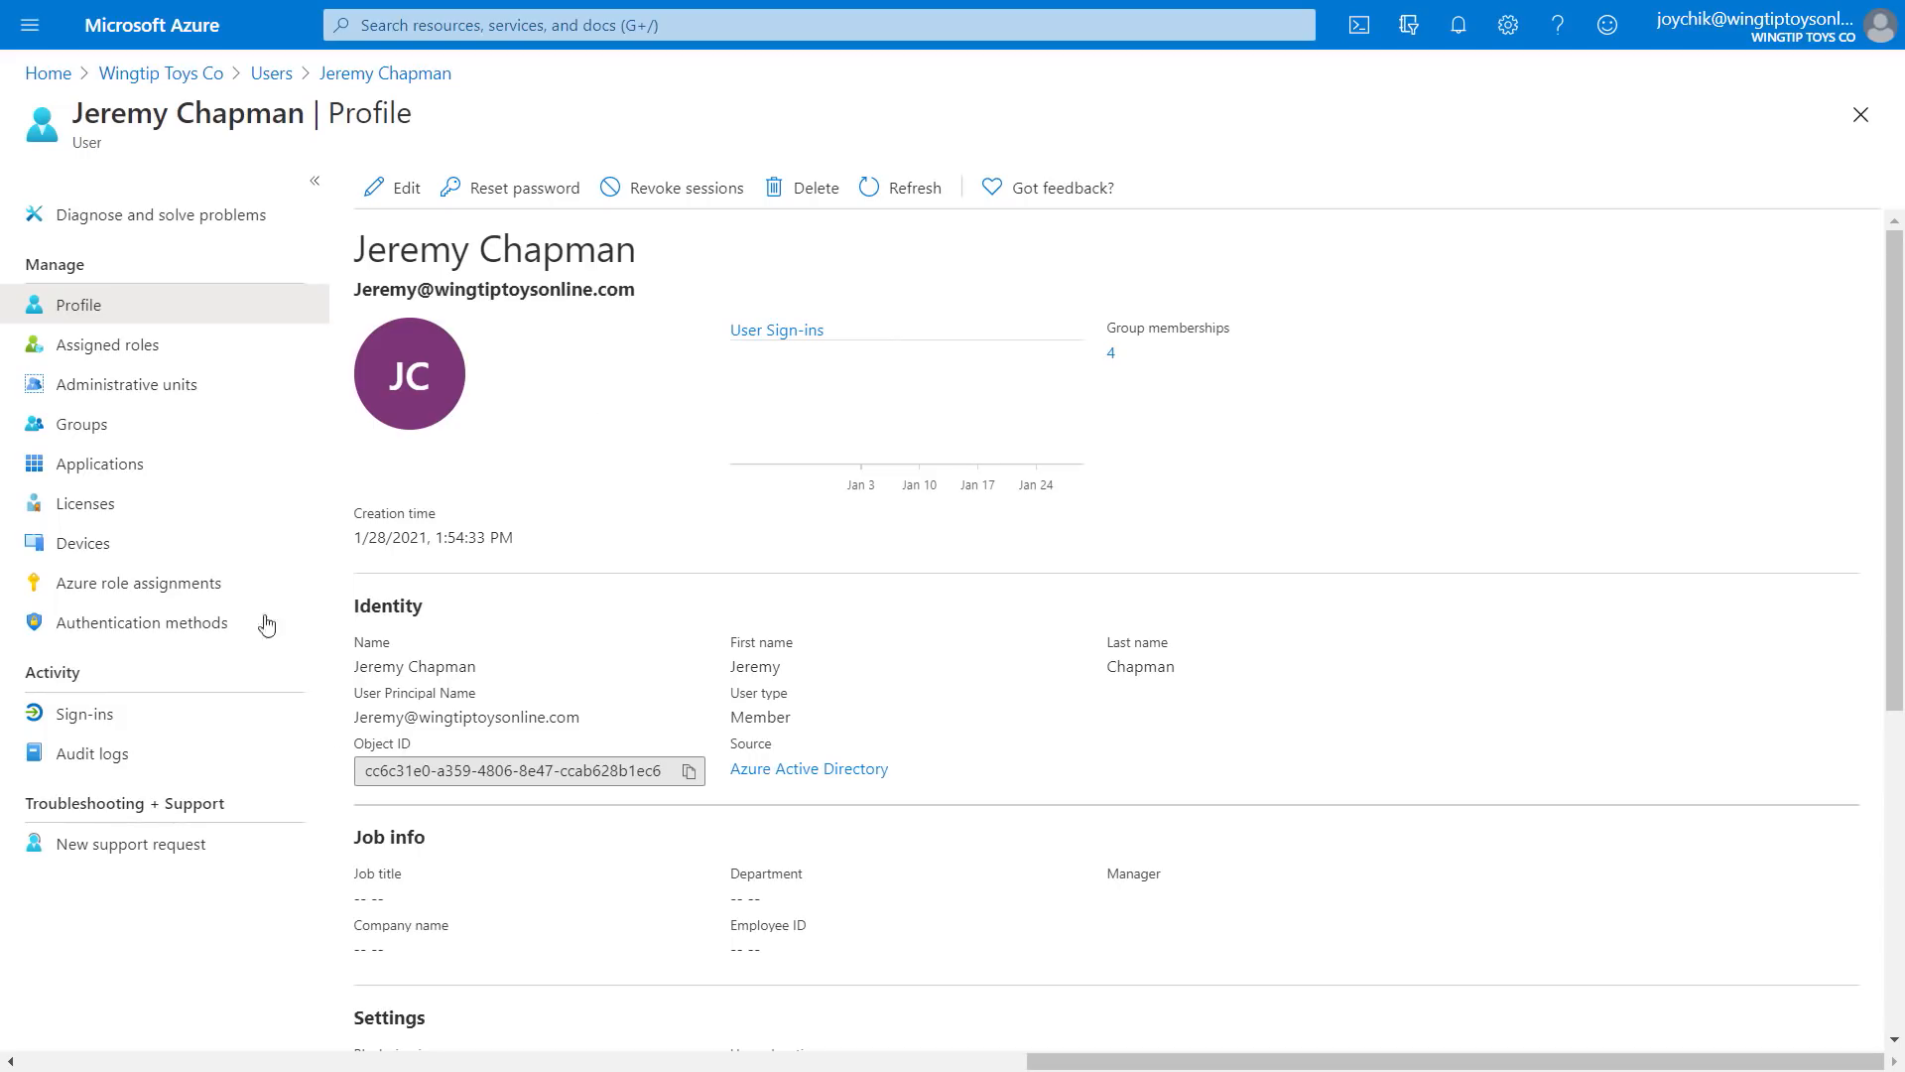
Add a 60-minute Temporary Access Pass to Jeremy Chapman's authentication methods.
click(141, 622)
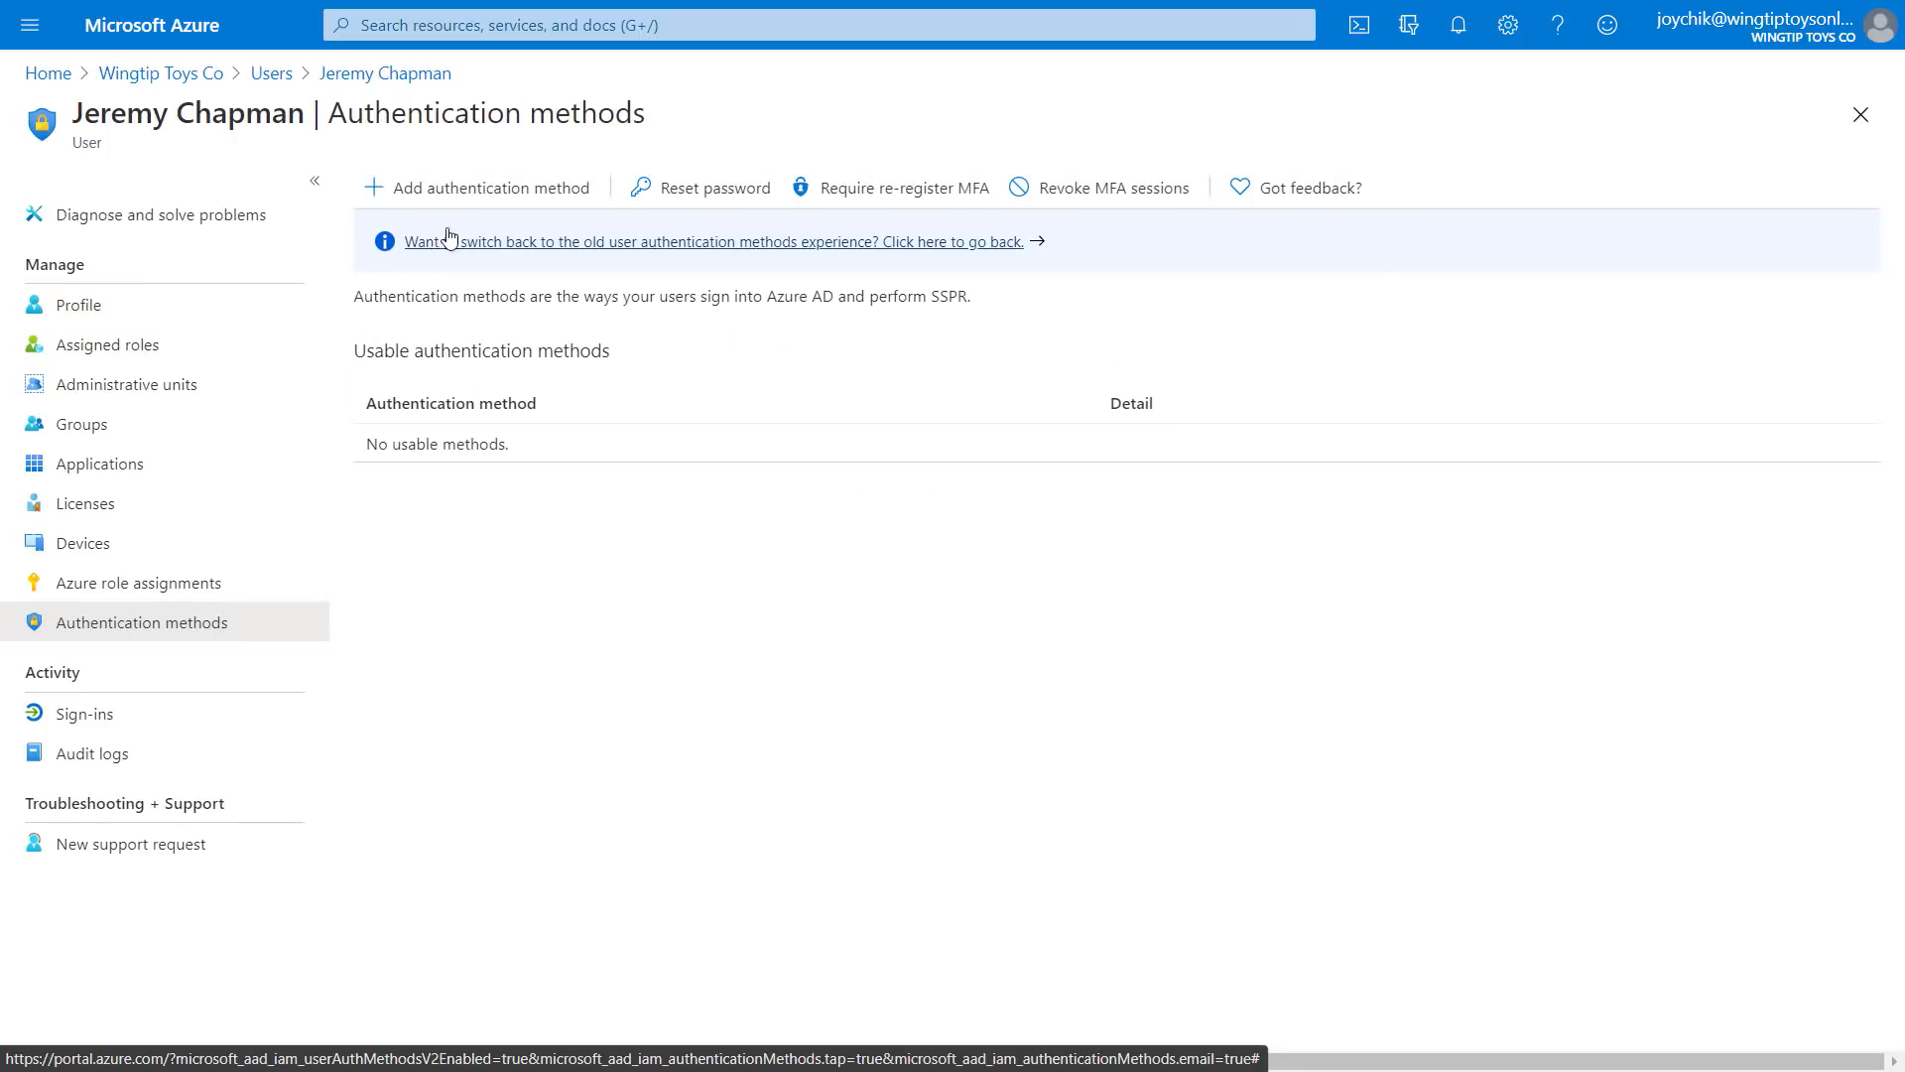
click(491, 188)
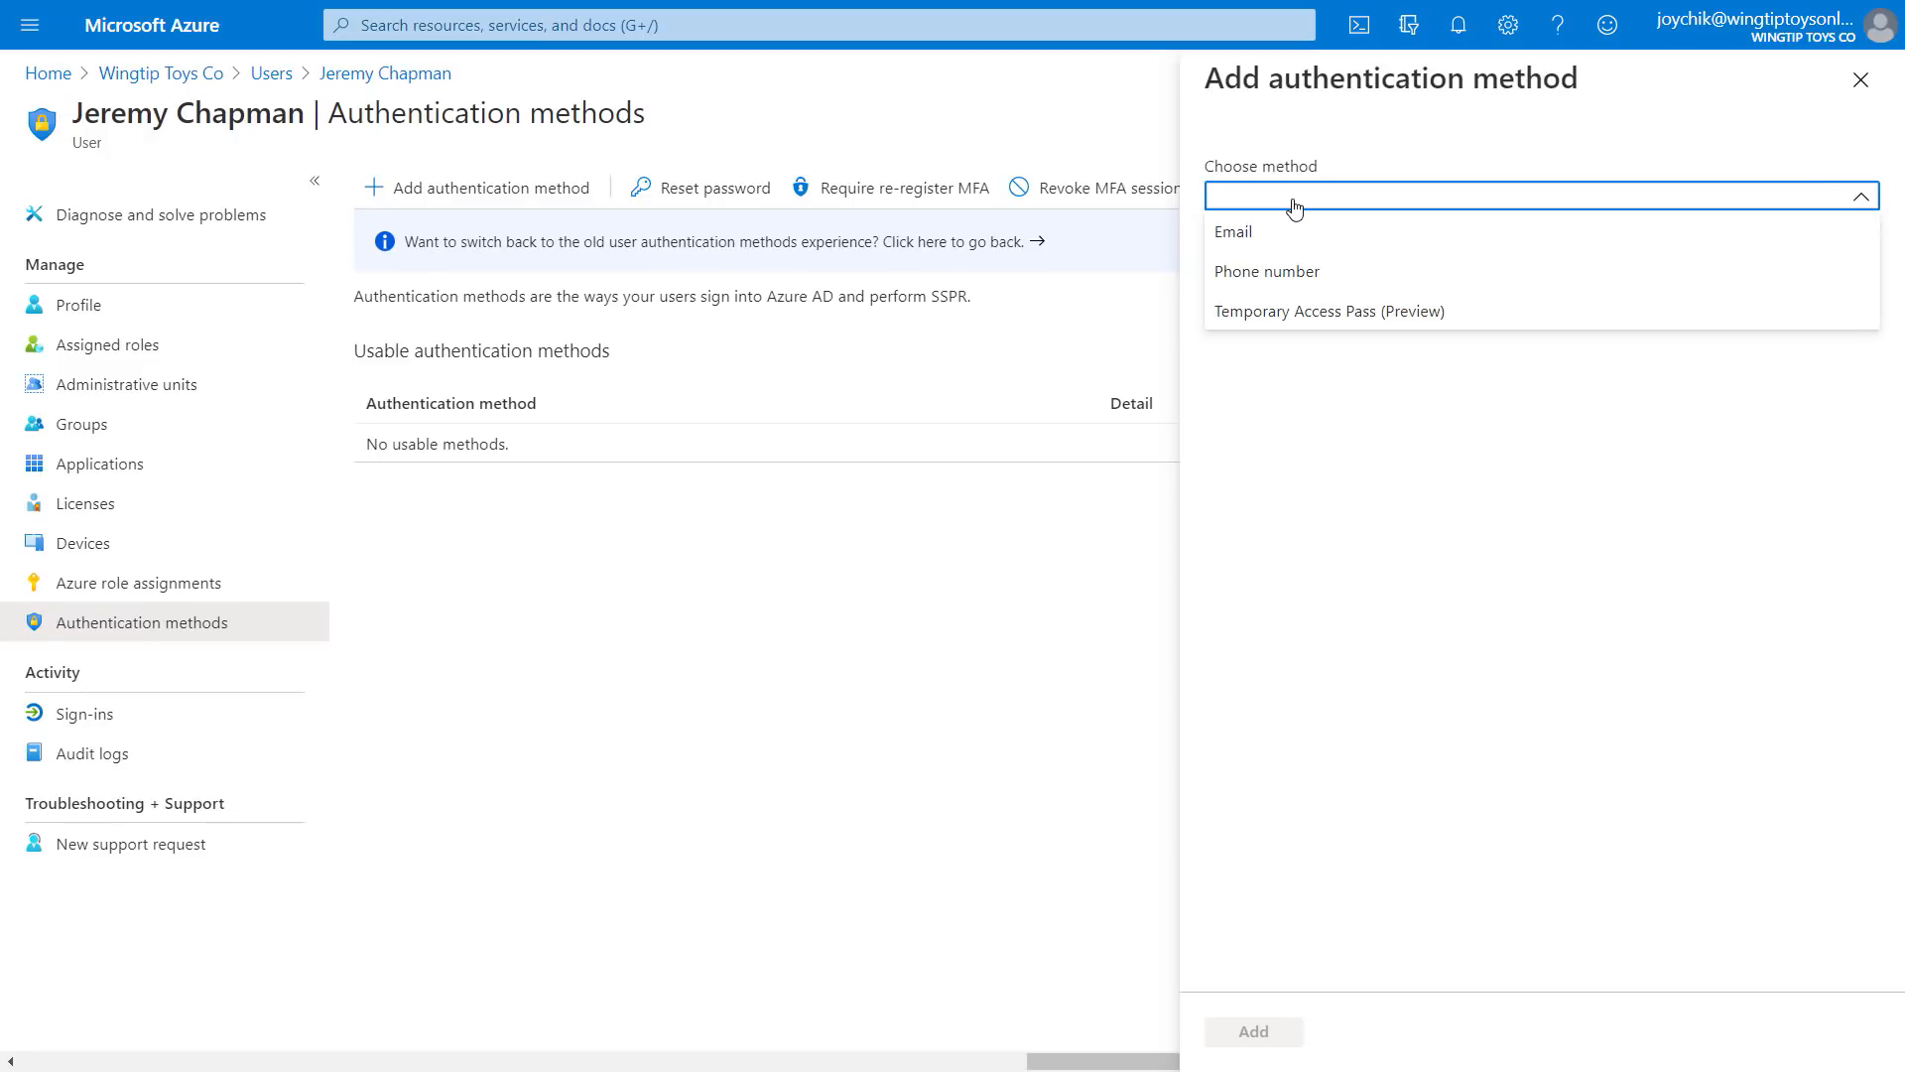
mouse_move(1327, 311)
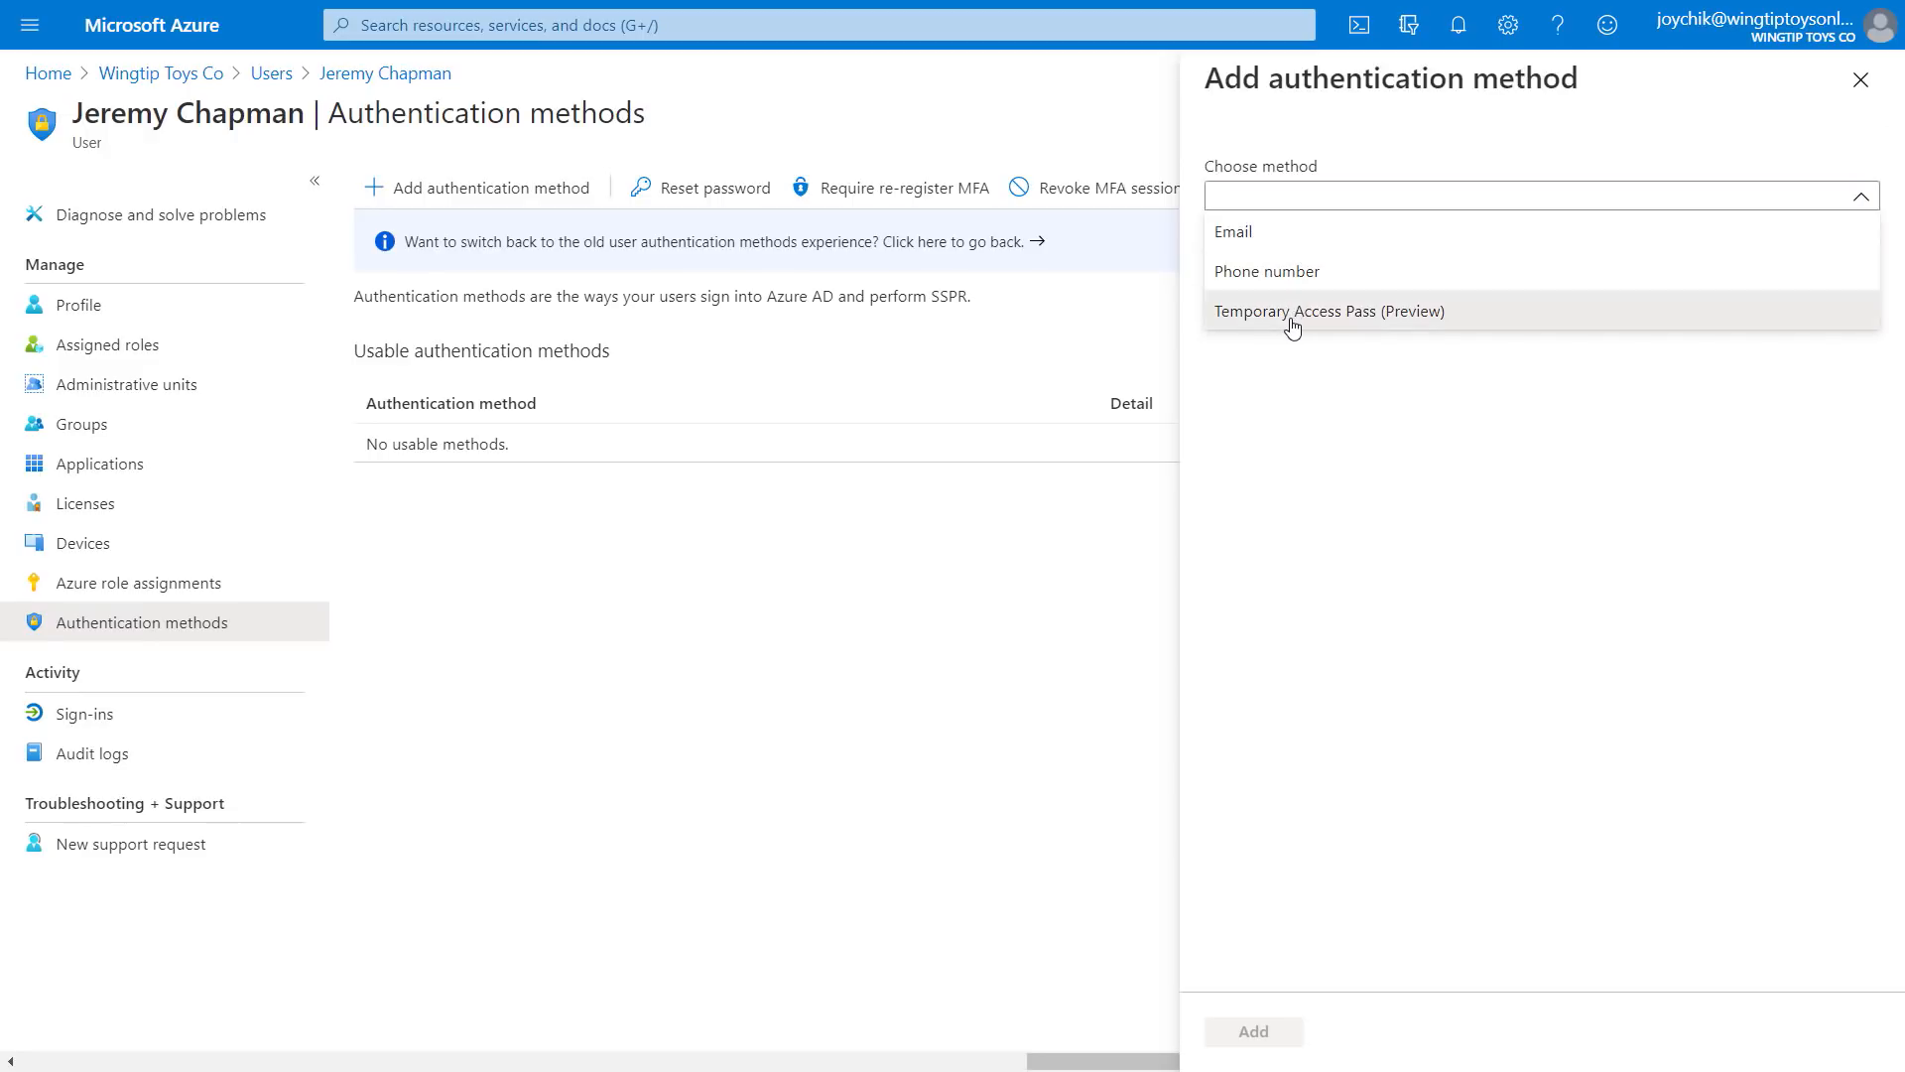
click(1328, 311)
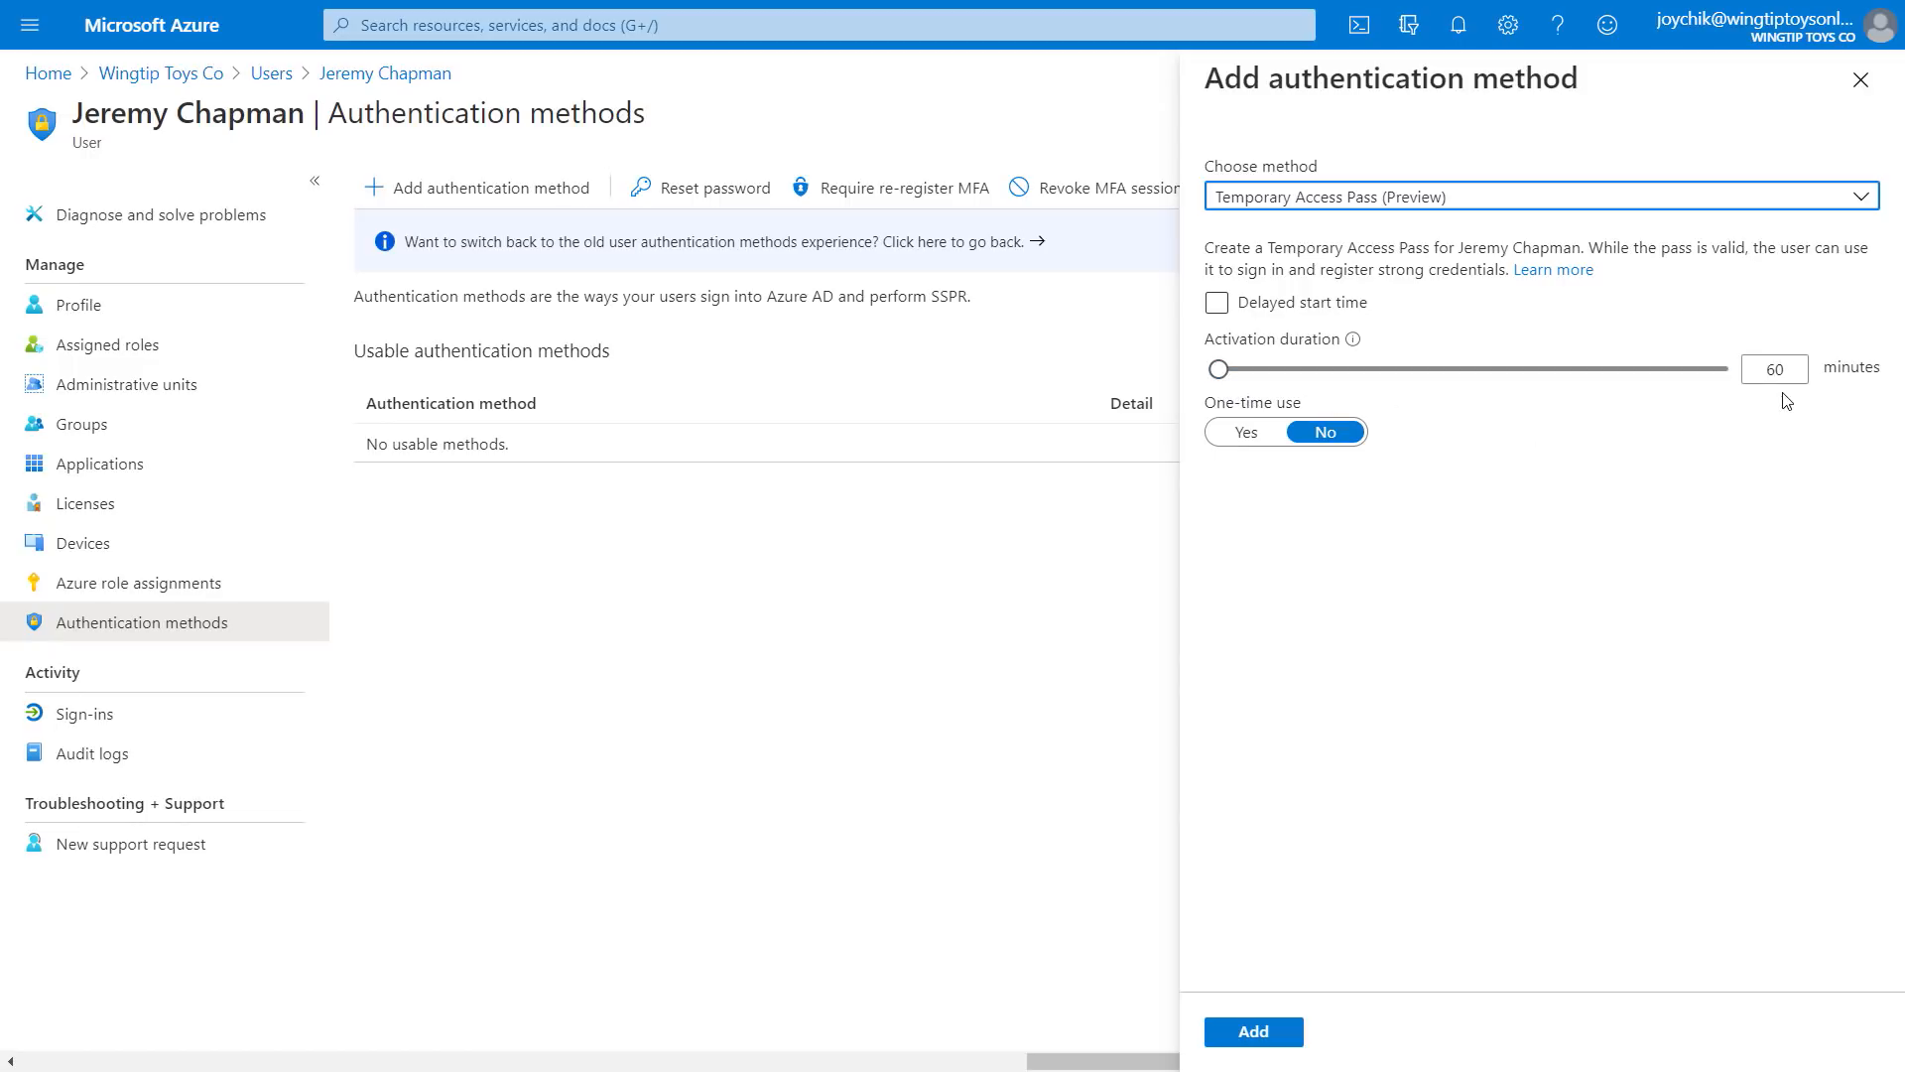
mouse_move(1257, 980)
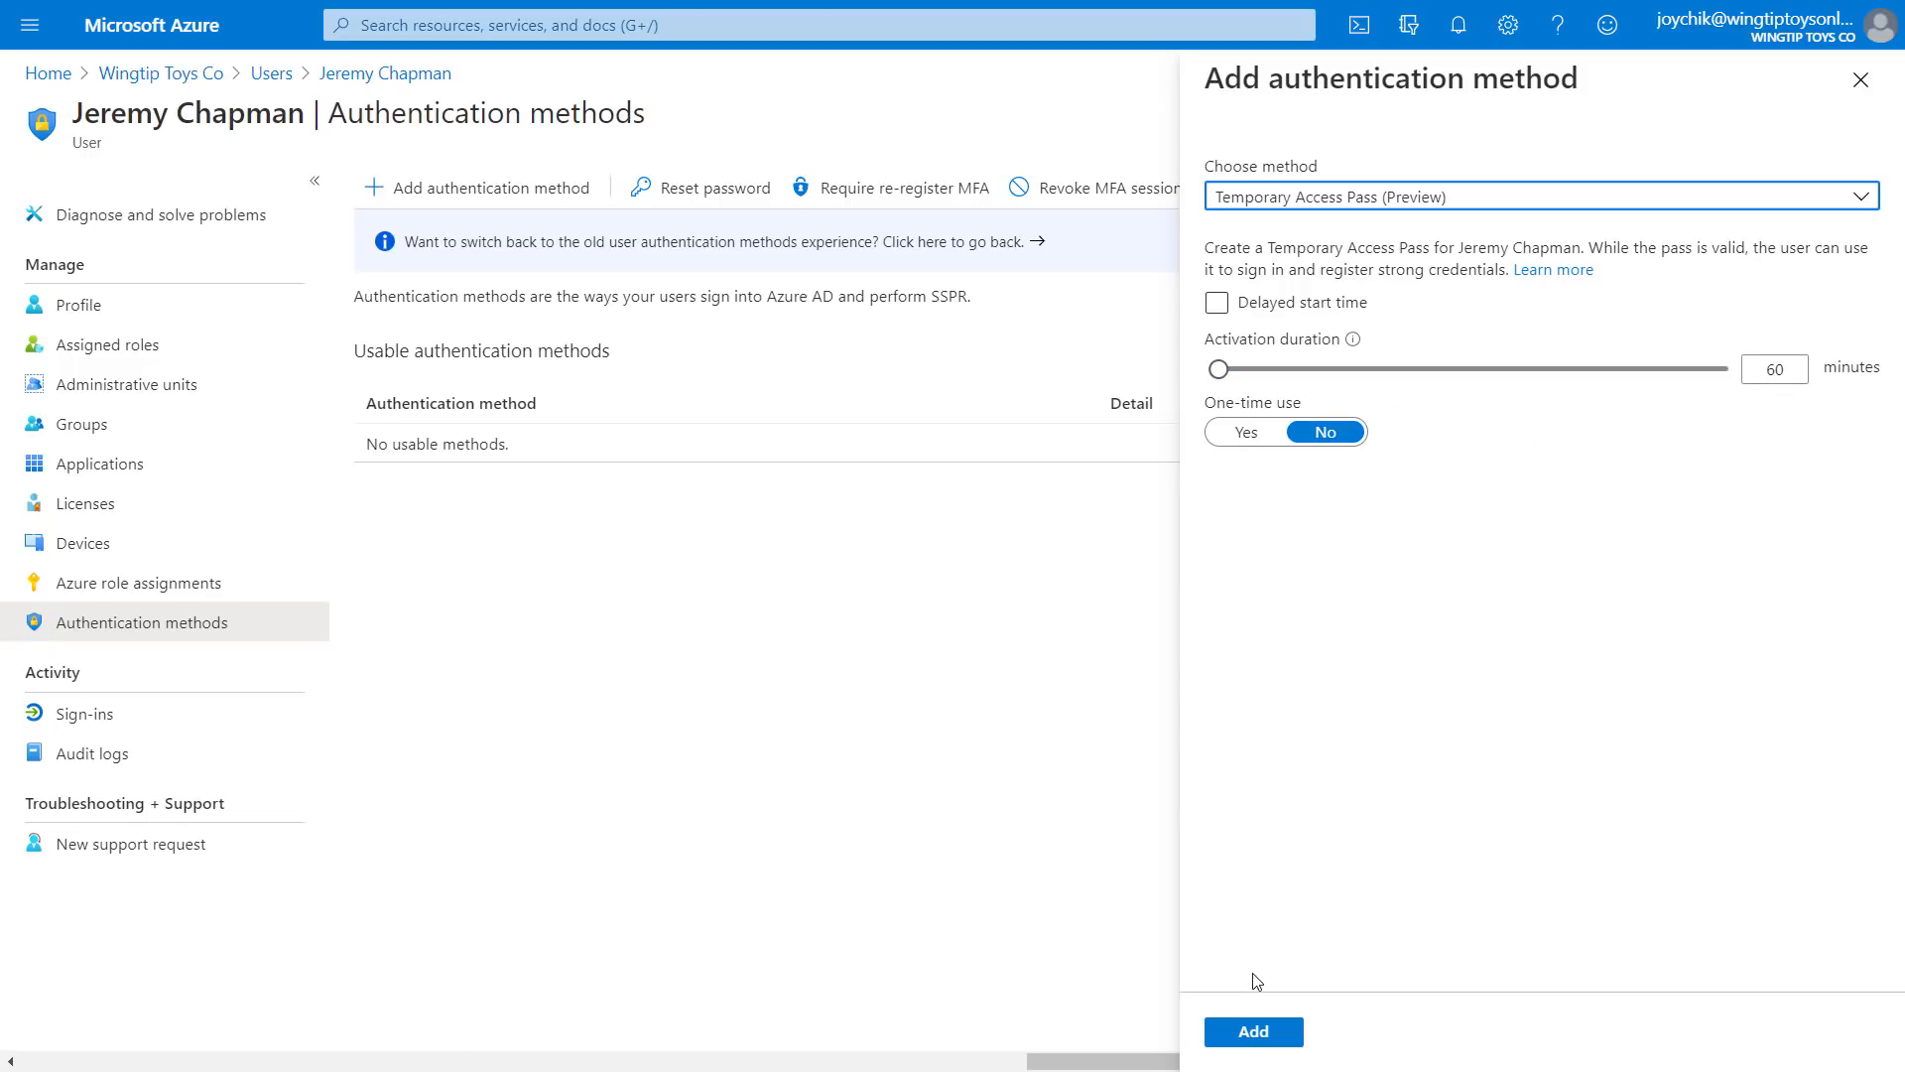
click(1252, 1030)
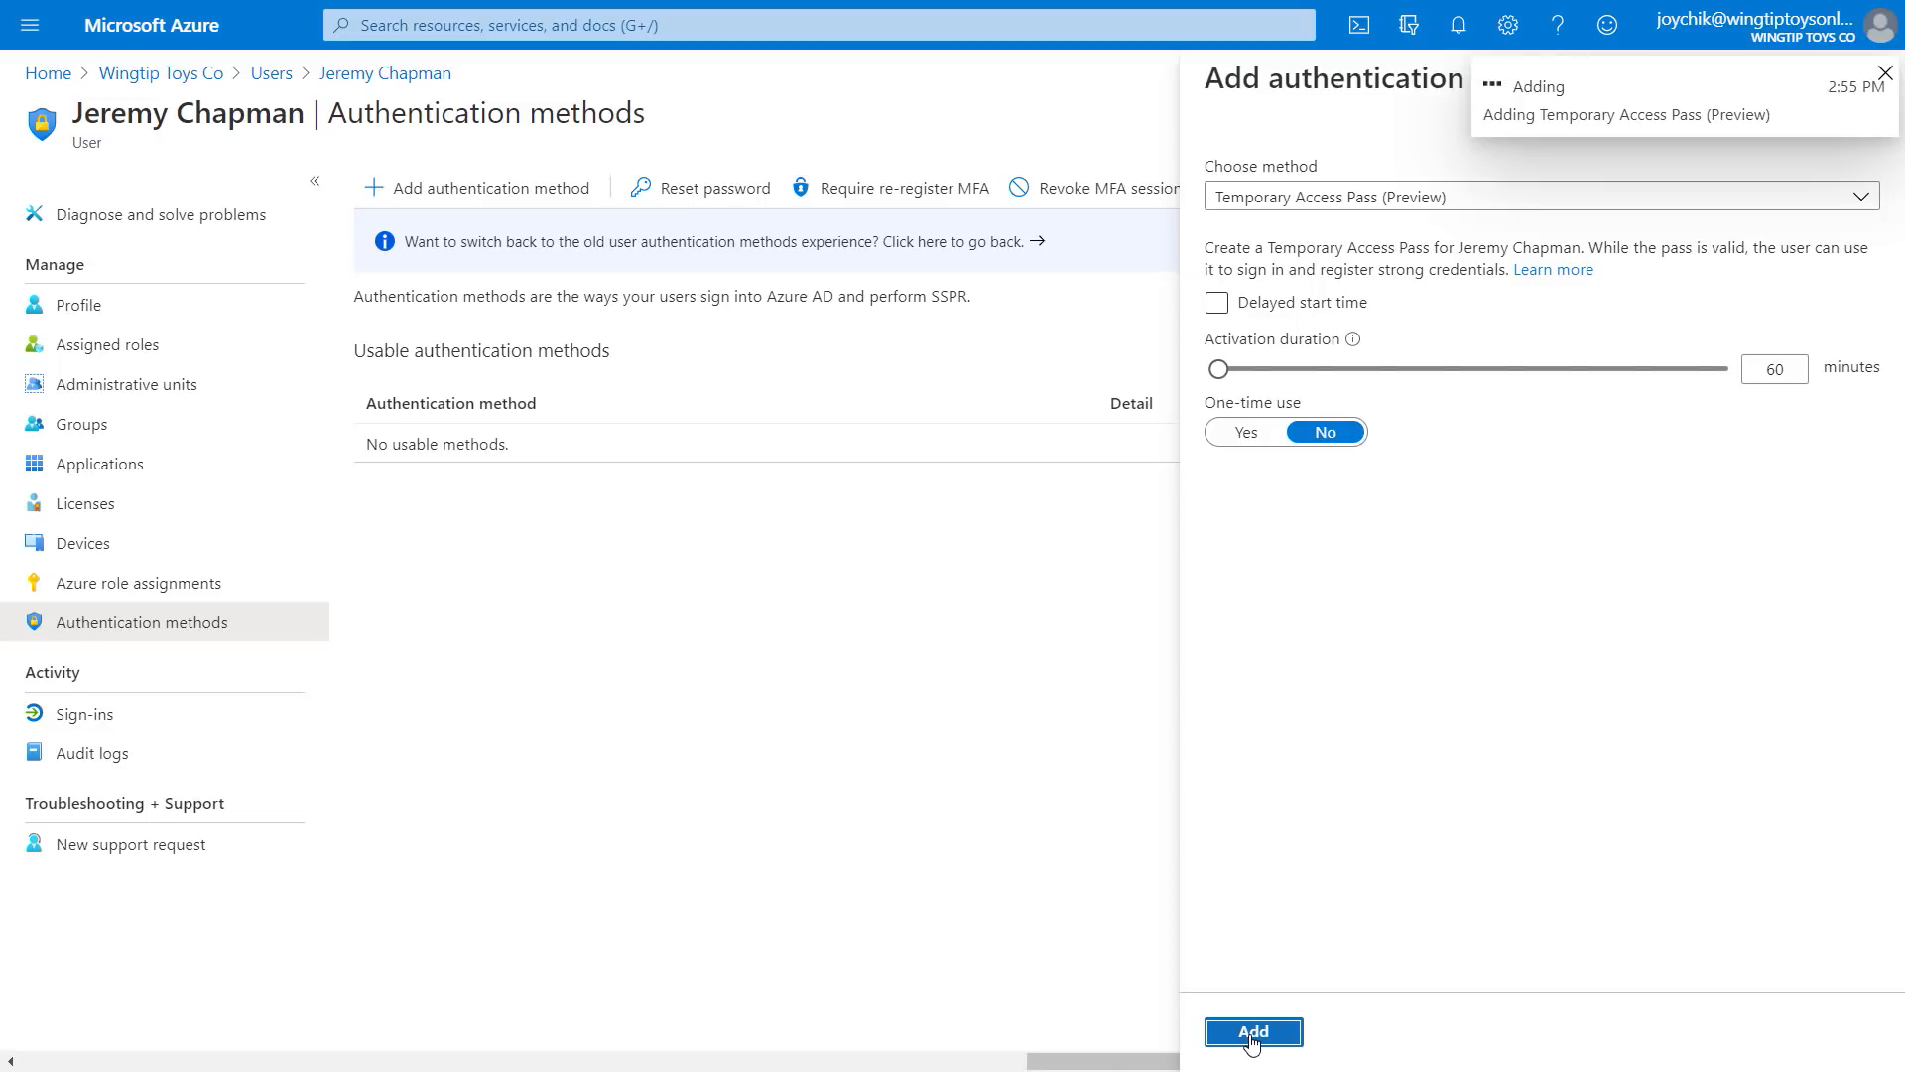
Create the one-hour pass valid 2:55:31–3:55:31 PM and copy it from the details pane.
click(1253, 1032)
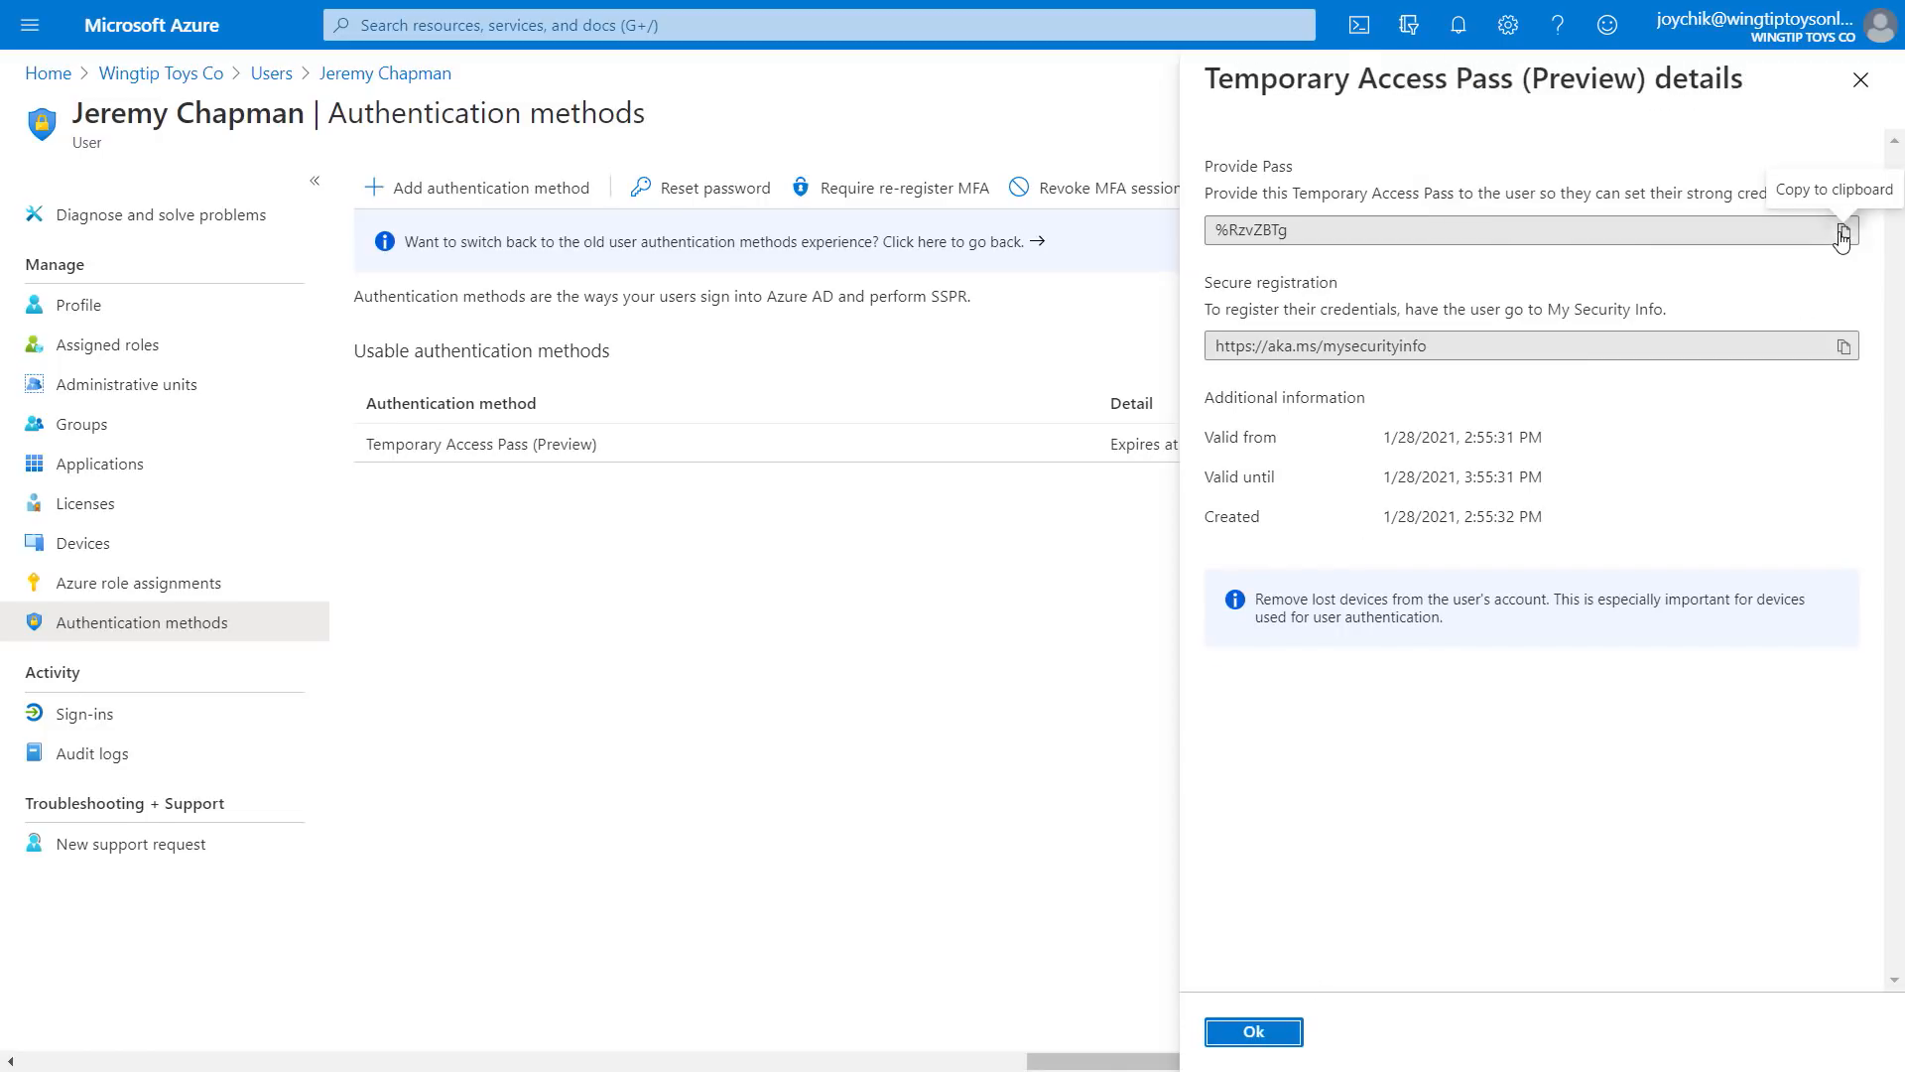
mouse_move(1791, 270)
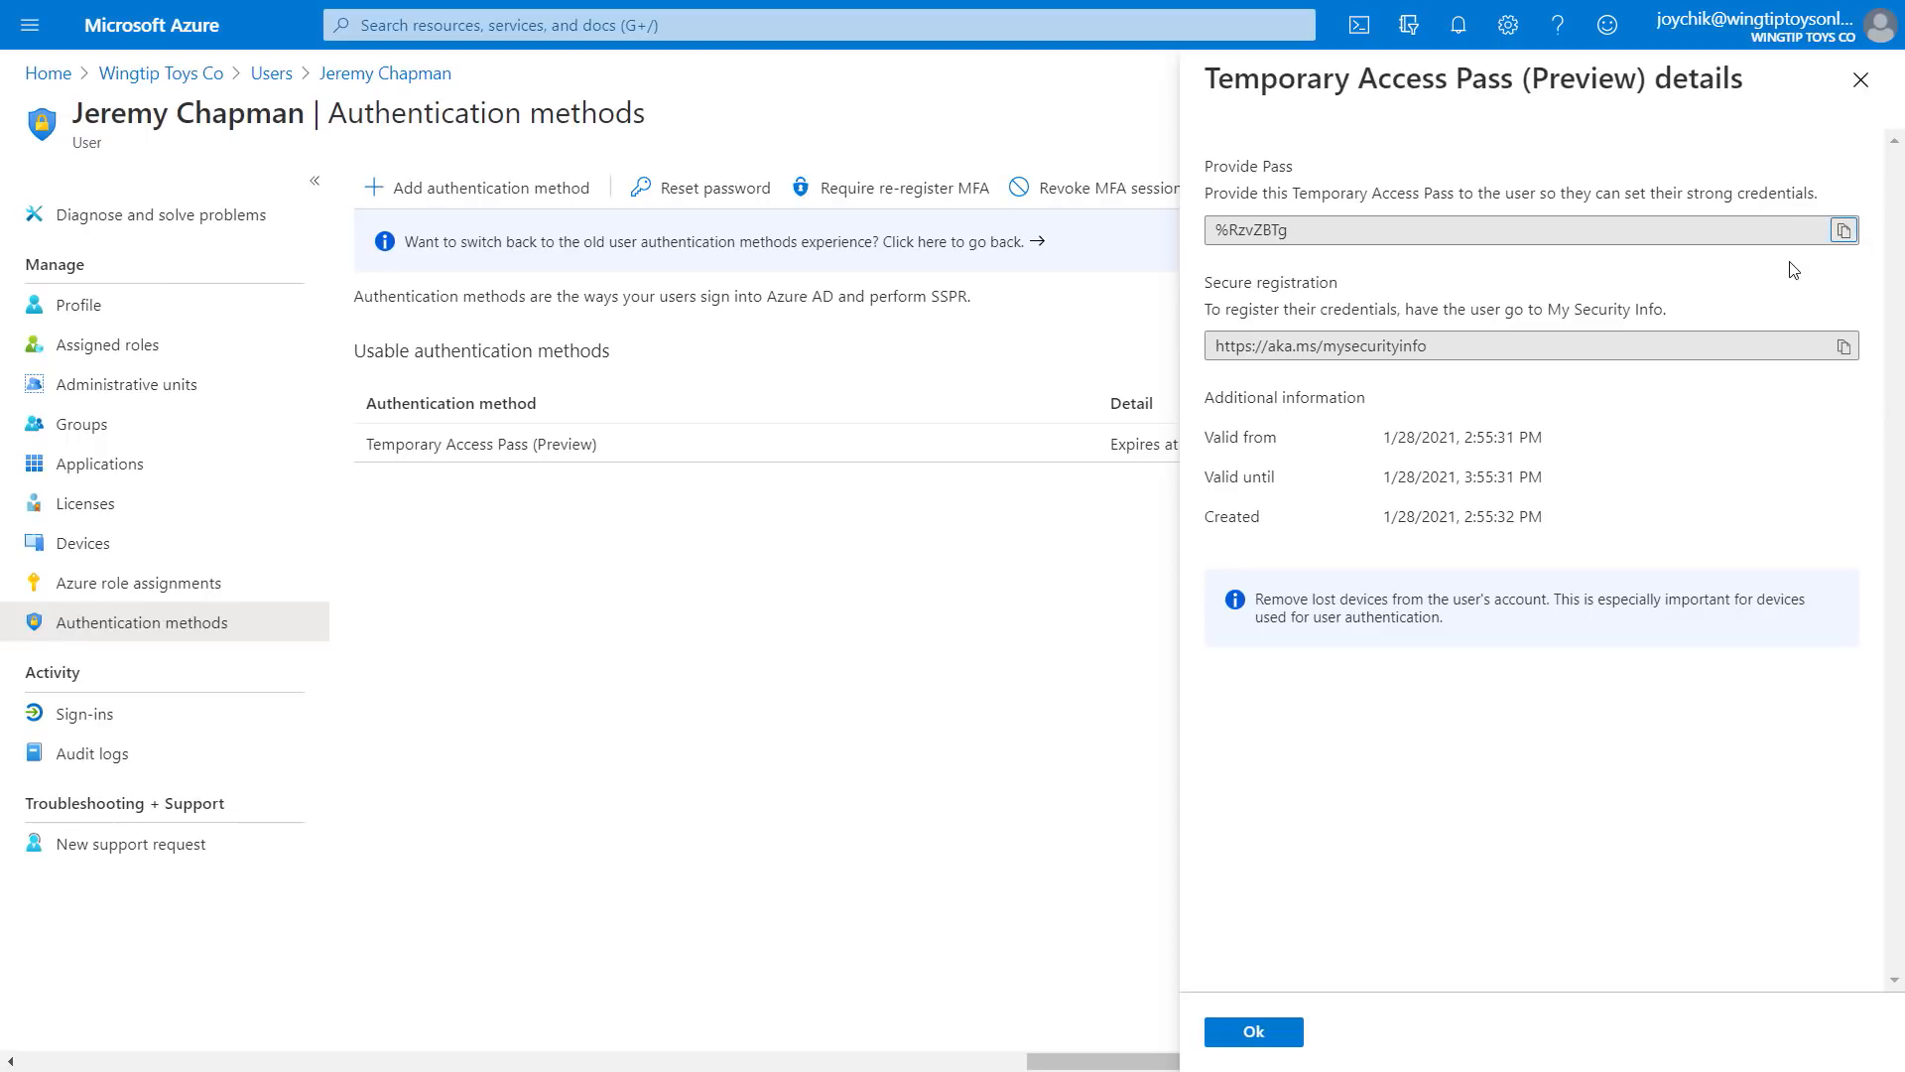
click(260, 1041)
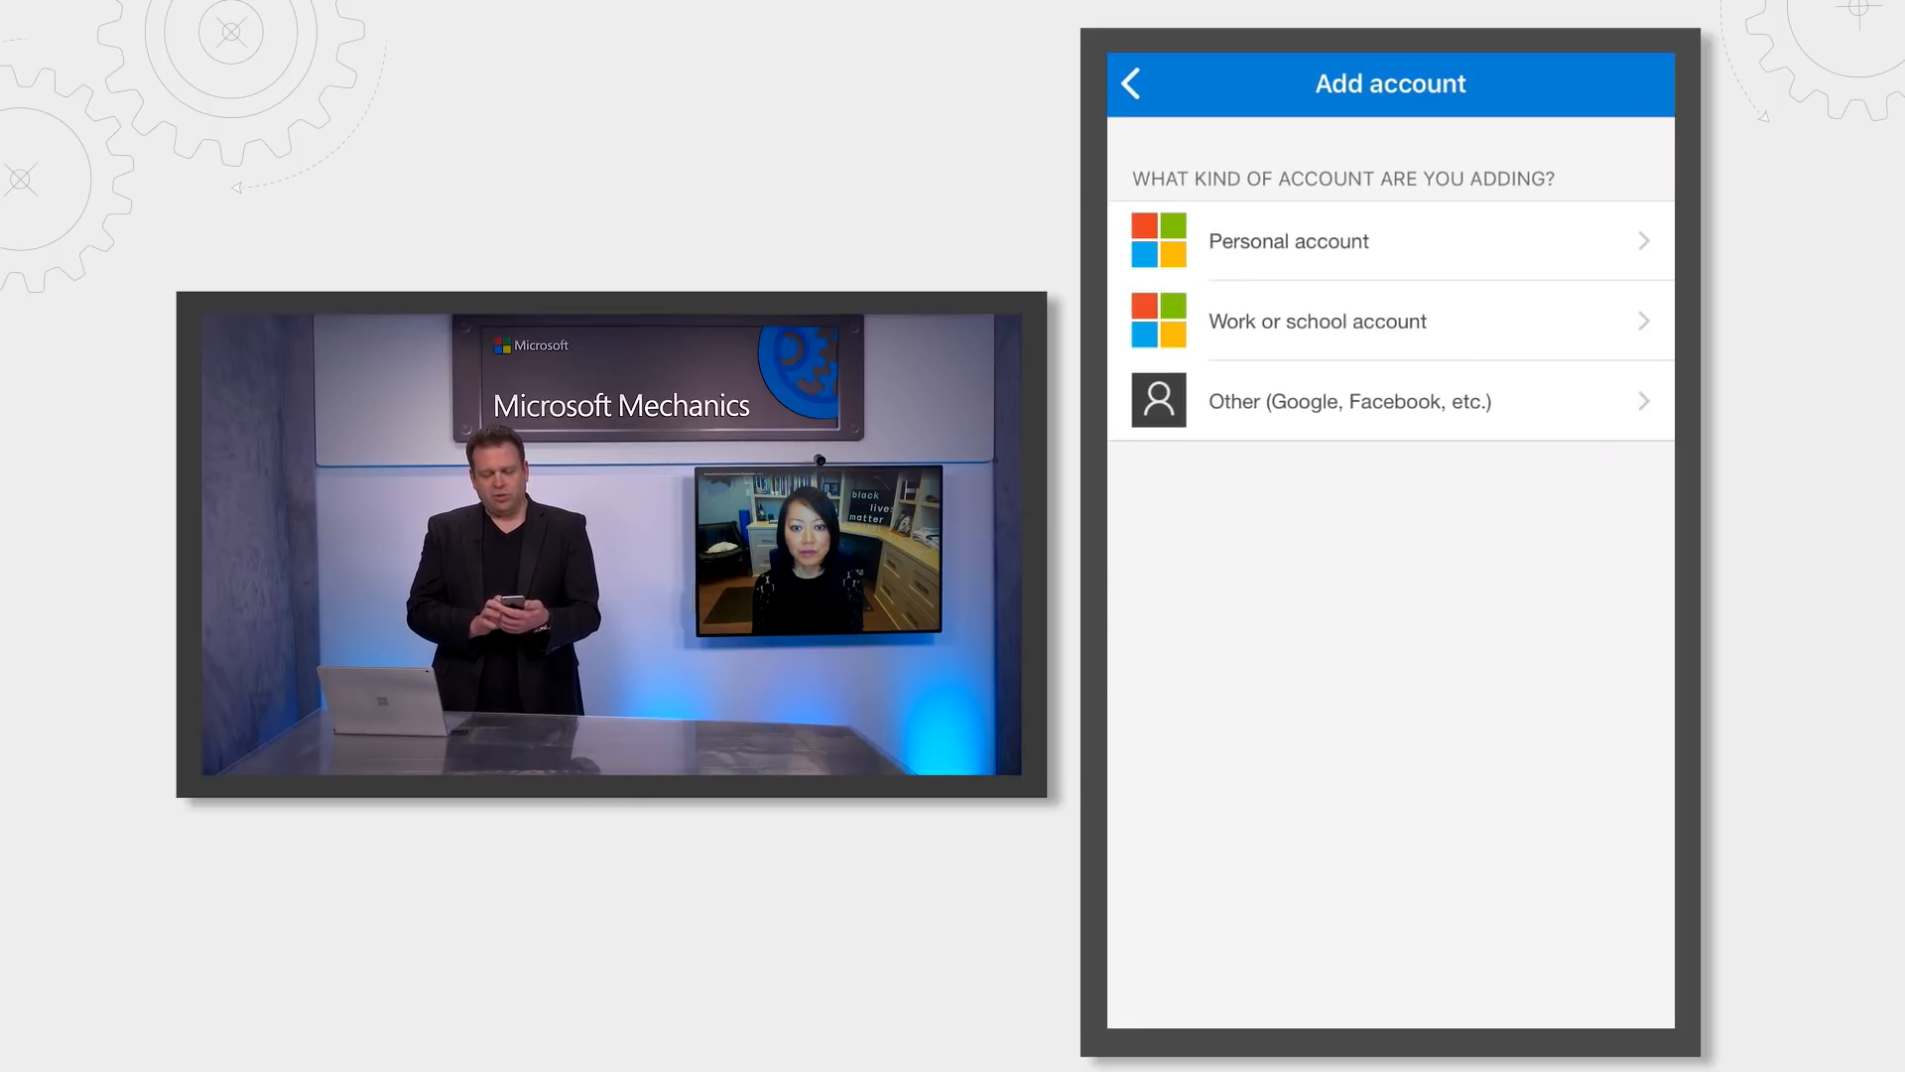
Add a work or school account in Authenticator and enter Jeremy's work email to sign in.
click(1316, 321)
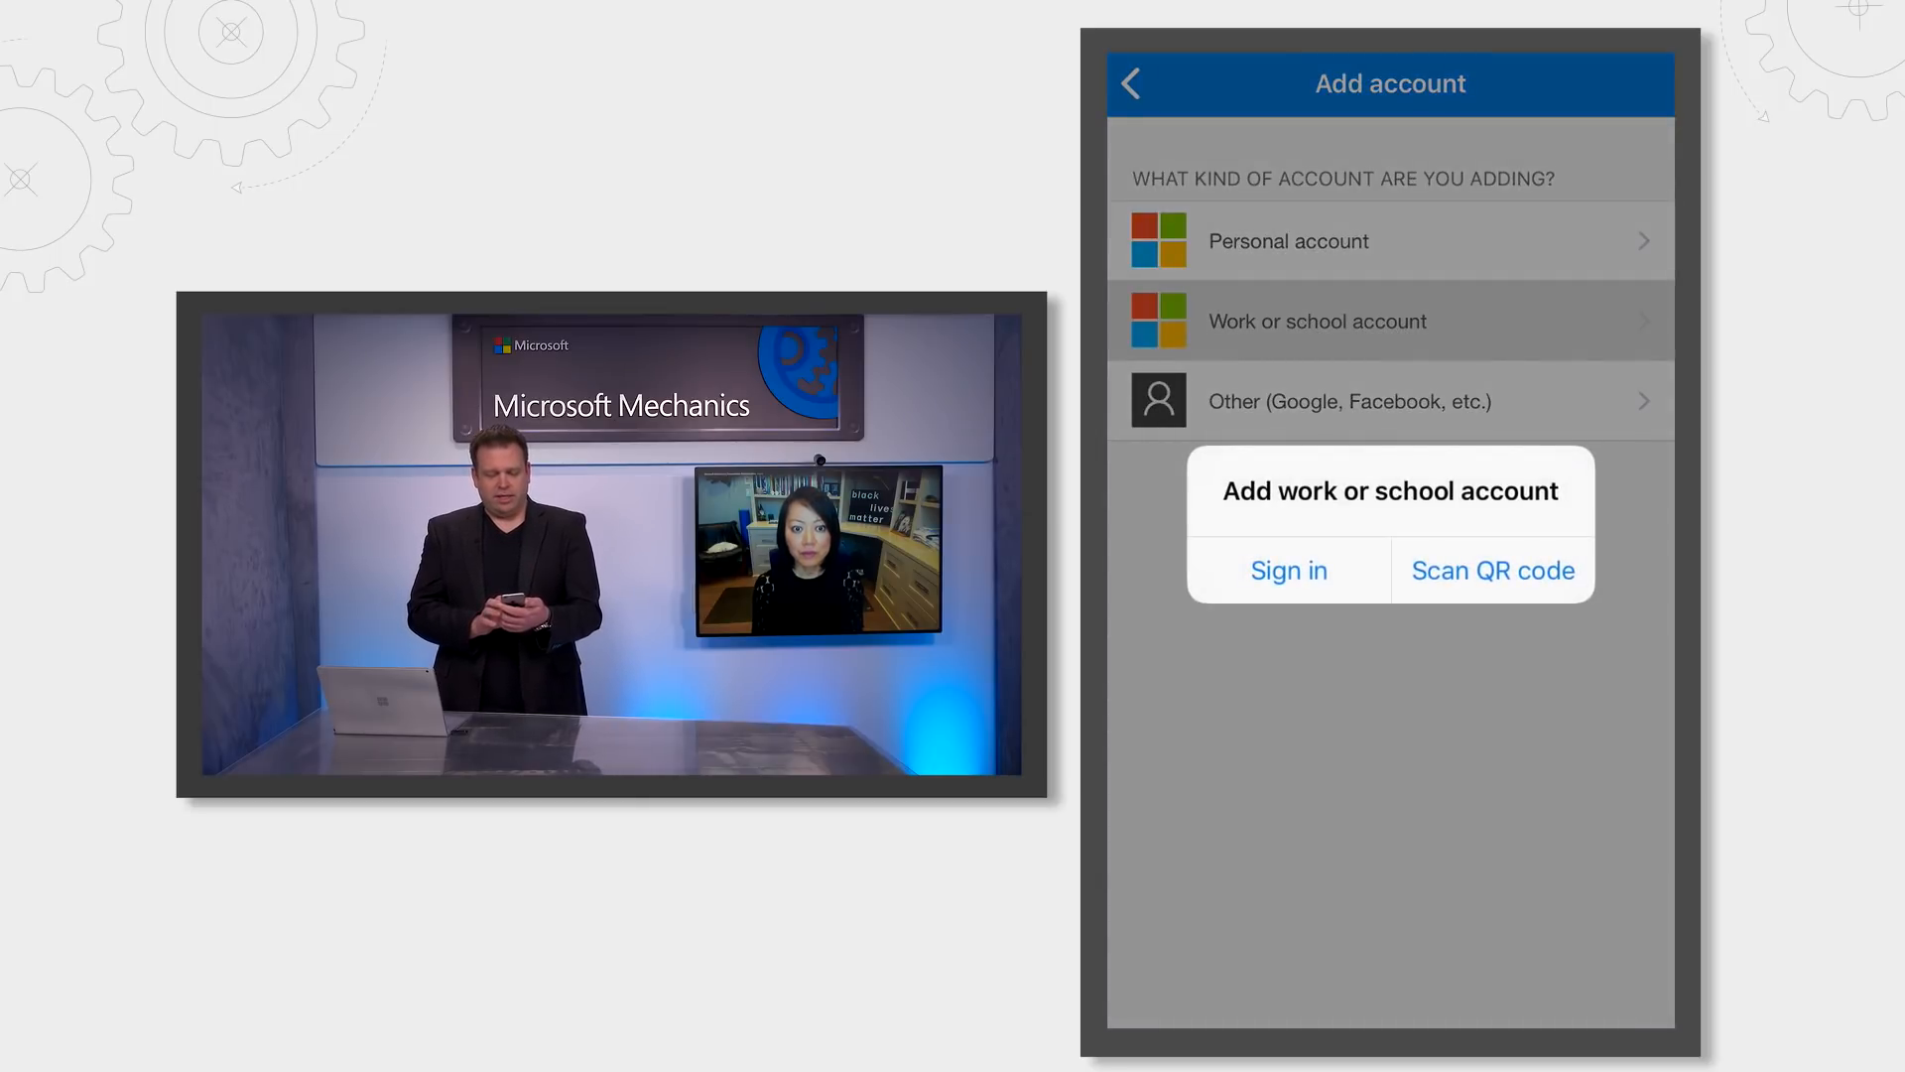
click(1288, 572)
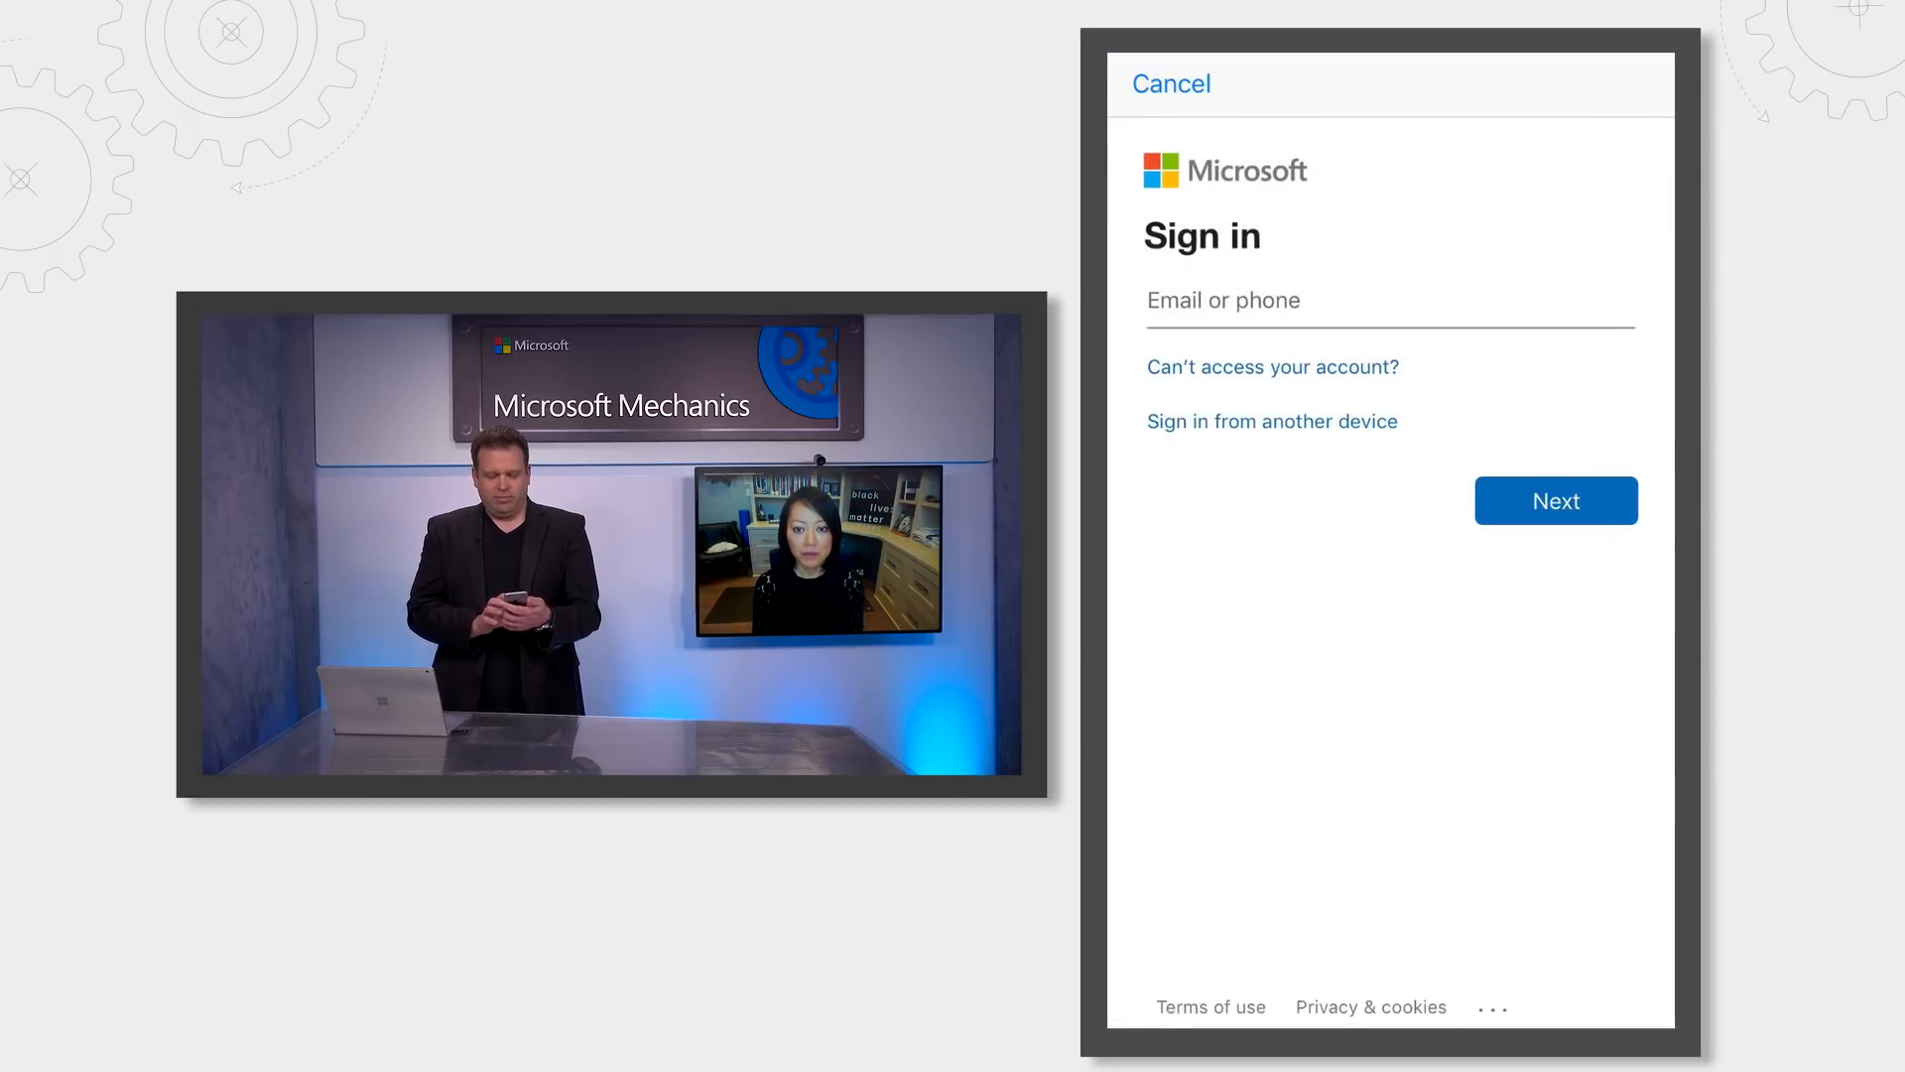
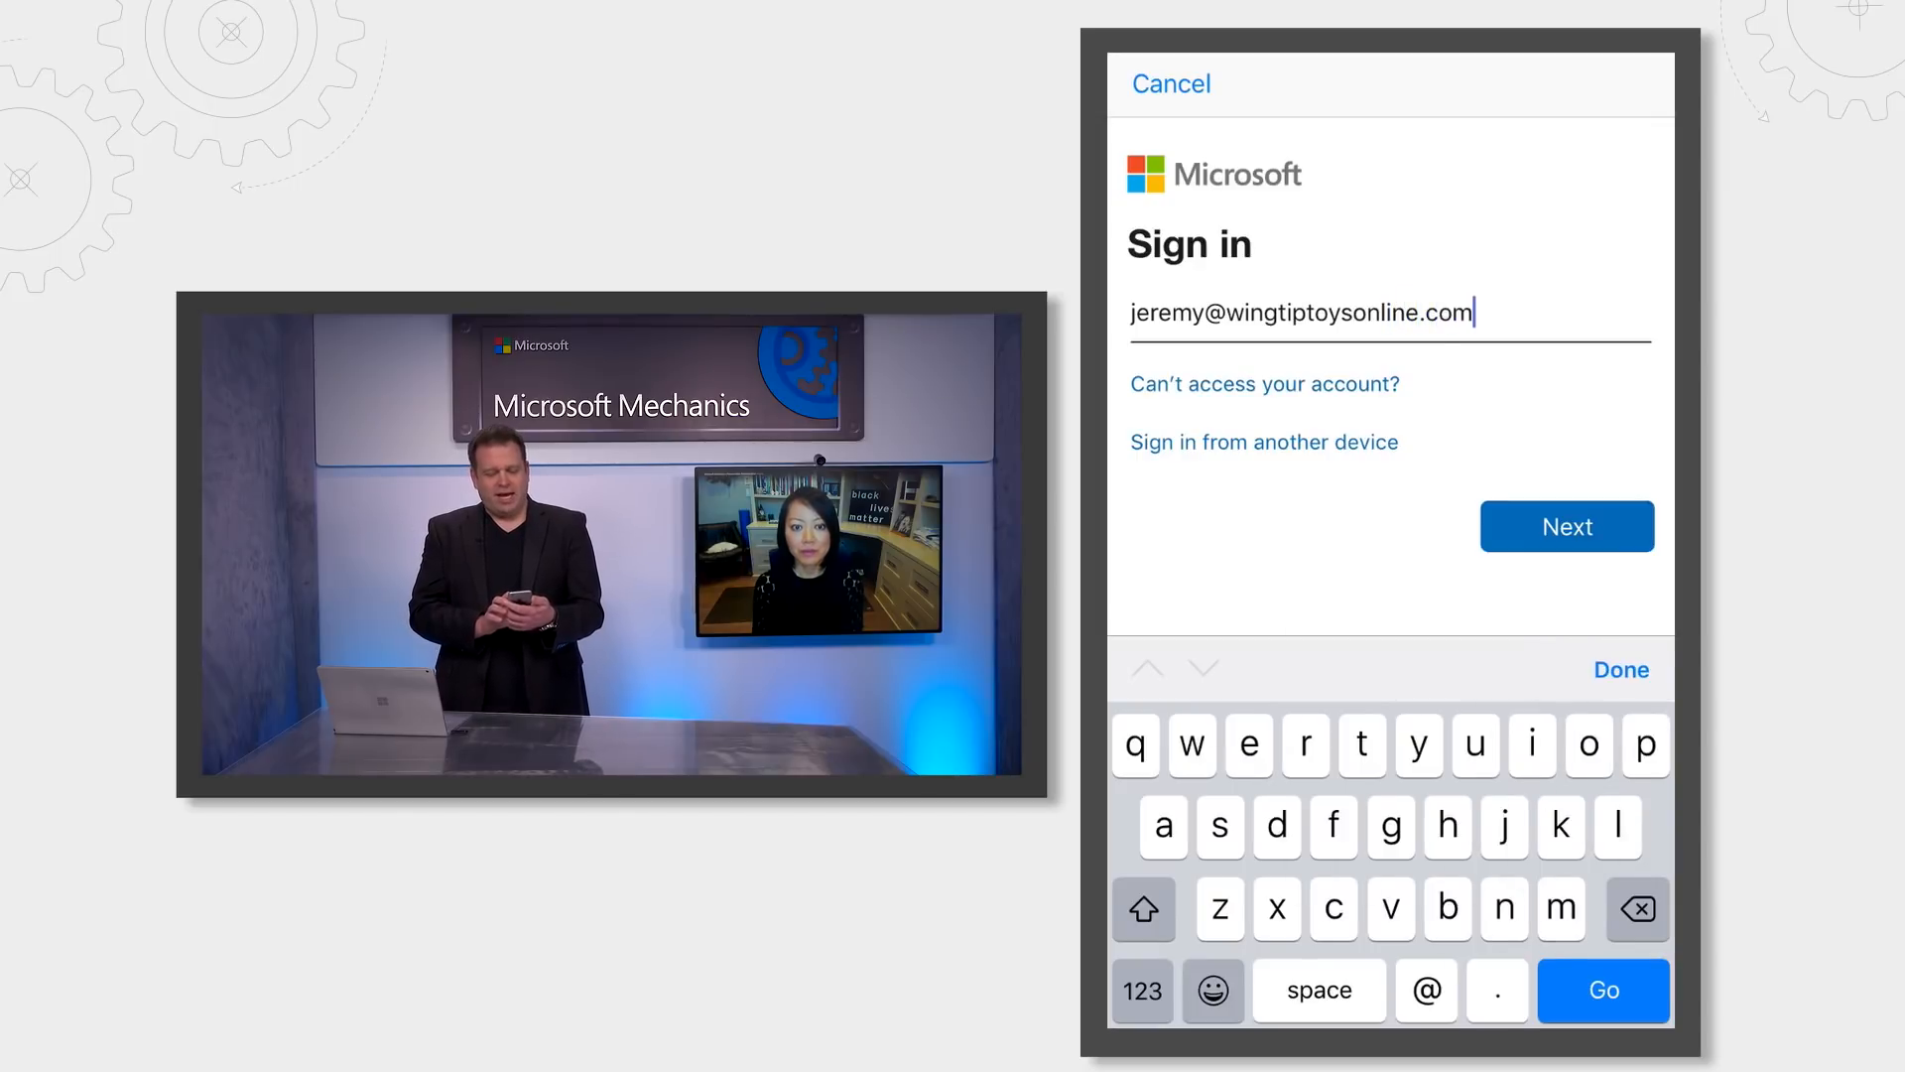
Sign in to the work account using the Temporary Access Pass as the password.
click(1564, 525)
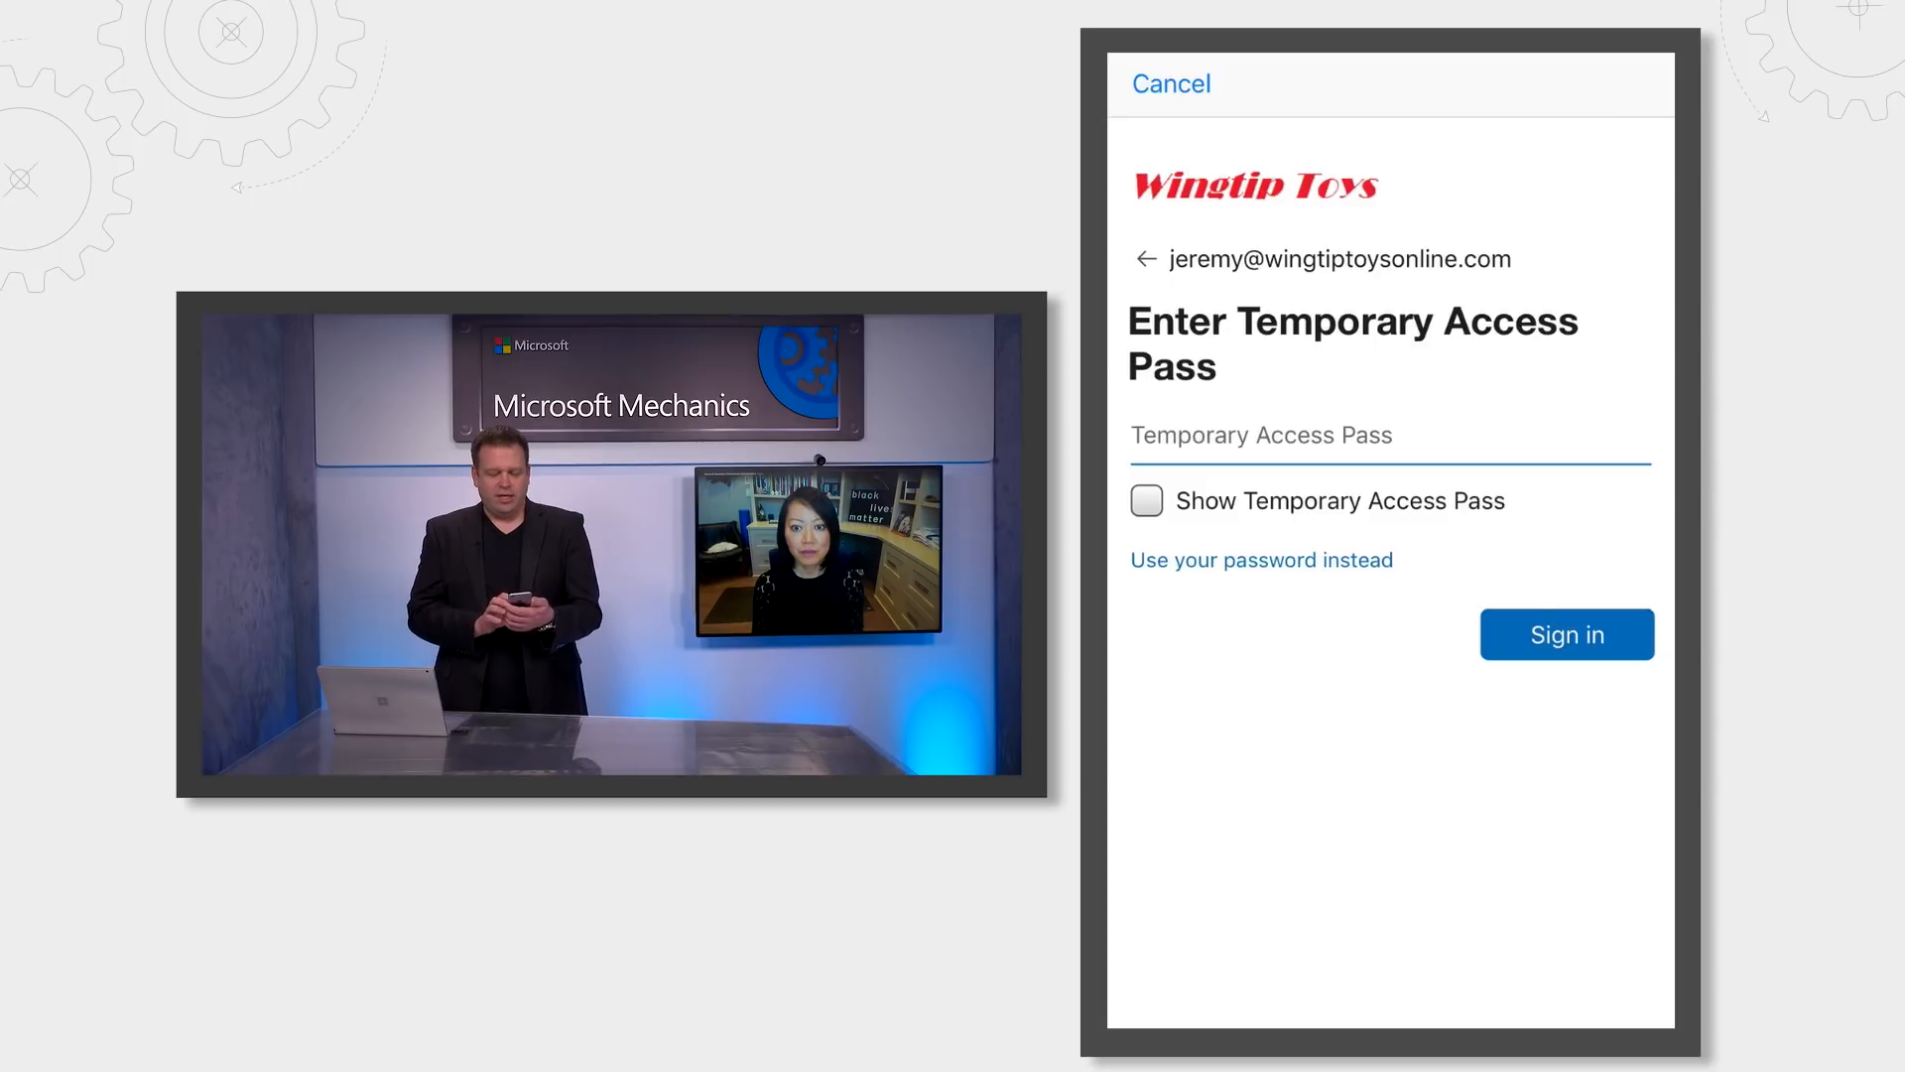
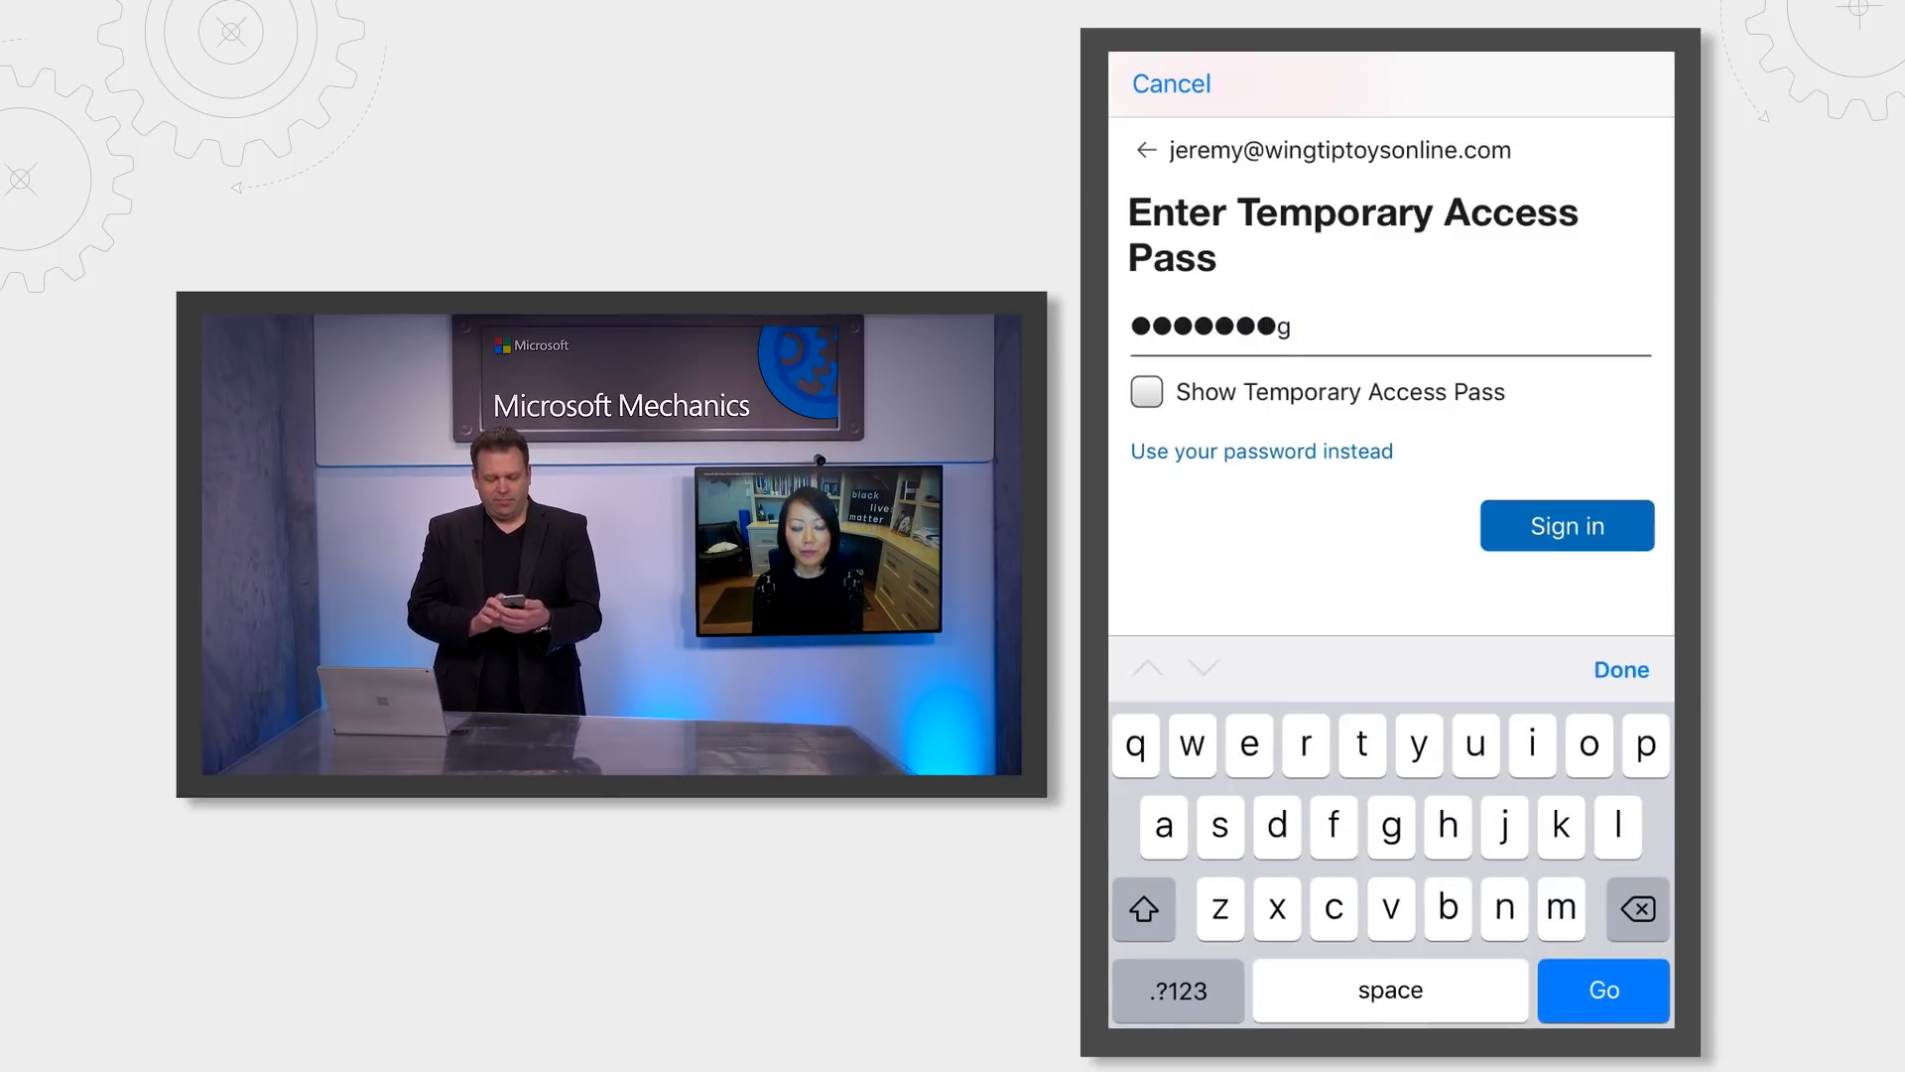
click(1564, 525)
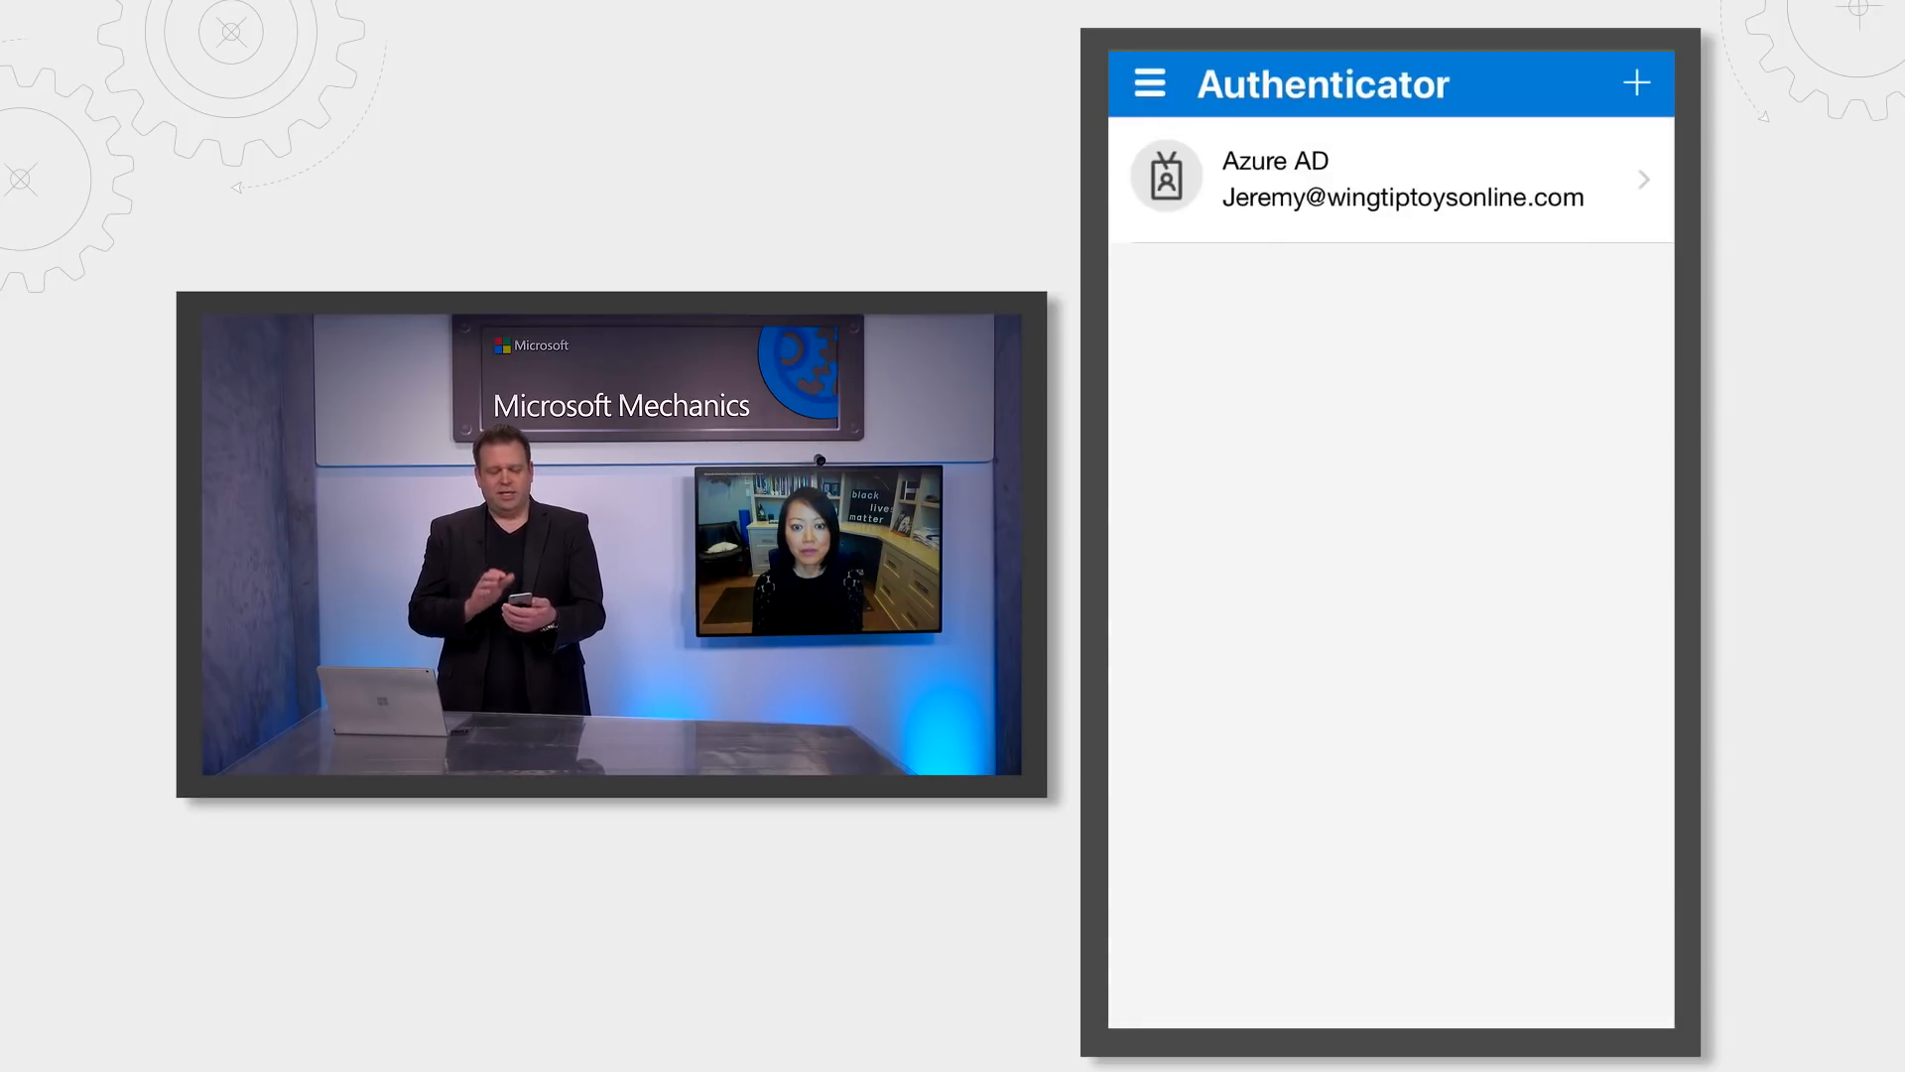